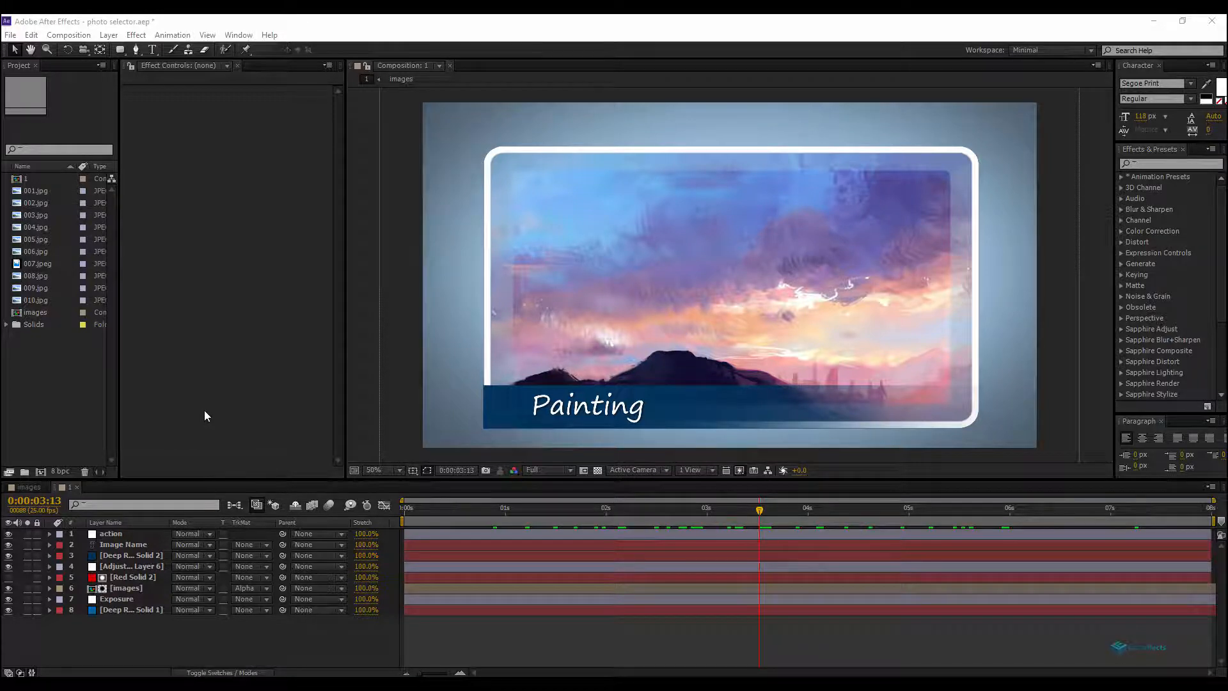
{"action": "mouse_move", "coordinate": [209, 428]}
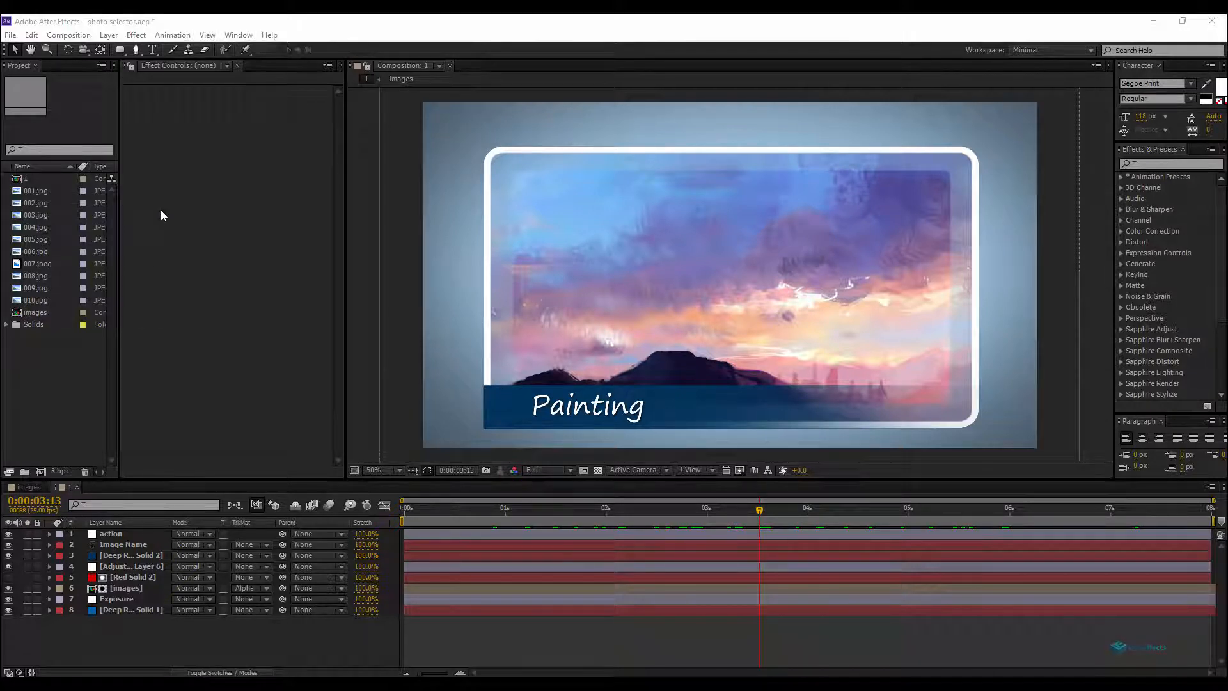
{"action": "mouse_move", "coordinate": [158, 235]}
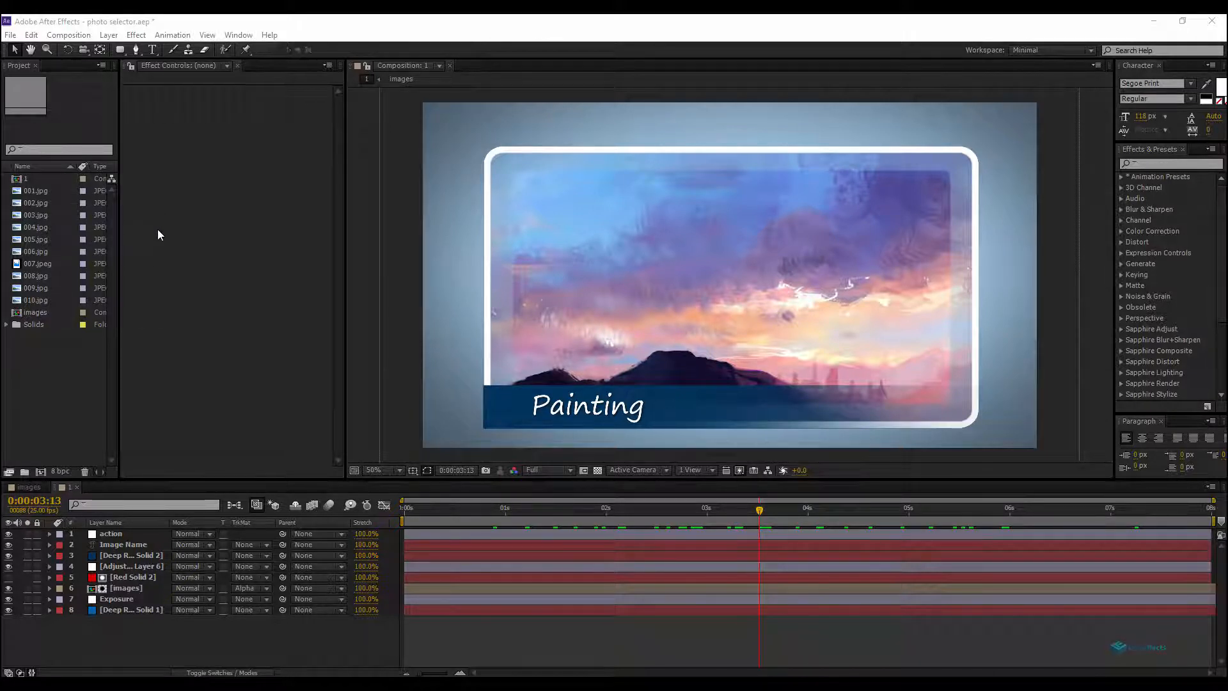
{"action": "mouse_move", "coordinate": [140, 480]}
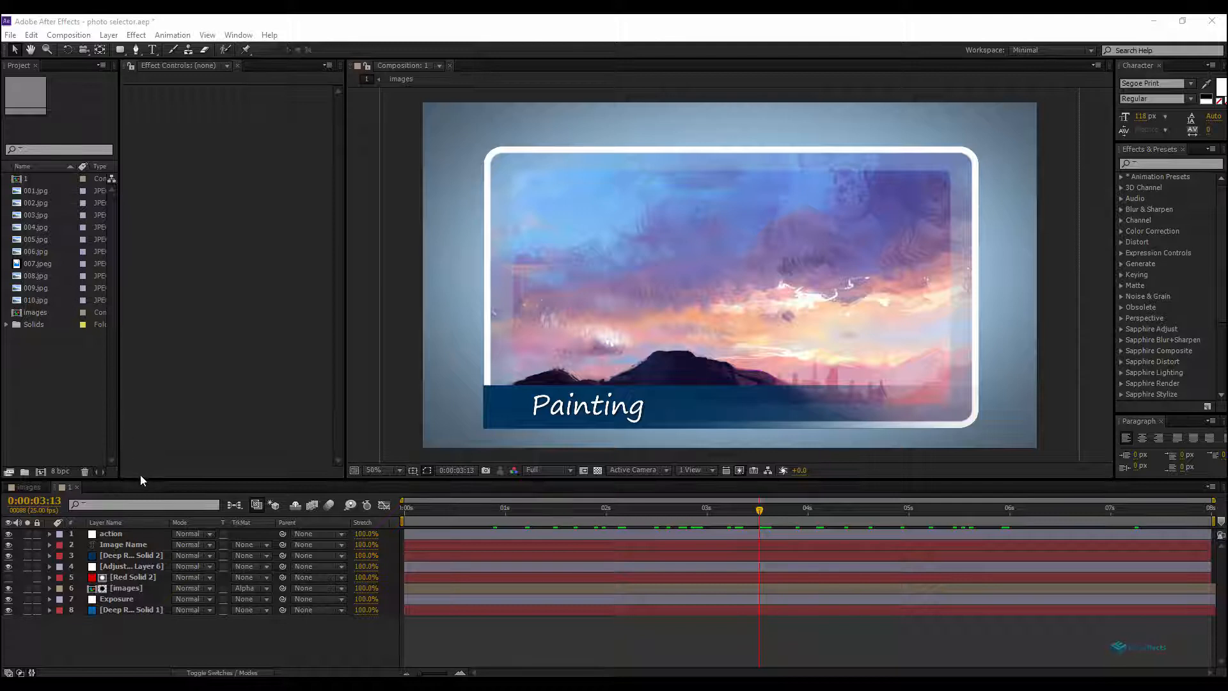
{"action": "mouse_move", "coordinate": [581, 427]}
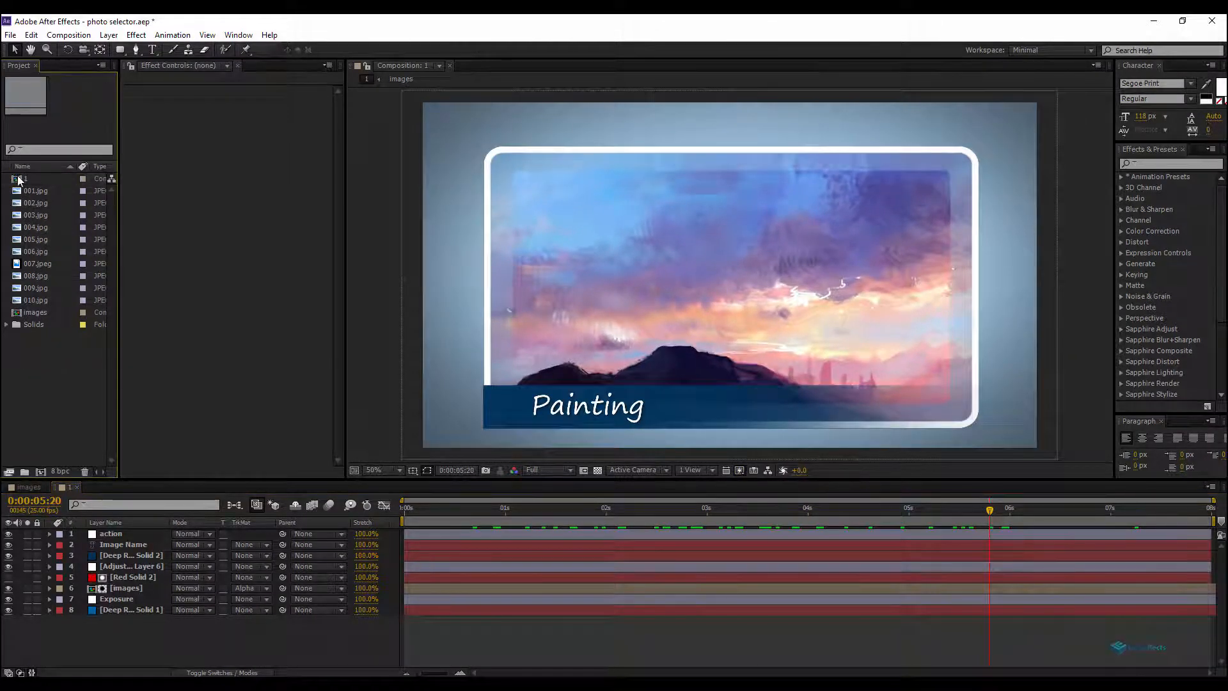
- Duplicate a numbered comp, review the sequenced photos in Comp 1, then start a new empty project
{"action": "left_click", "coordinate": [27, 179]}
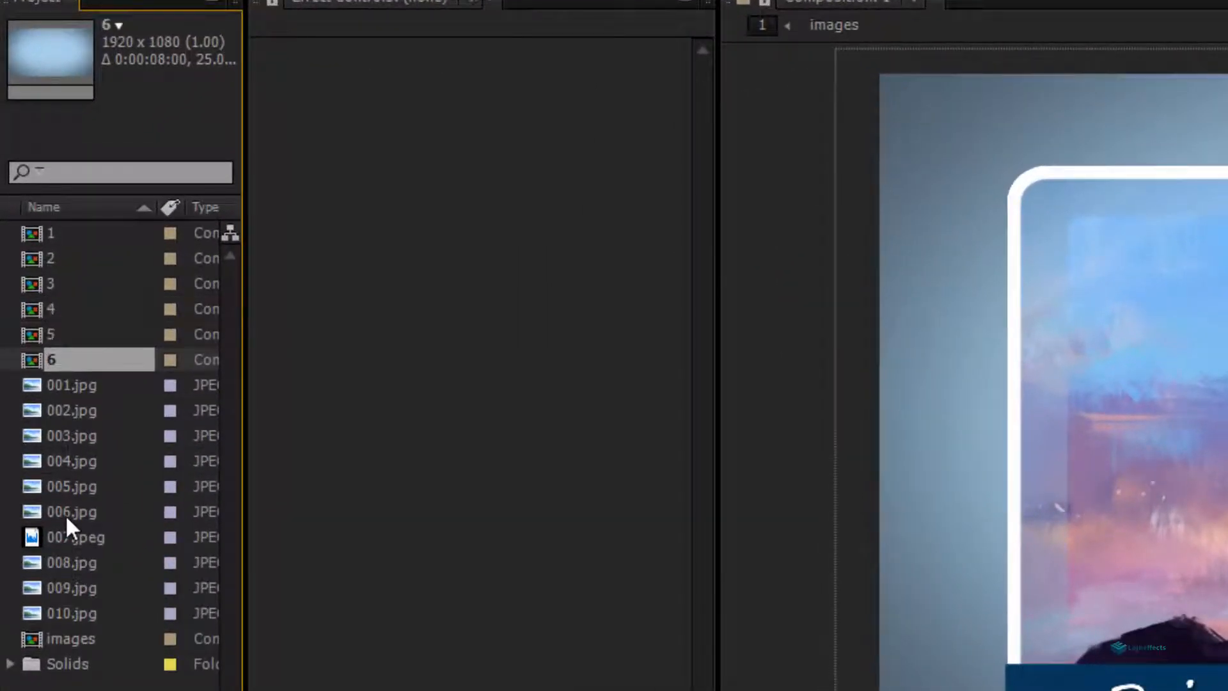
{"action": "key", "text": "ctrl+d"}
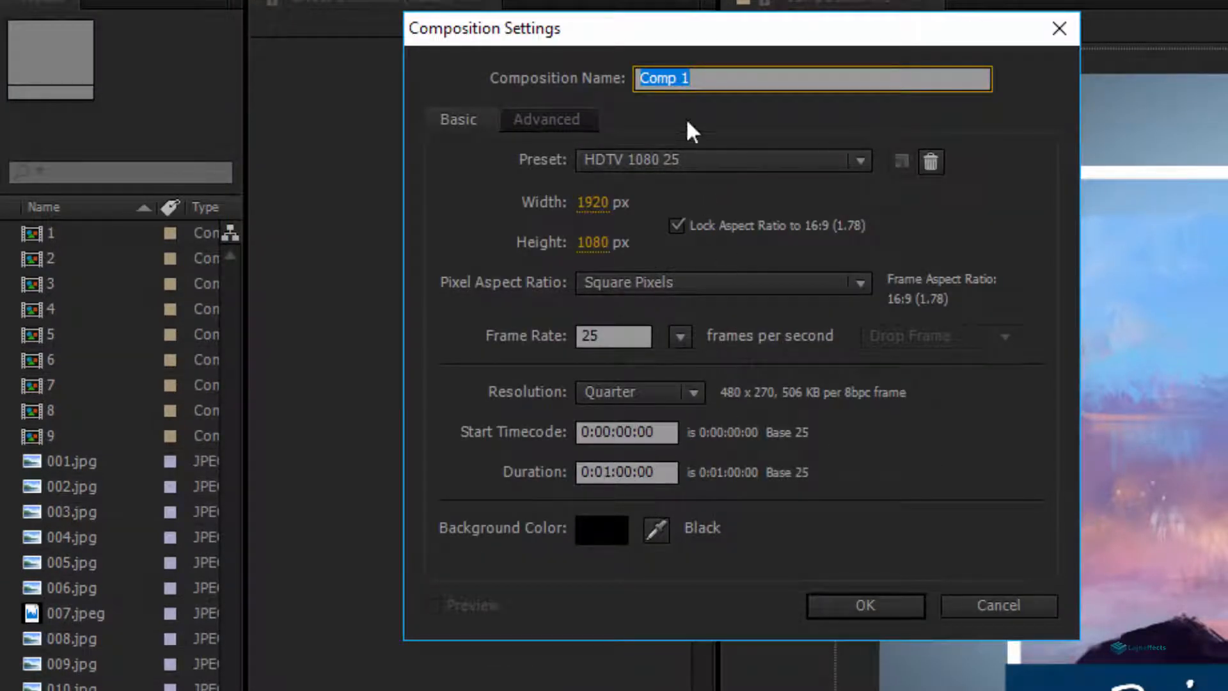
{"action": "left_click", "coordinate": [866, 604]}
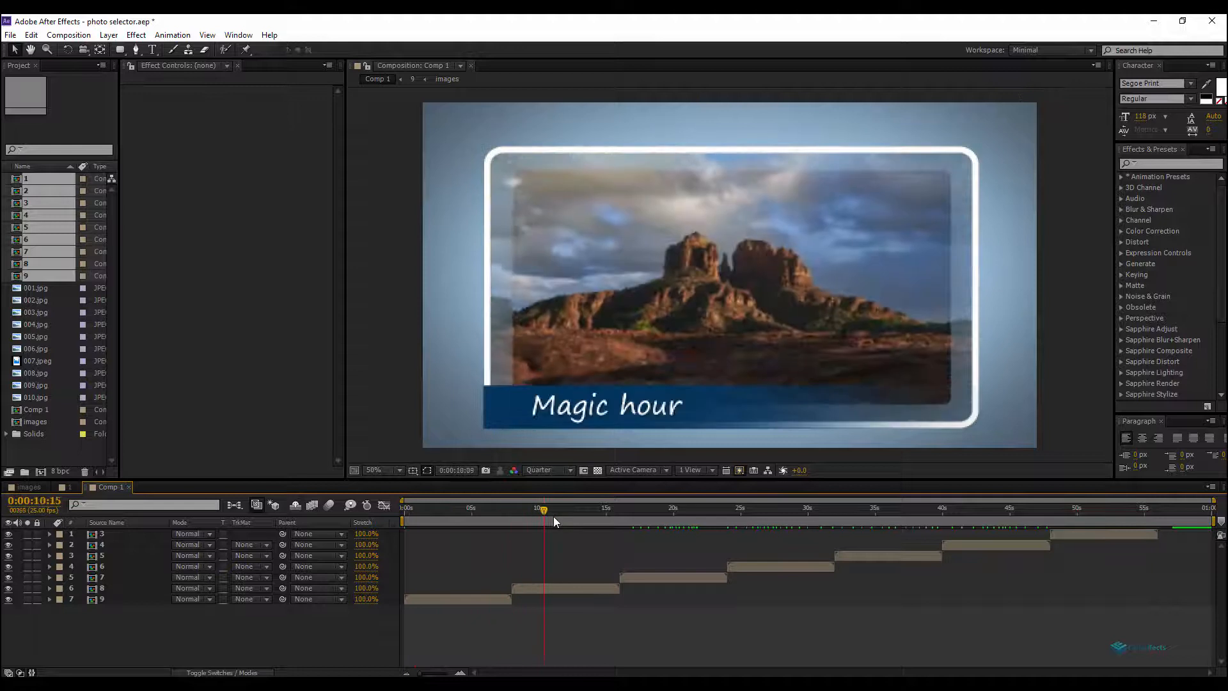
{"action": "left_click", "coordinate": [772, 510]}
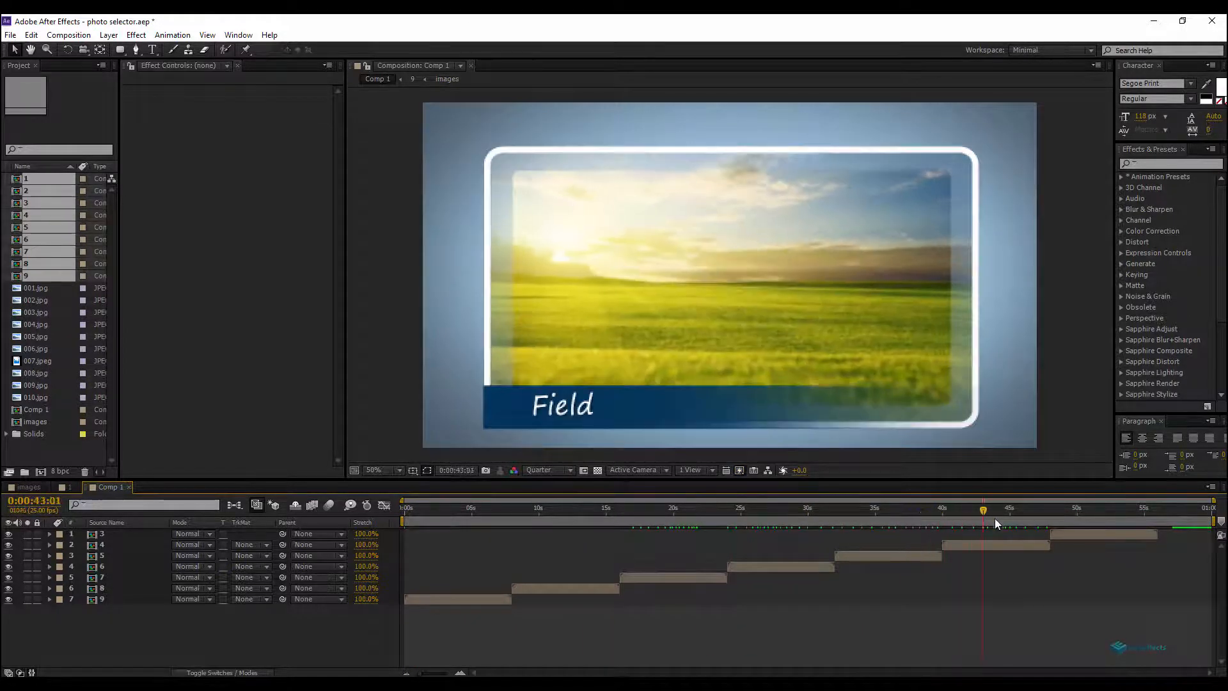
{"action": "left_click", "coordinate": [1087, 508]}
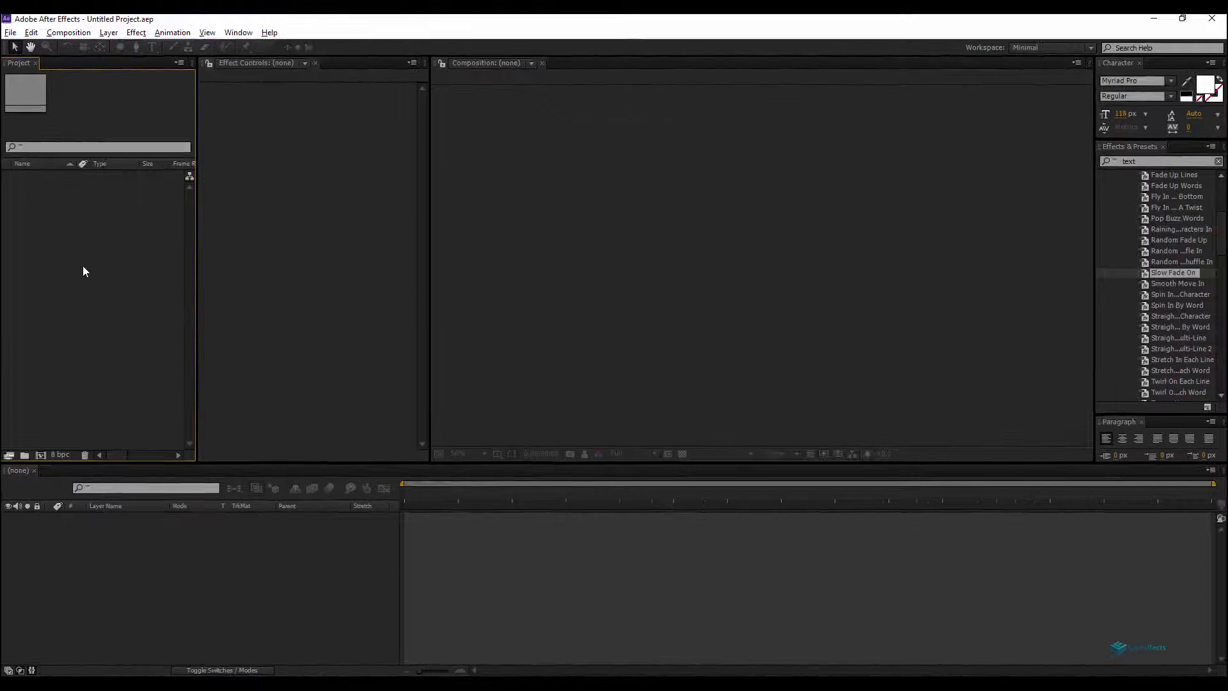
- Import all ten JPEG photos (001–010) from the images folder into the project
{"action": "left_click", "coordinate": [10, 32]}
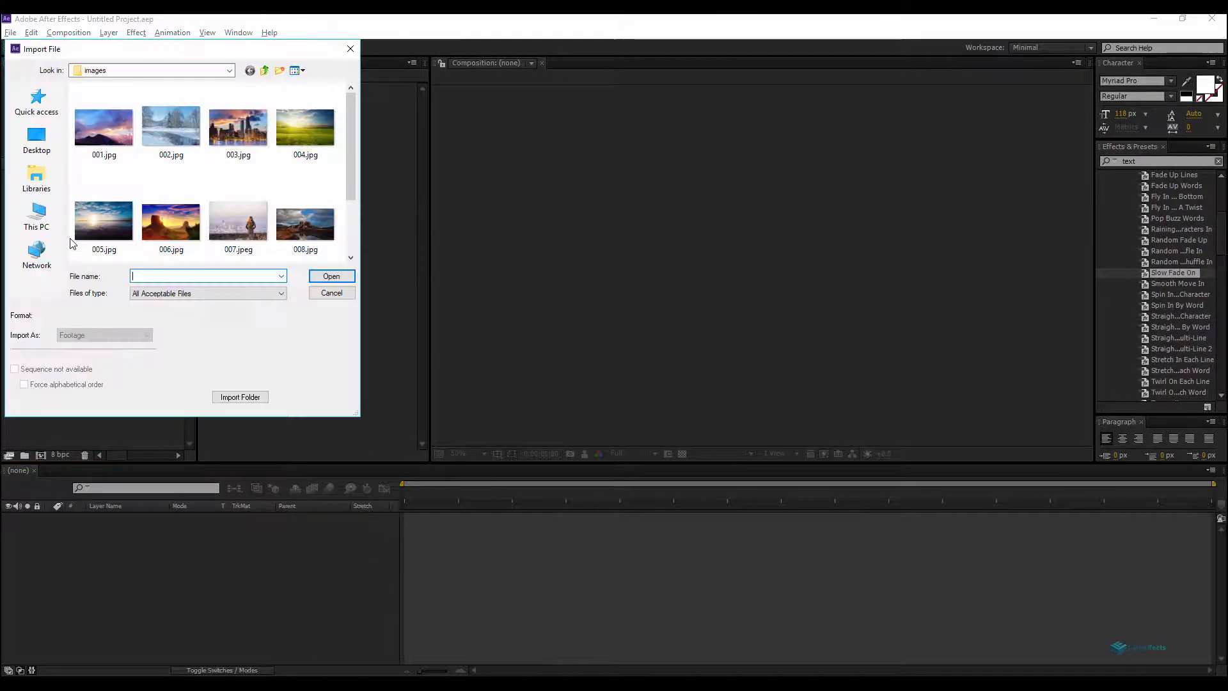
{"action": "left_click", "coordinate": [104, 126]}
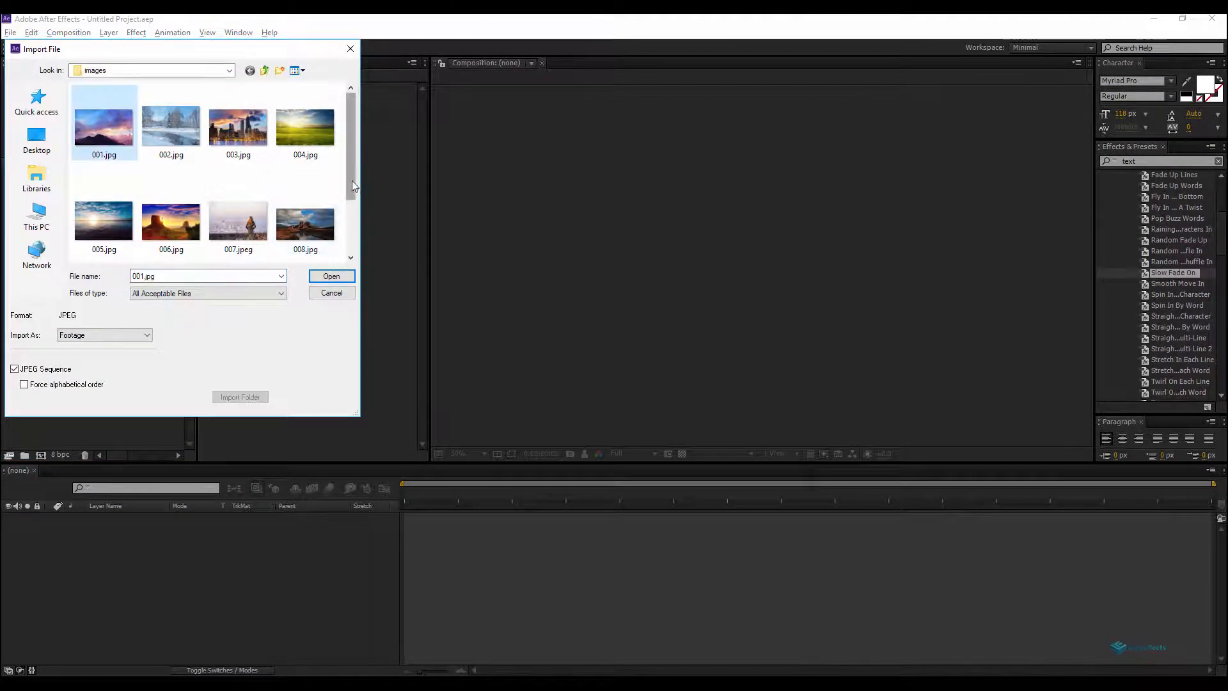
{"action": "left_click", "coordinate": [330, 277]}
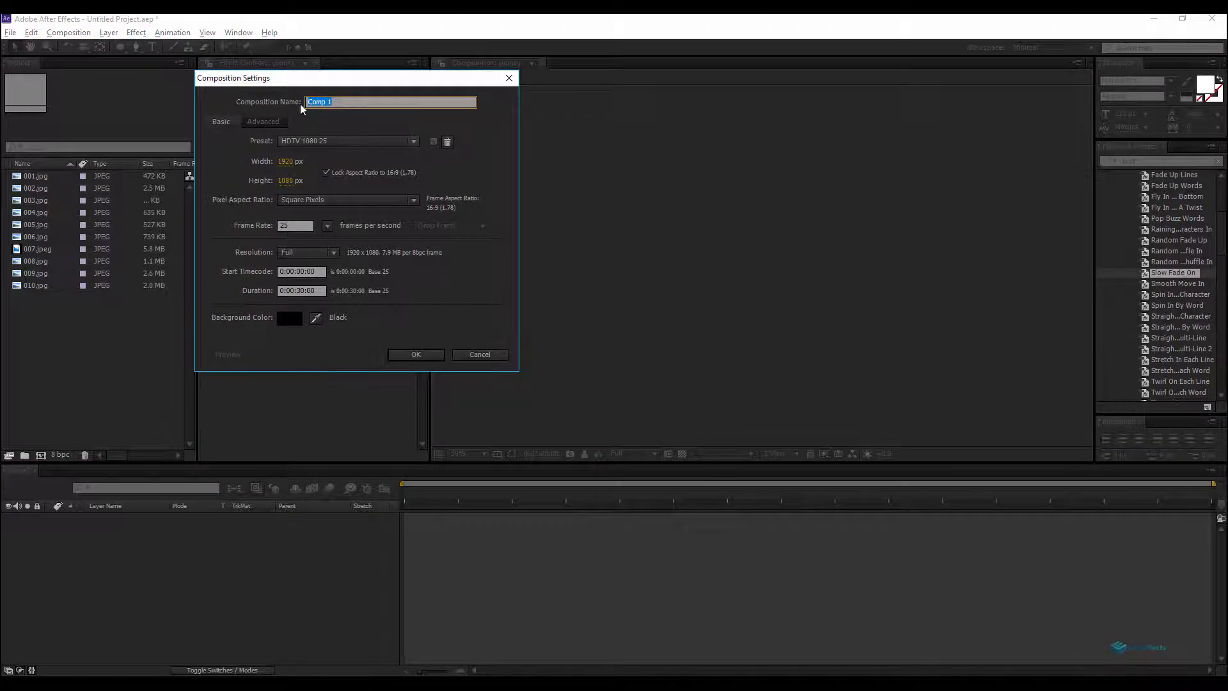
- Name the new composition 'images' and set its duration to 20 seconds
{"action": "type", "text": "images"}
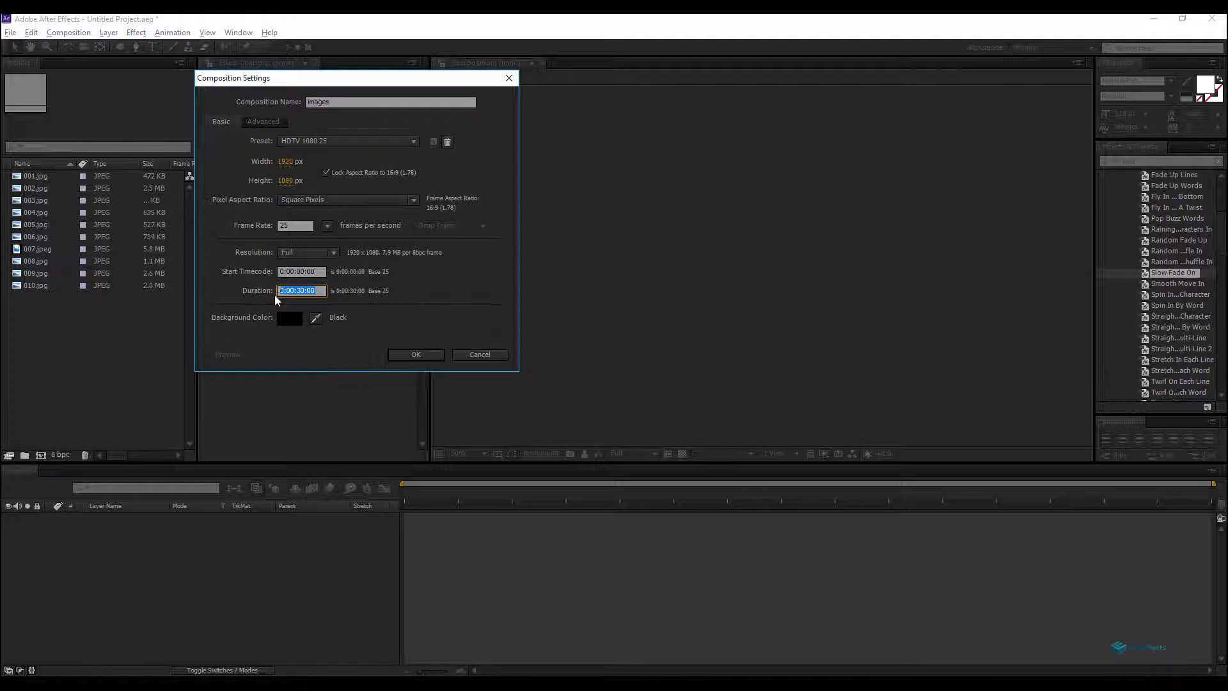
{"action": "left_click", "coordinate": [416, 354]}
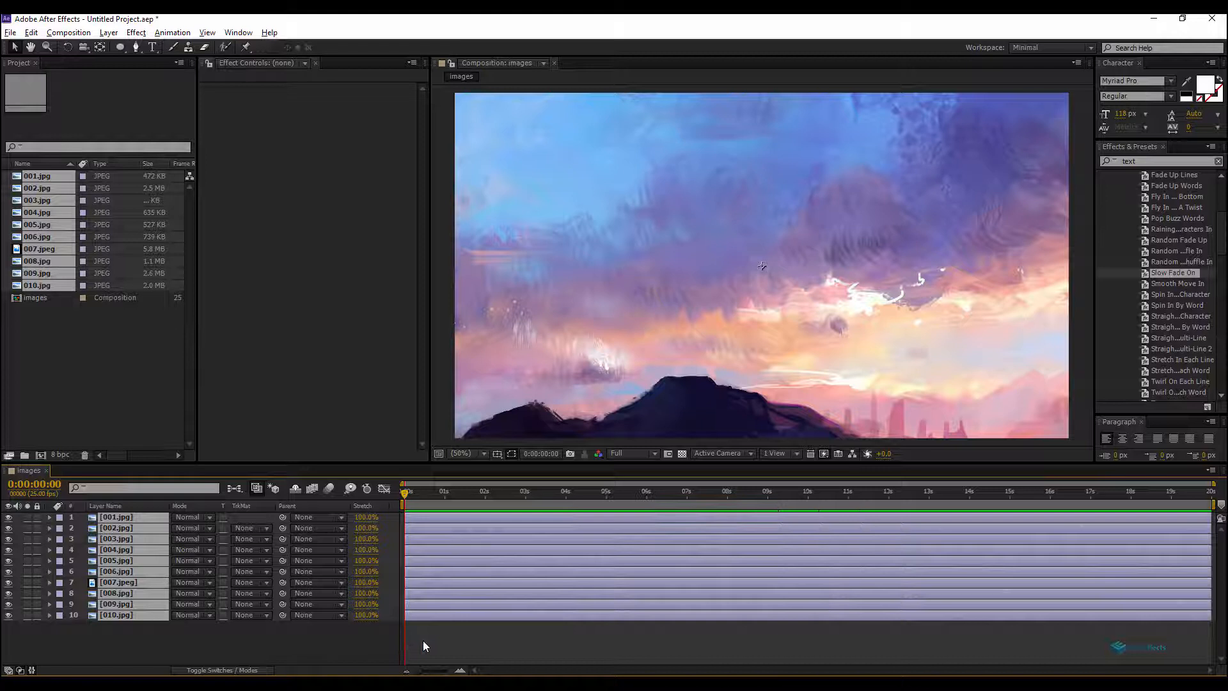
- Review the photo layers' context menu, then move the current time to 0:00:01:00
{"action": "right_click", "coordinate": [116, 516]}
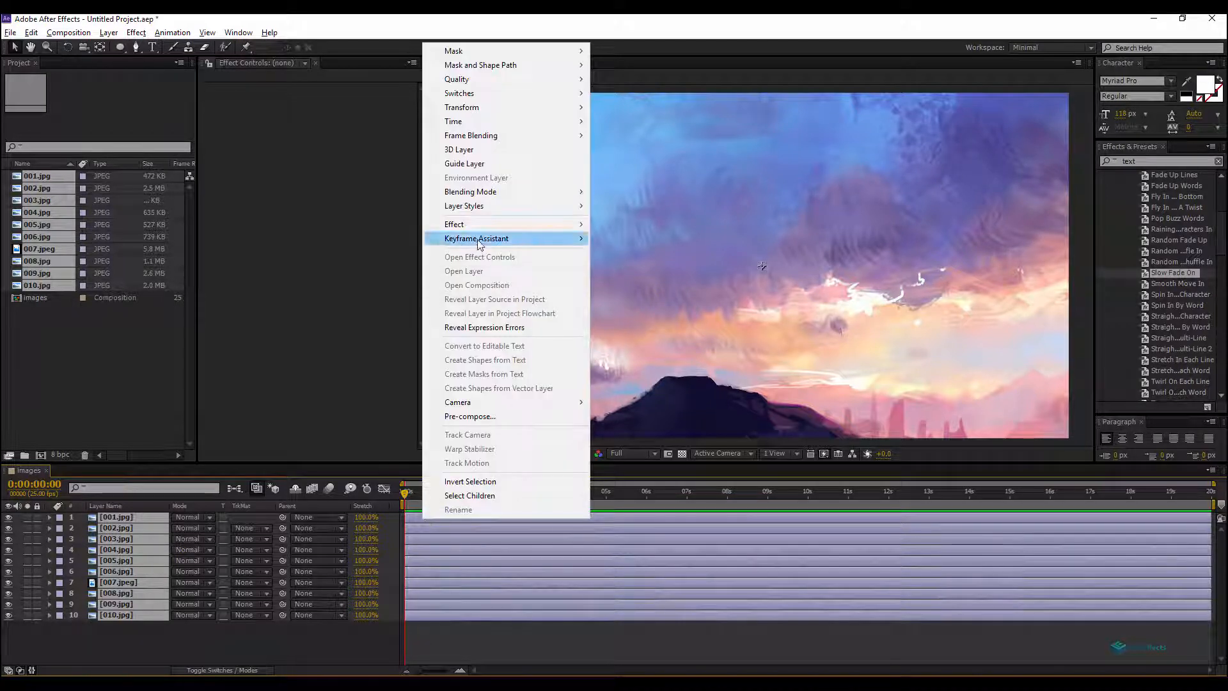
{"action": "mouse_move", "coordinate": [462, 108]}
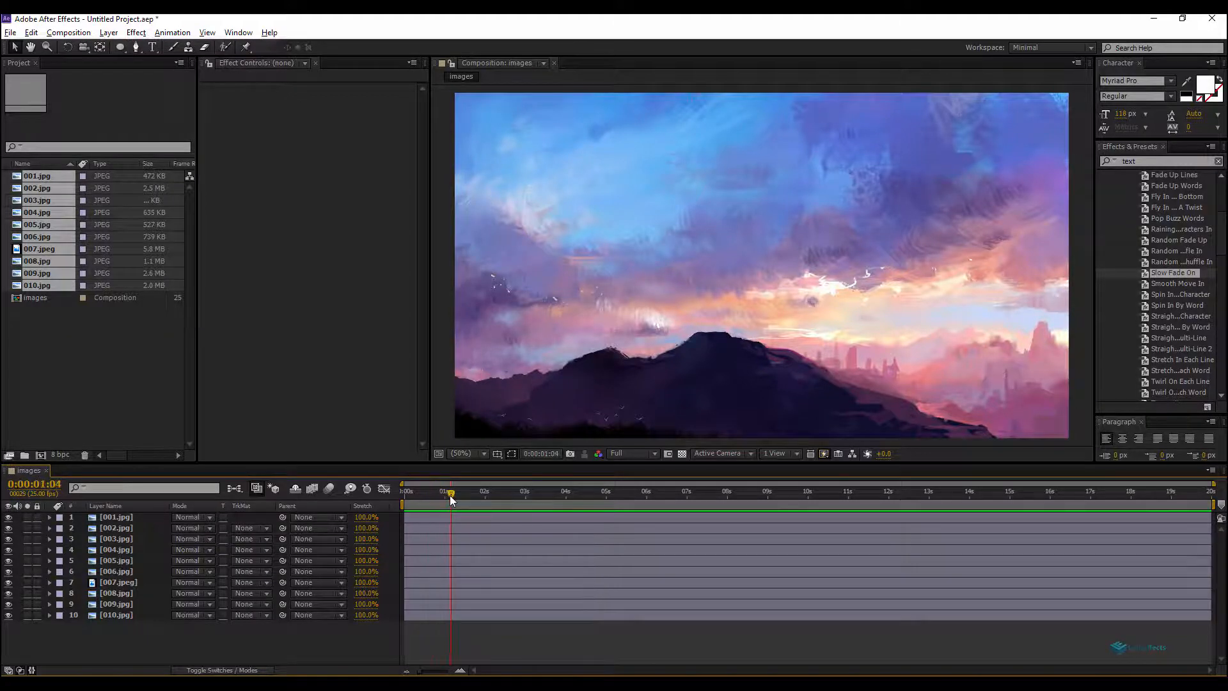
{"action": "left_click", "coordinate": [33, 483]}
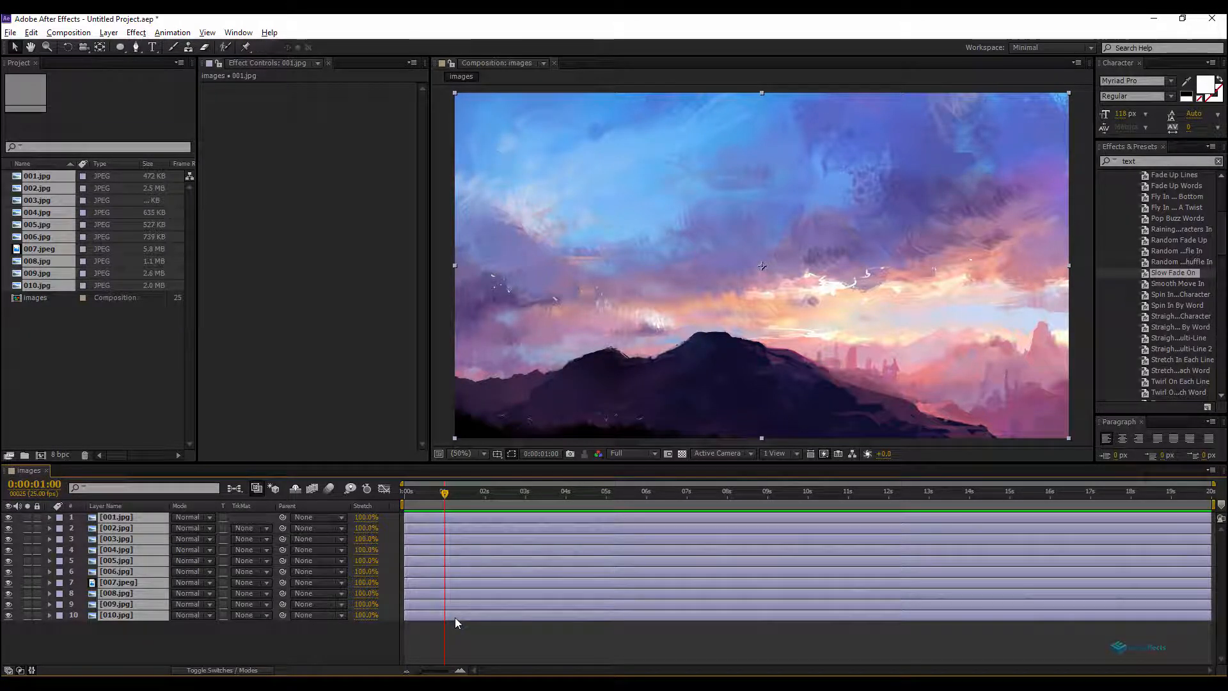
- Split all photo layers at one second, drop the tails and offset them into a consecutive sequence
{"action": "key", "text": "ctrl+shift+d"}
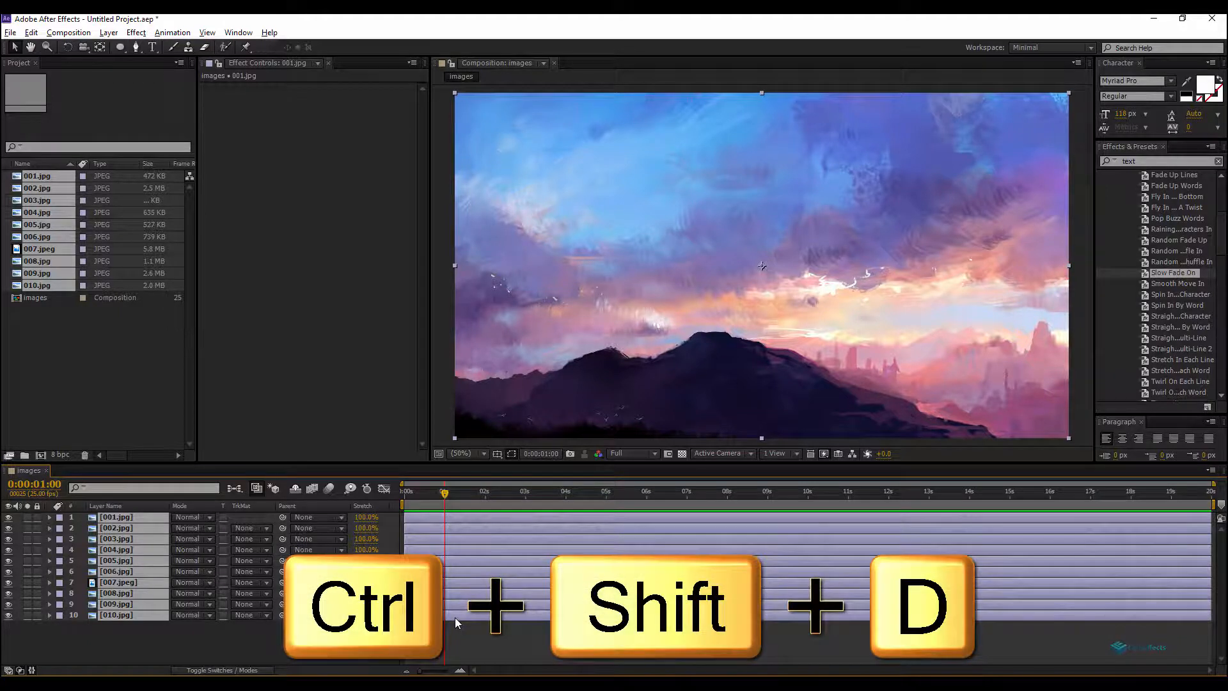
{"action": "key", "text": "ctrl+shift+d"}
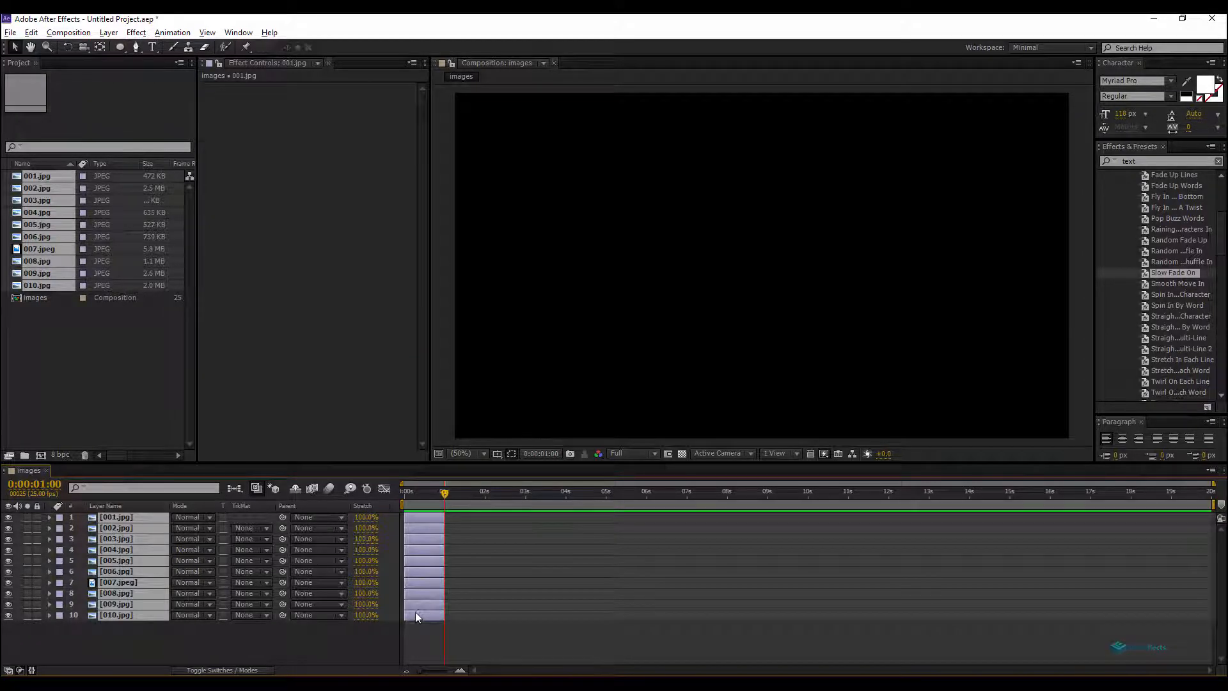
{"action": "mouse_move", "coordinate": [423, 514]}
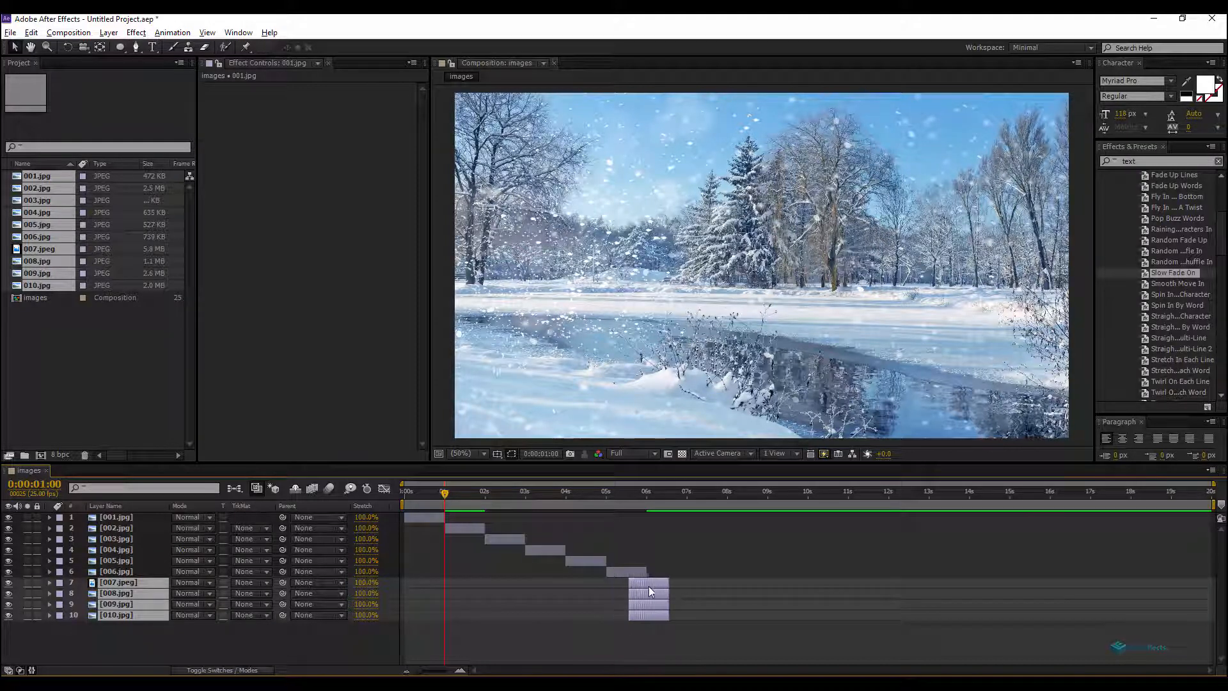
{"action": "left_click_drag", "start_coordinate": [650, 591], "coordinate": [704, 603]}
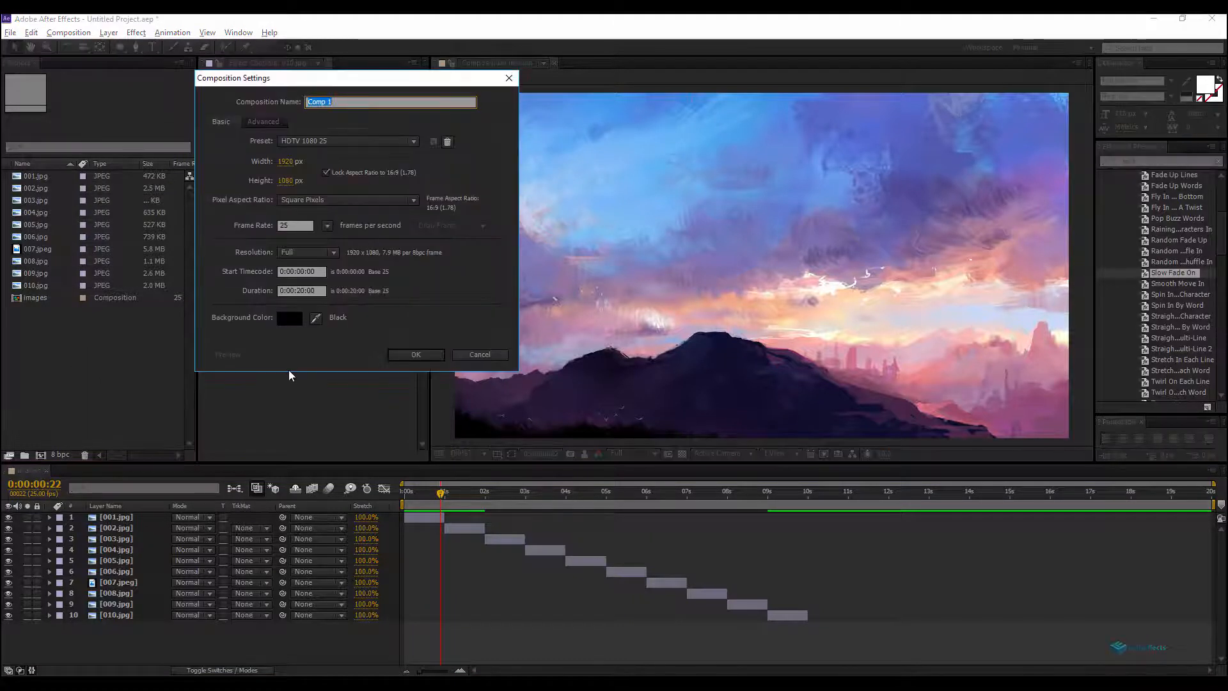
- Create the Master composition and nest the images comp inside it as a layer
{"action": "type", "text": "Master"}
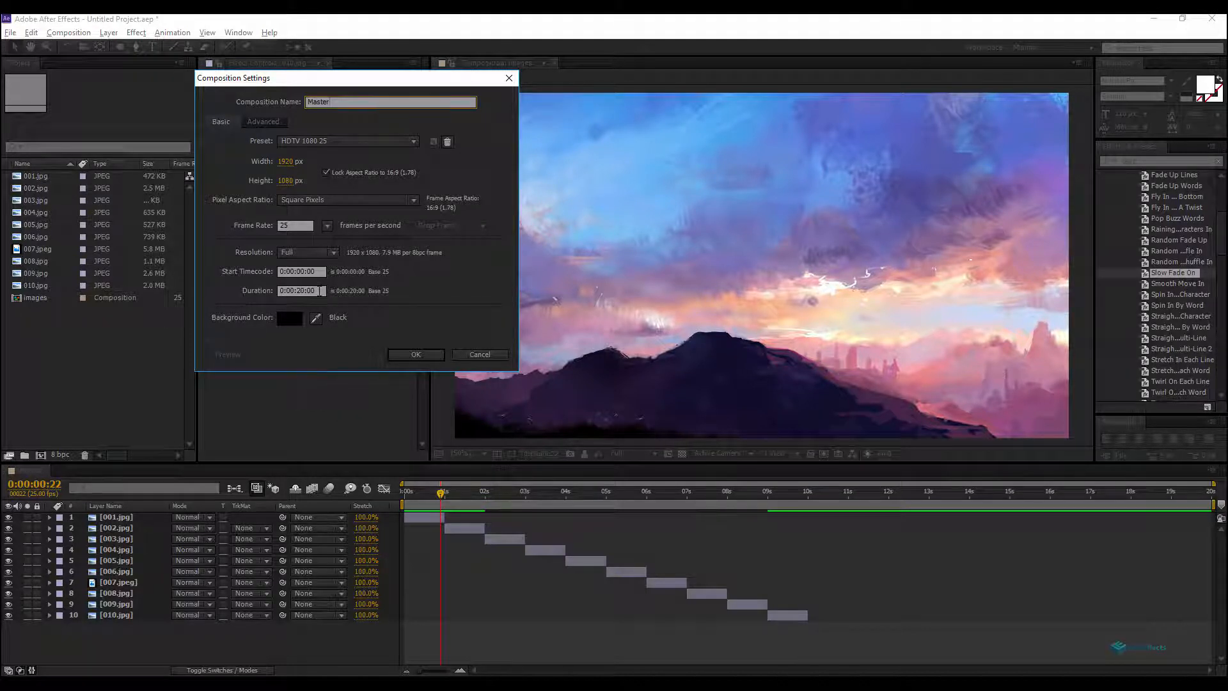
{"action": "left_click", "coordinate": [299, 290]}
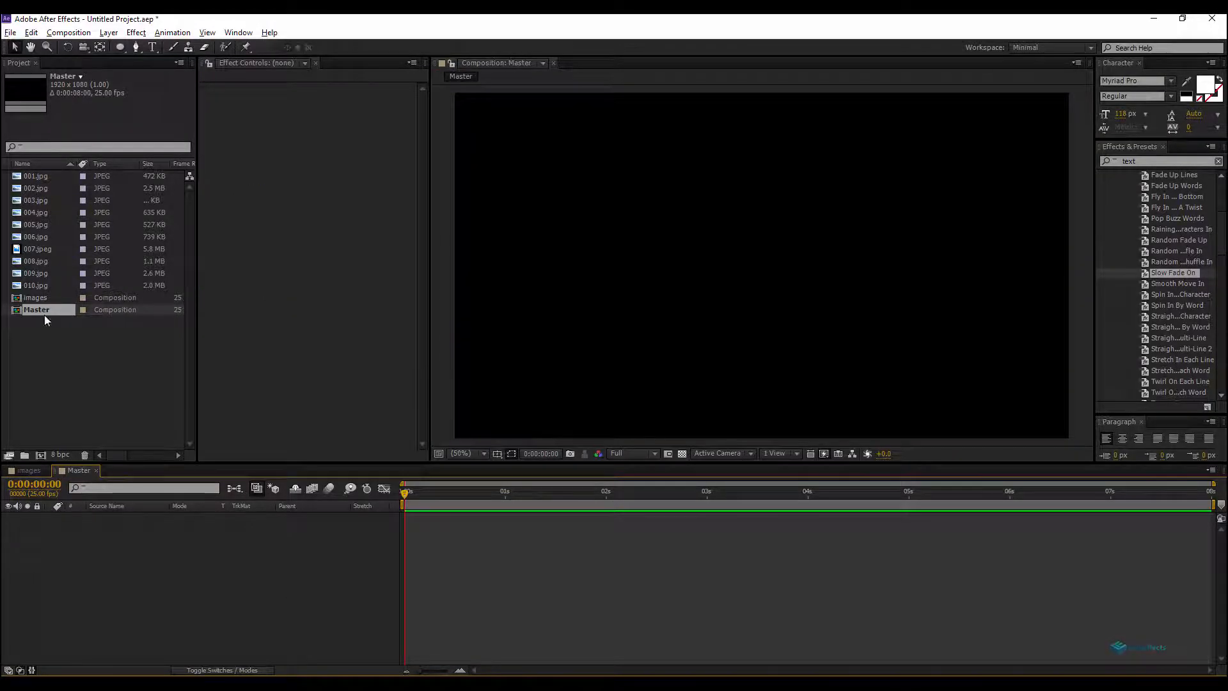
{"action": "left_click", "coordinate": [35, 297]}
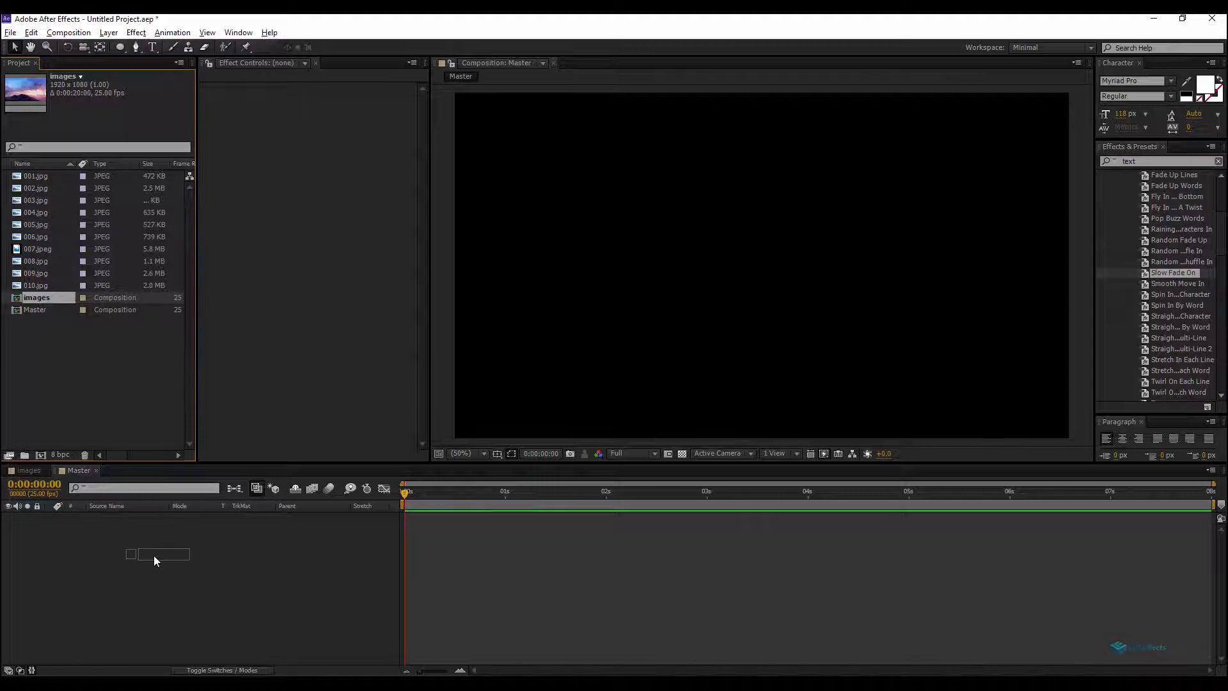
{"action": "left_click_drag", "start_coordinate": [35, 296], "coordinate": [156, 516]}
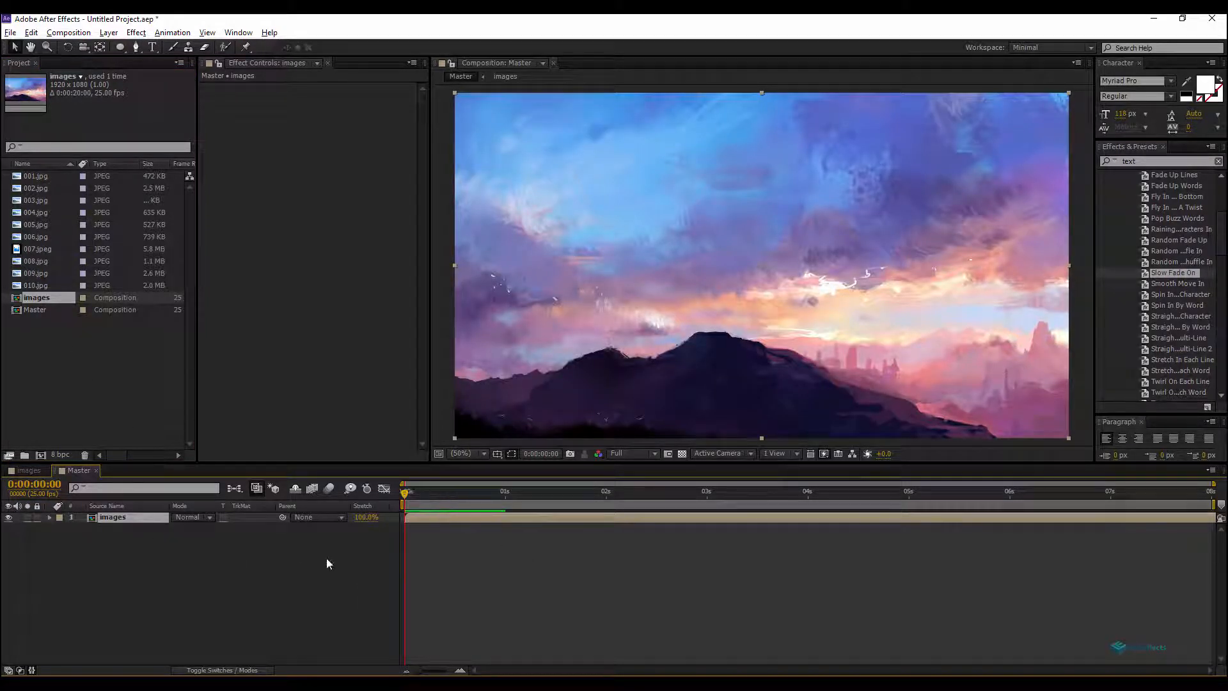
- Add a layer named 'action' carrying a Slider Control effect renamed 'selector'
{"action": "right_click", "coordinate": [328, 563]}
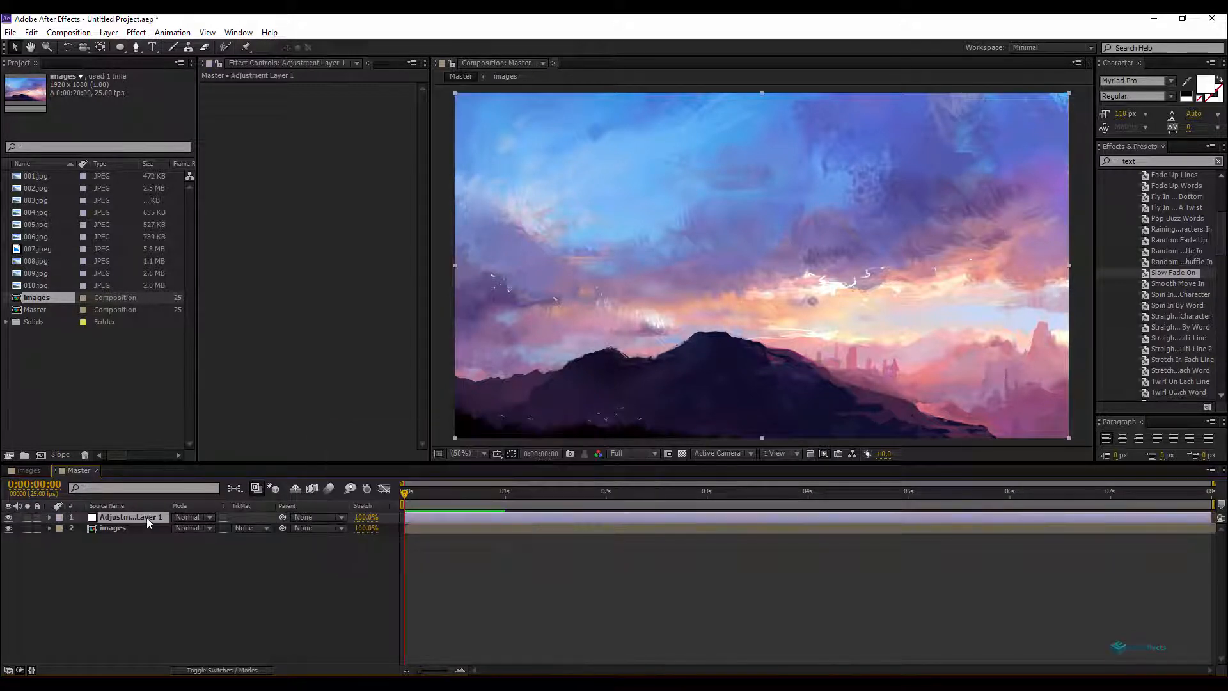
{"action": "mouse_move", "coordinate": [148, 521]}
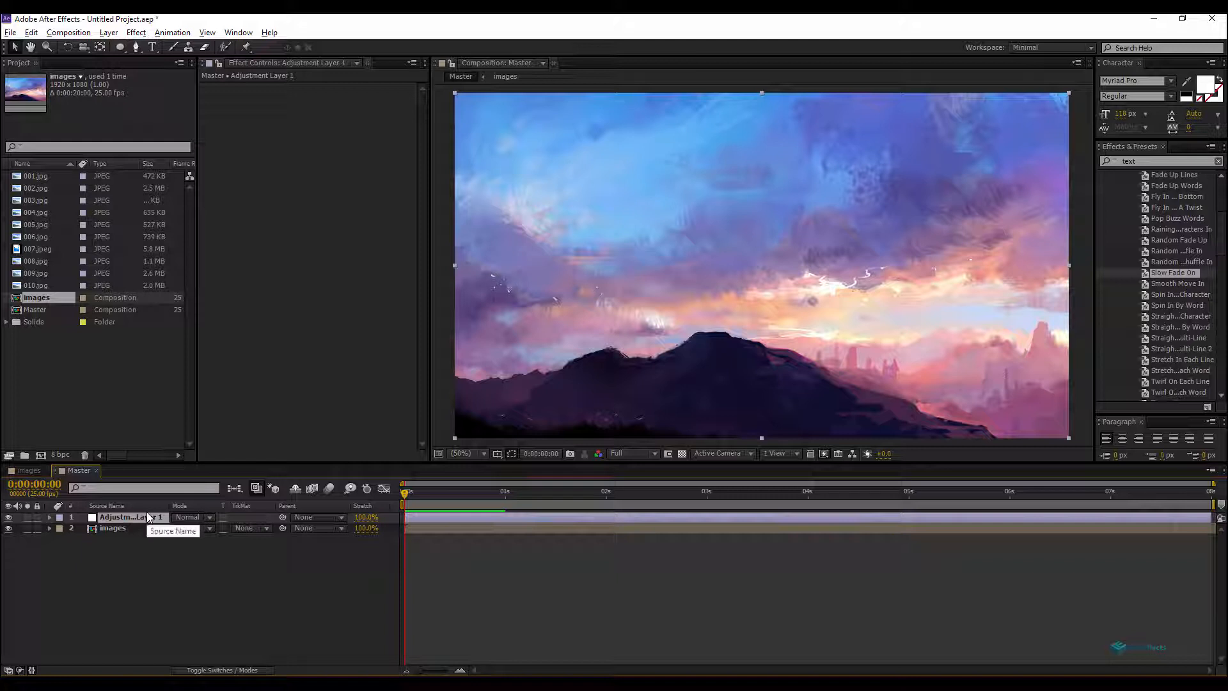
{"action": "type", "text": "action"}
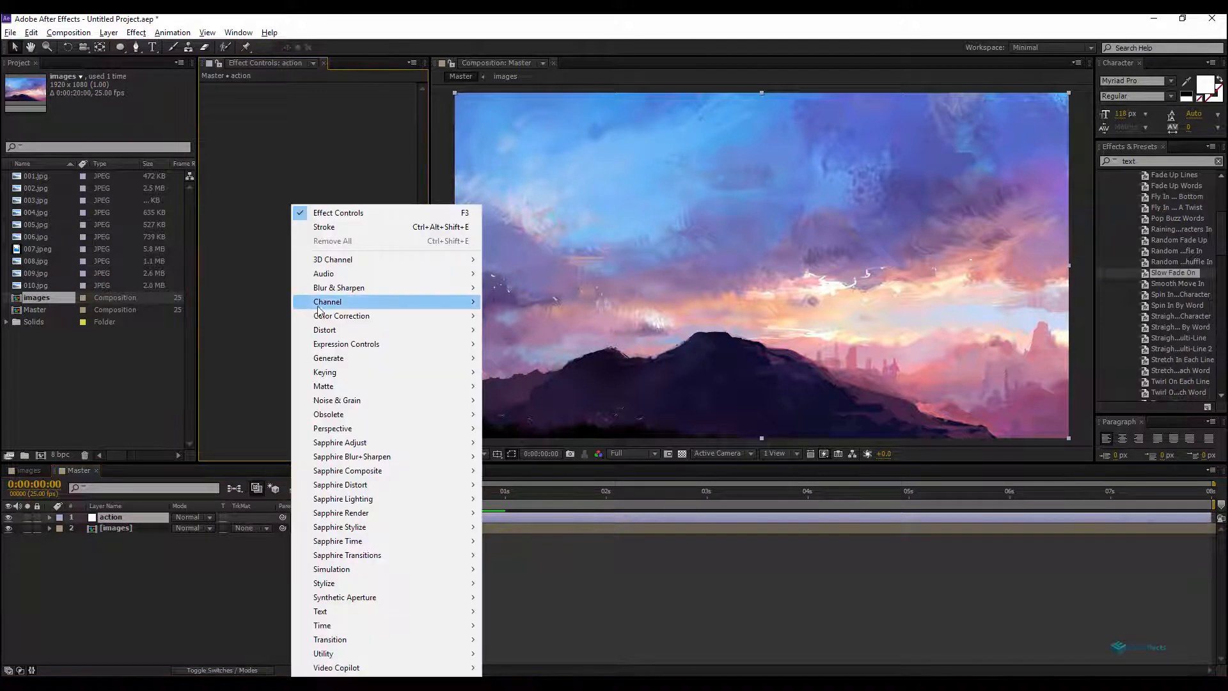
{"action": "mouse_move", "coordinate": [324, 329]}
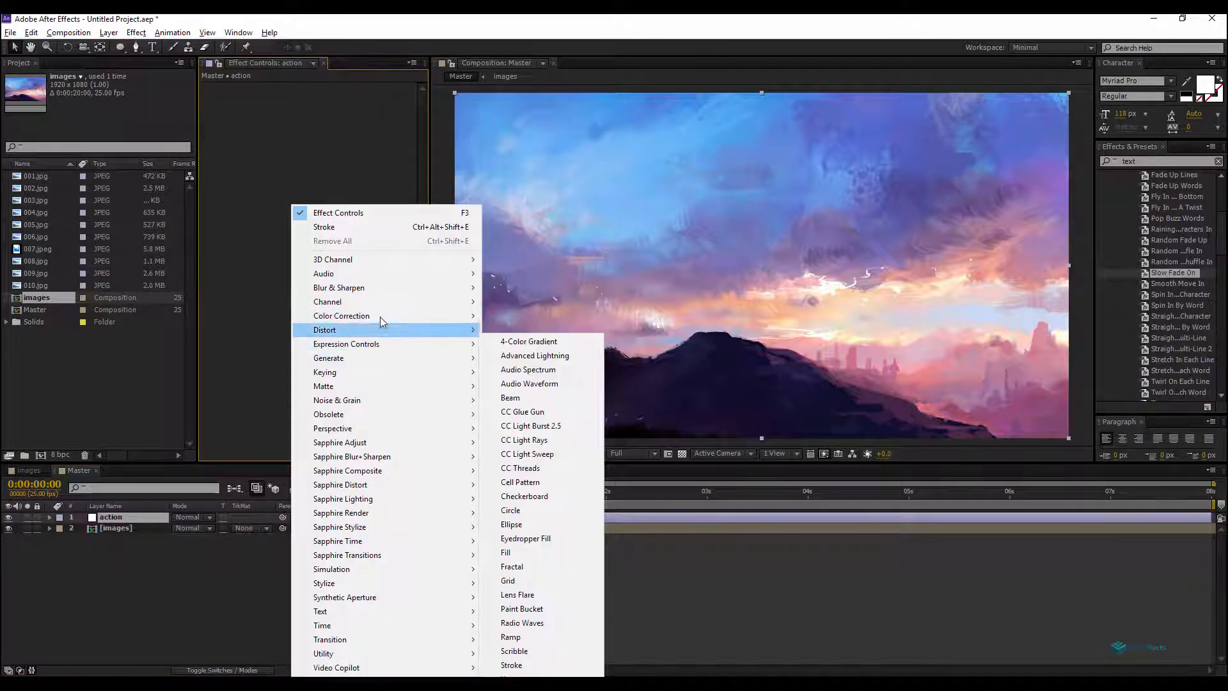
{"action": "mouse_move", "coordinate": [345, 344]}
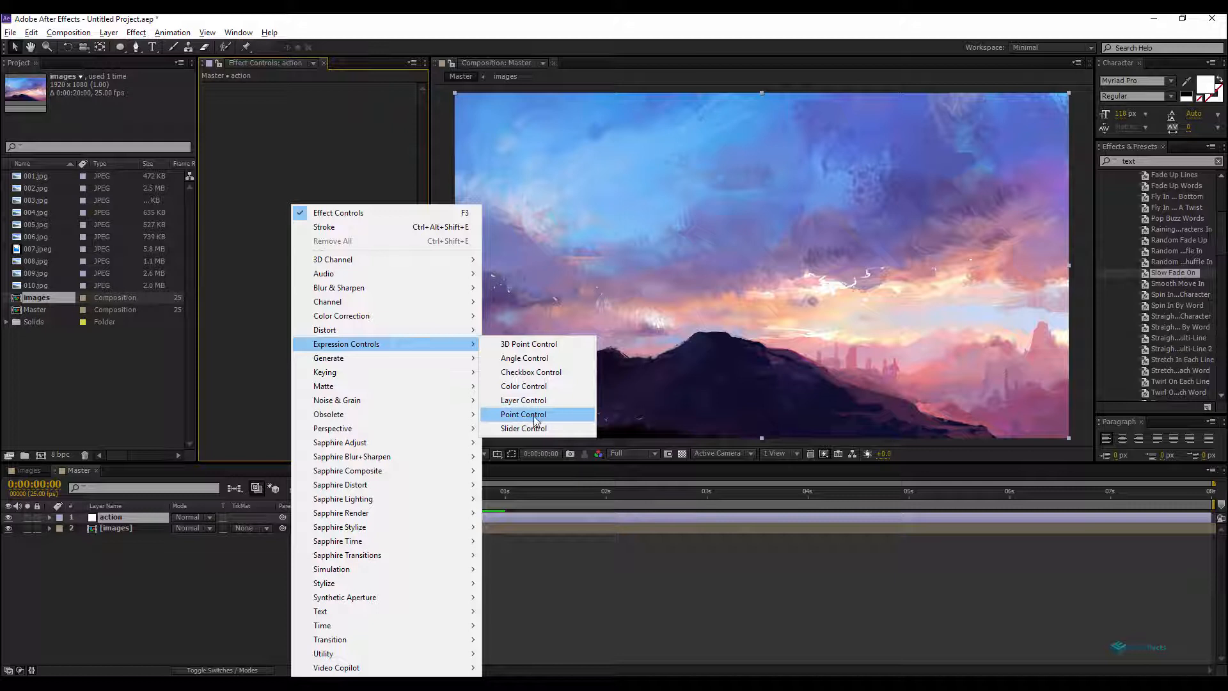
{"action": "left_click", "coordinate": [523, 428]}
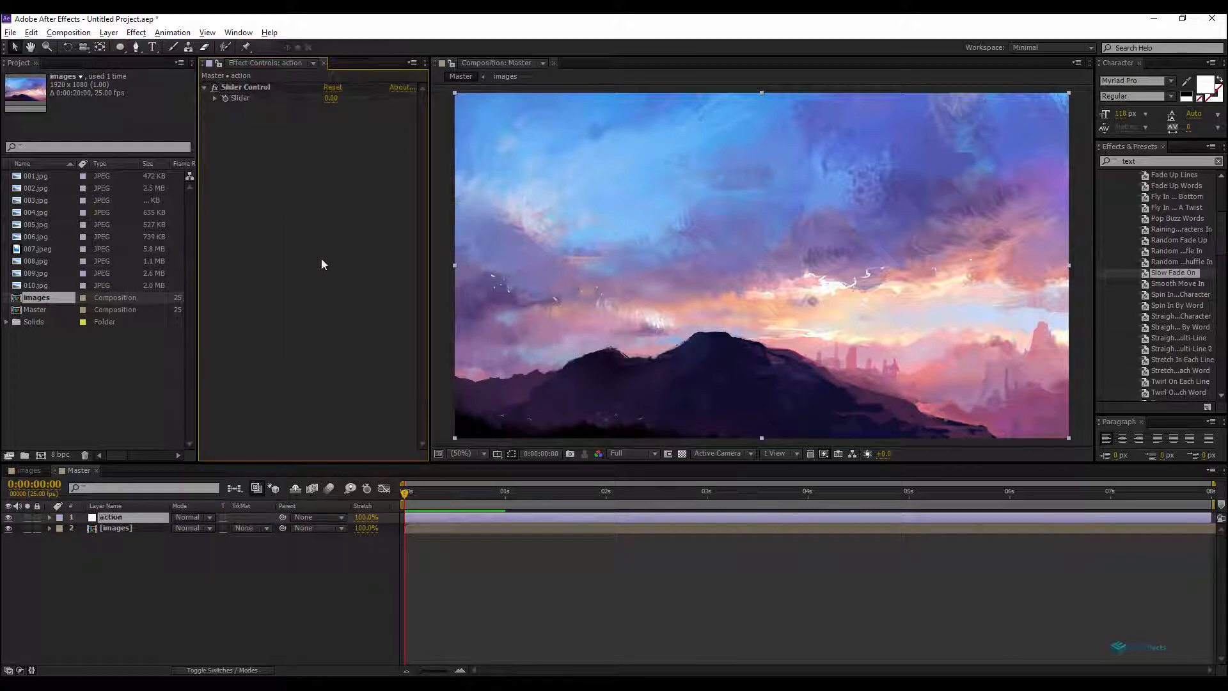
{"action": "left_click", "coordinate": [246, 87]}
{"action": "type", "text": "selector"}
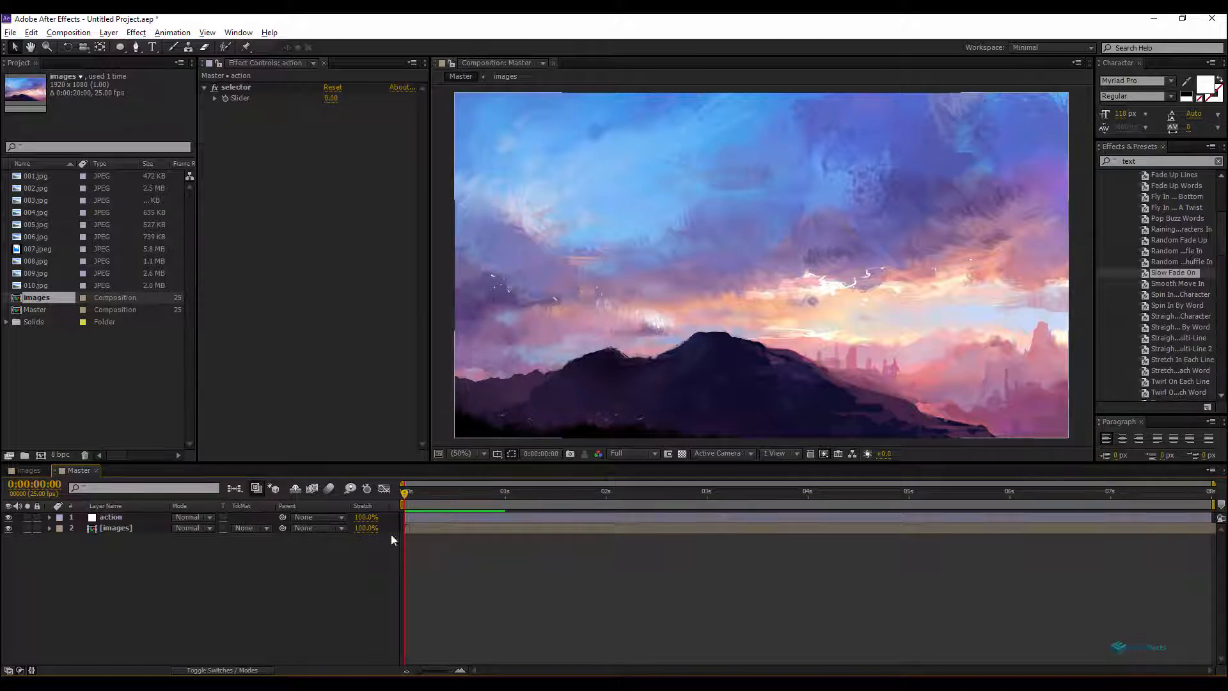
- Set the selector slider on the action layer to 1.00
{"action": "left_click", "coordinate": [117, 527]}
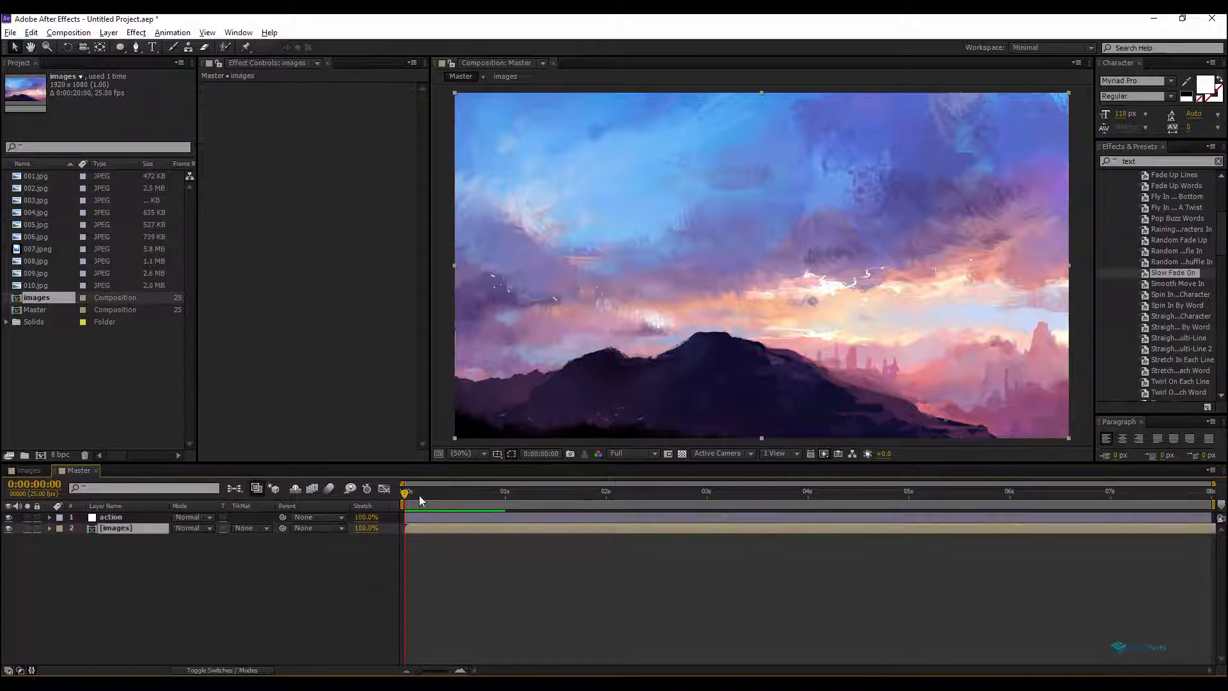
{"action": "left_click", "coordinate": [110, 517]}
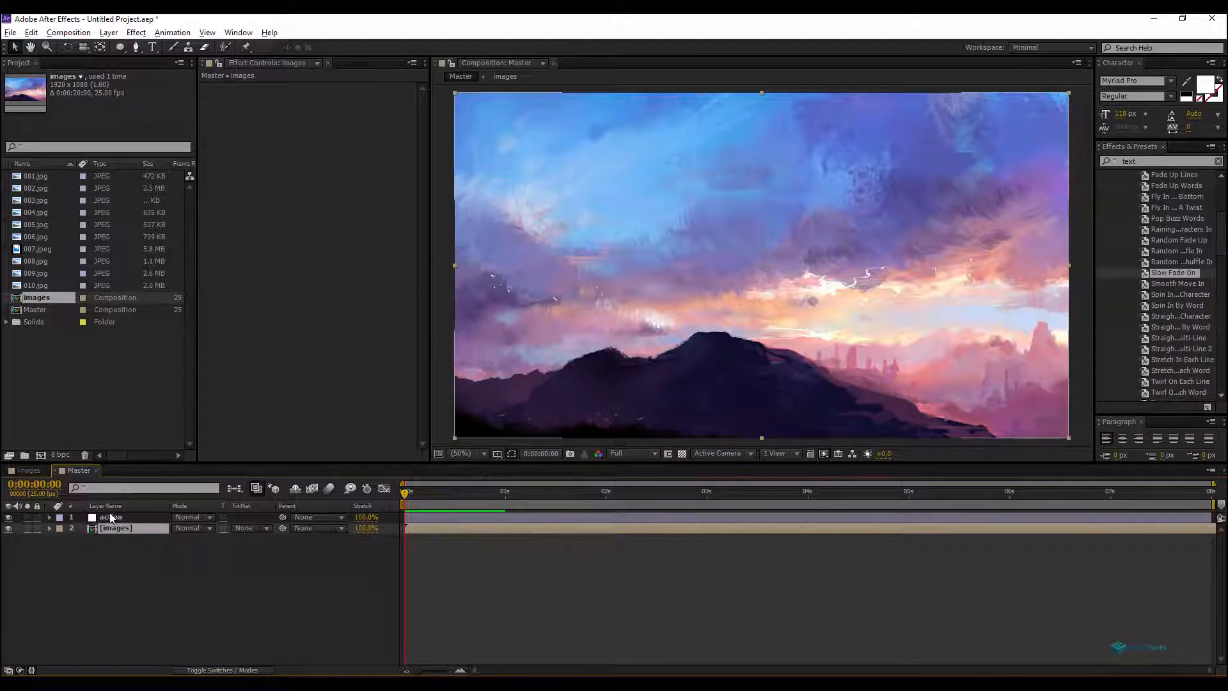
{"action": "left_click", "coordinate": [110, 516]}
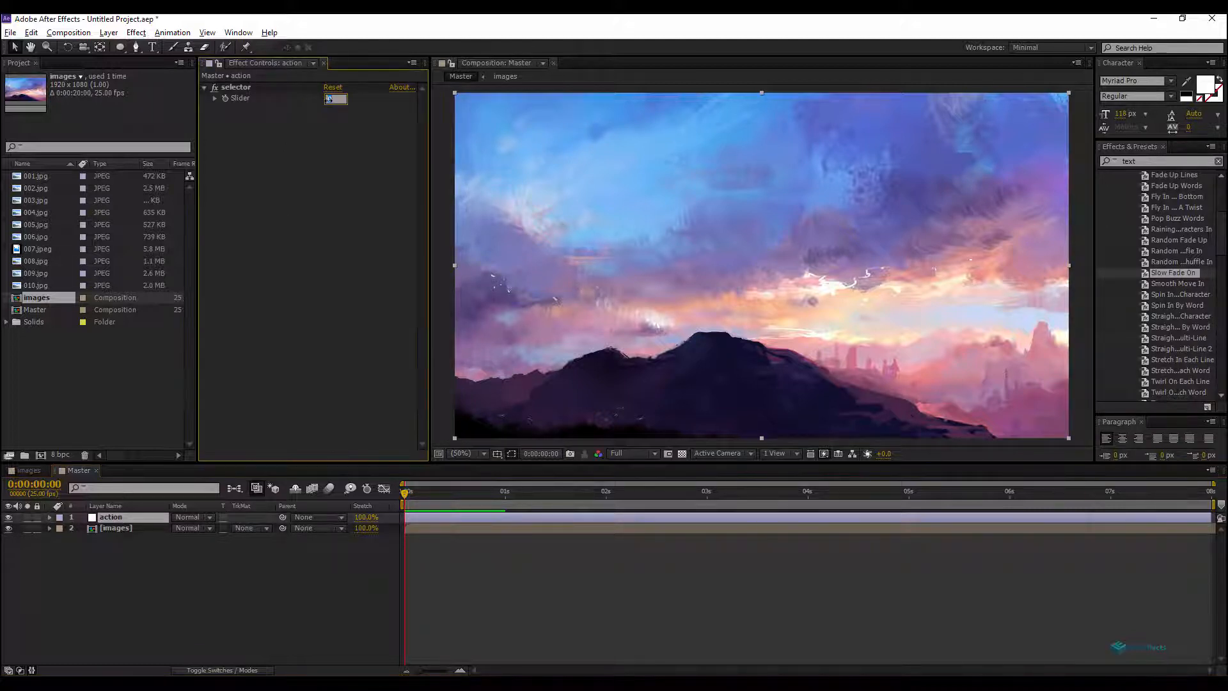
{"action": "type", "text": "1.00"}
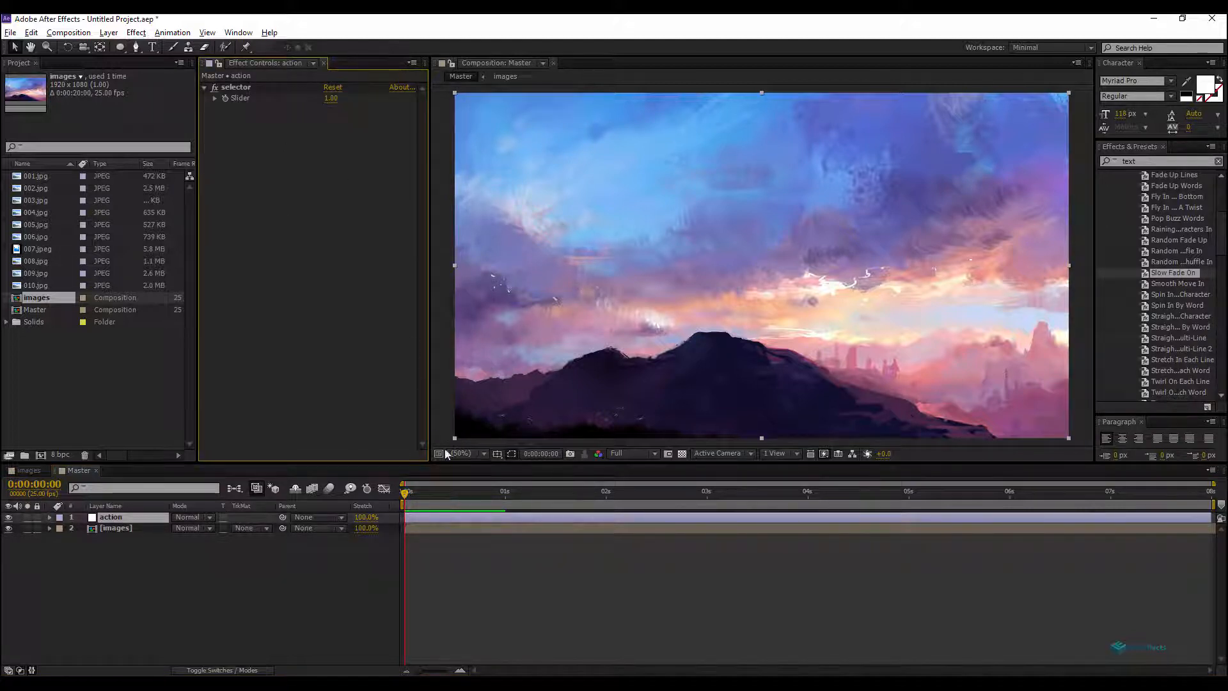
{"action": "mouse_move", "coordinate": [423, 508]}
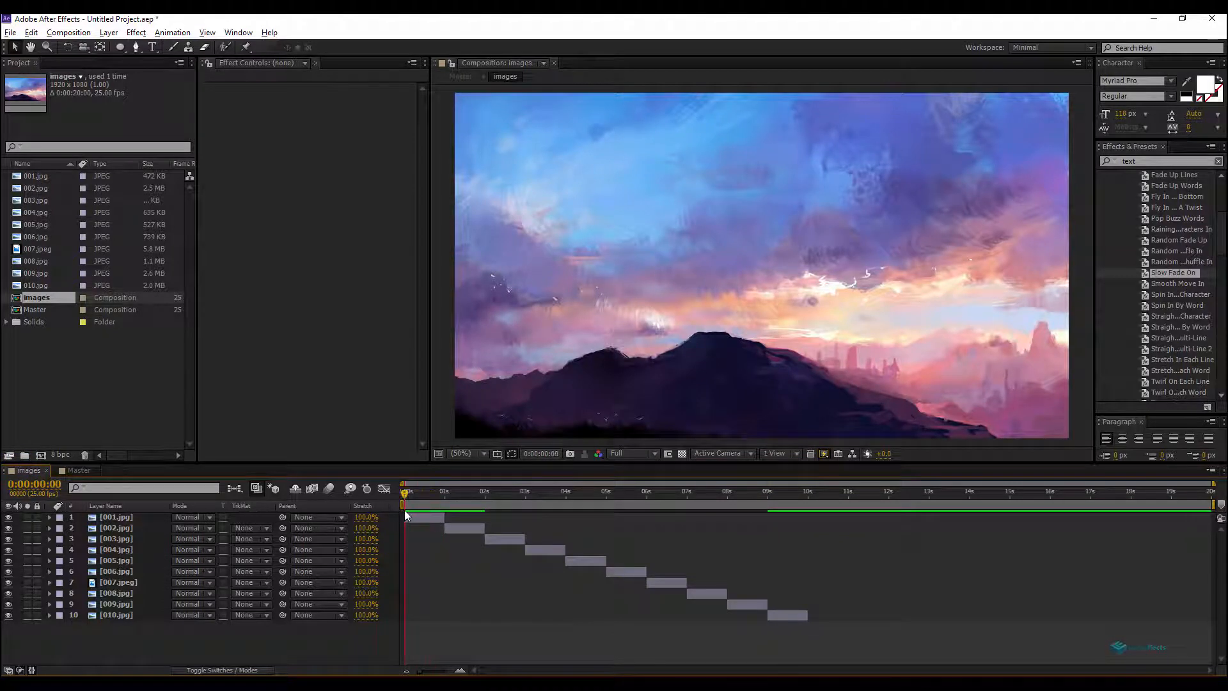
- Slide all photo layers in images to start at one second, then return to Master
{"action": "left_click", "coordinate": [508, 493]}
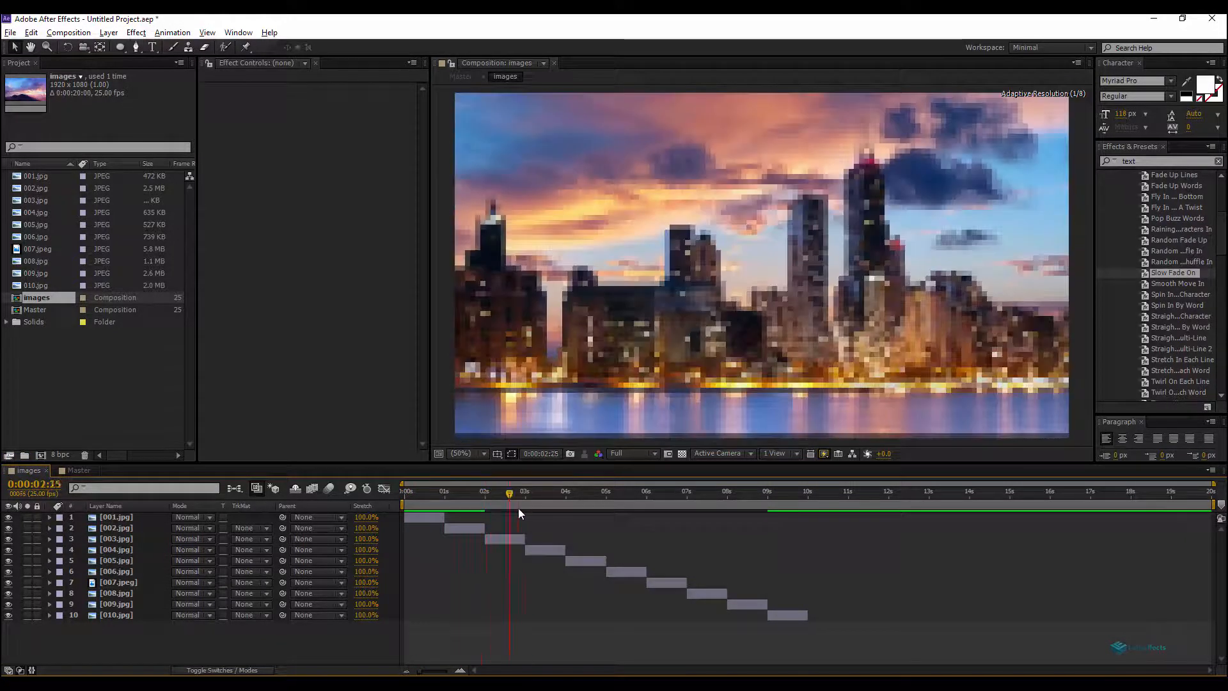
{"action": "left_click", "coordinate": [564, 491]}
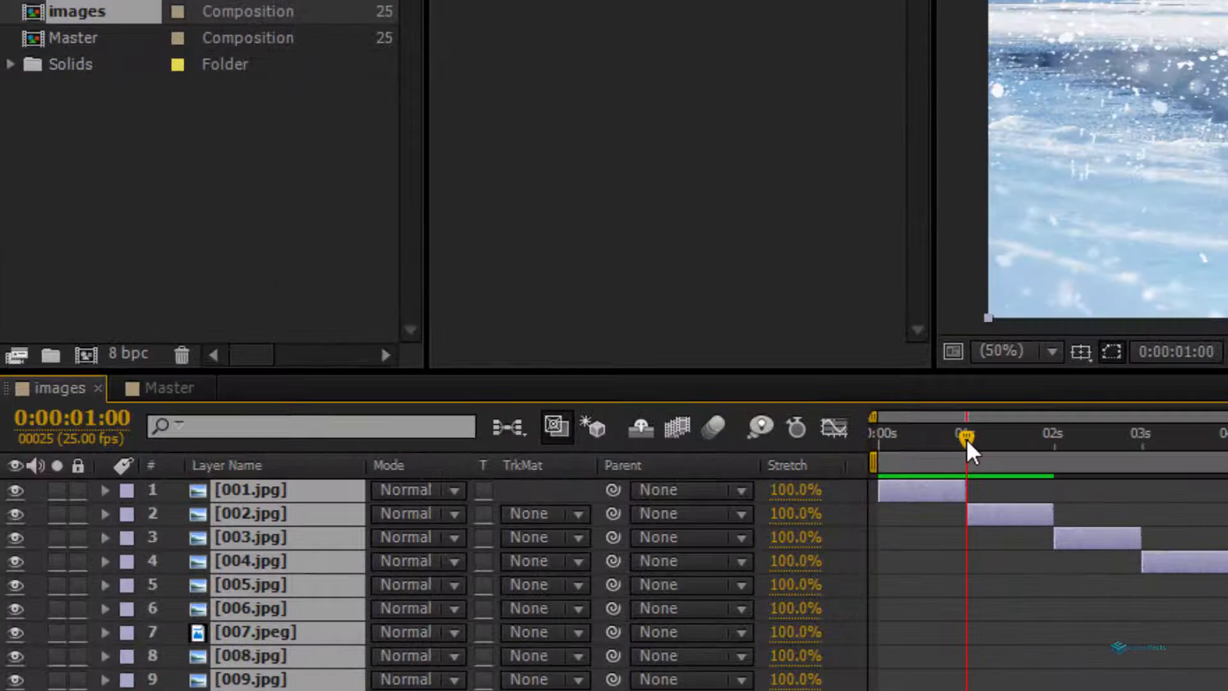
{"action": "mouse_move", "coordinate": [899, 506]}
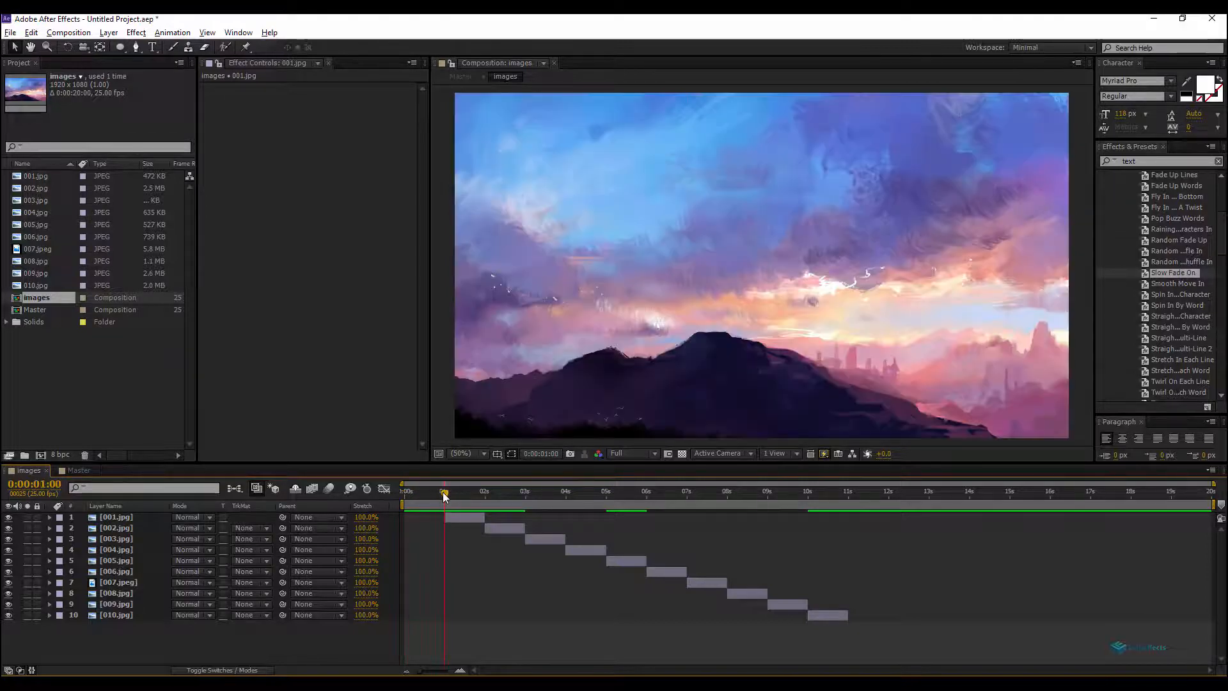
{"action": "left_click_drag", "start_coordinate": [443, 491], "coordinate": [494, 492]}
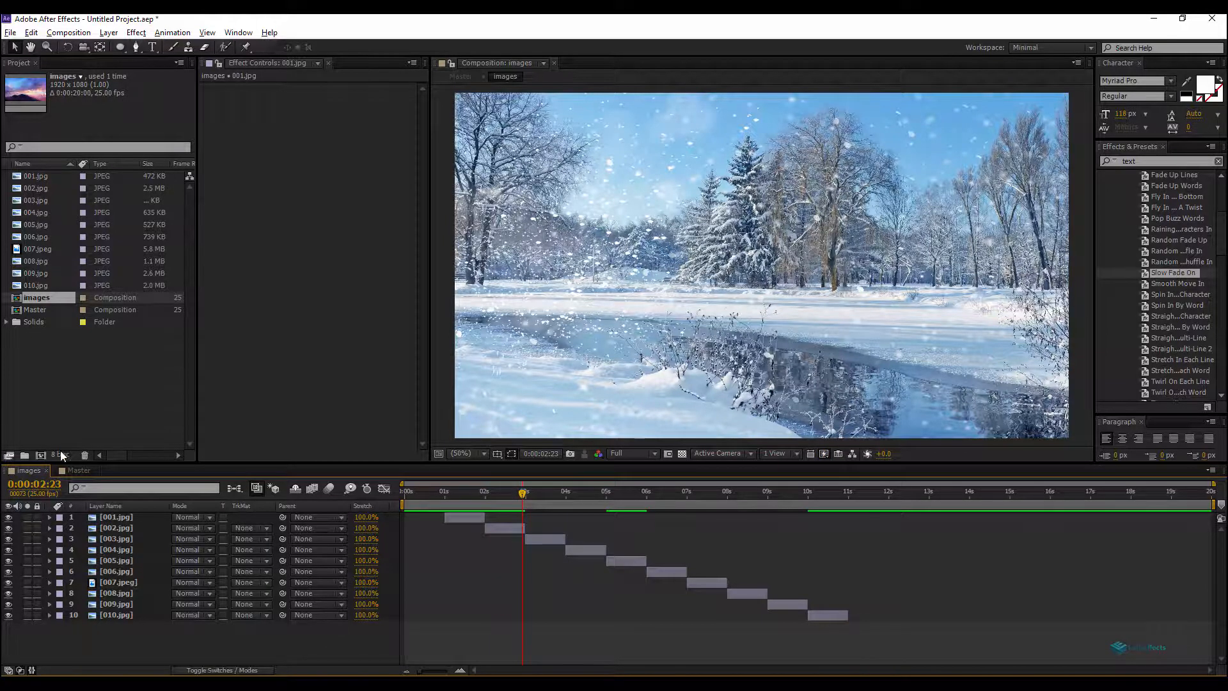
{"action": "left_click", "coordinate": [78, 470]}
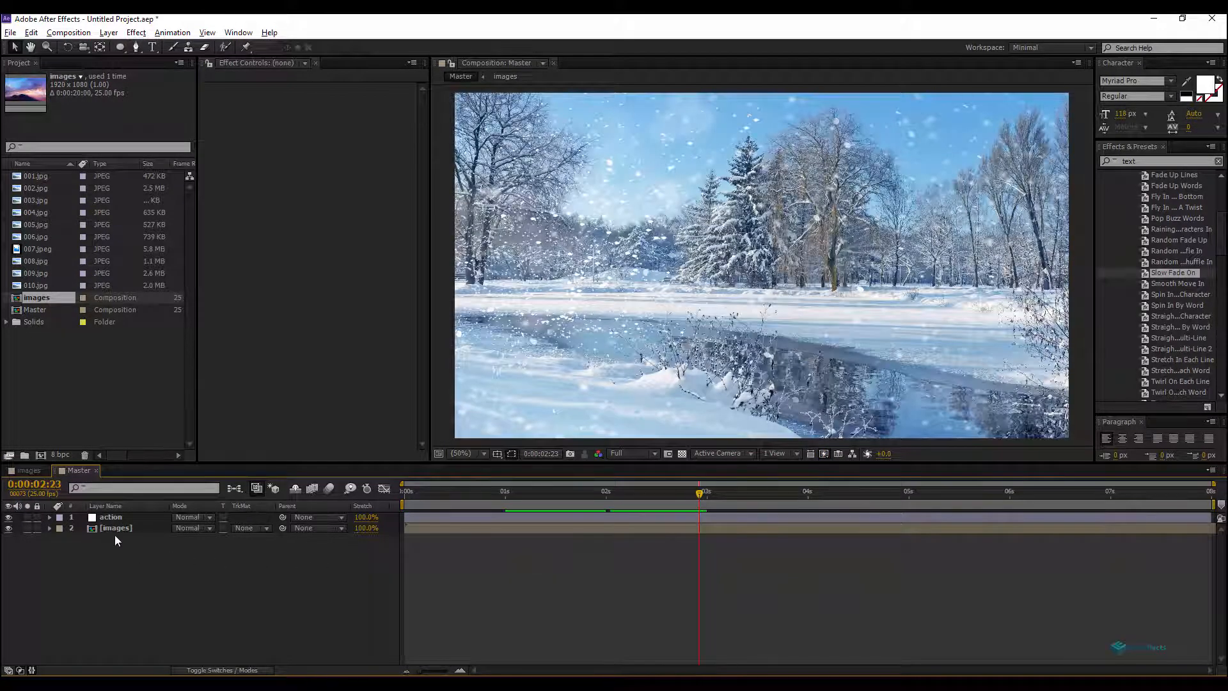
- Enable Time Remapping on the images layer and link it by expression to the selector slider
{"action": "right_click", "coordinate": [115, 527]}
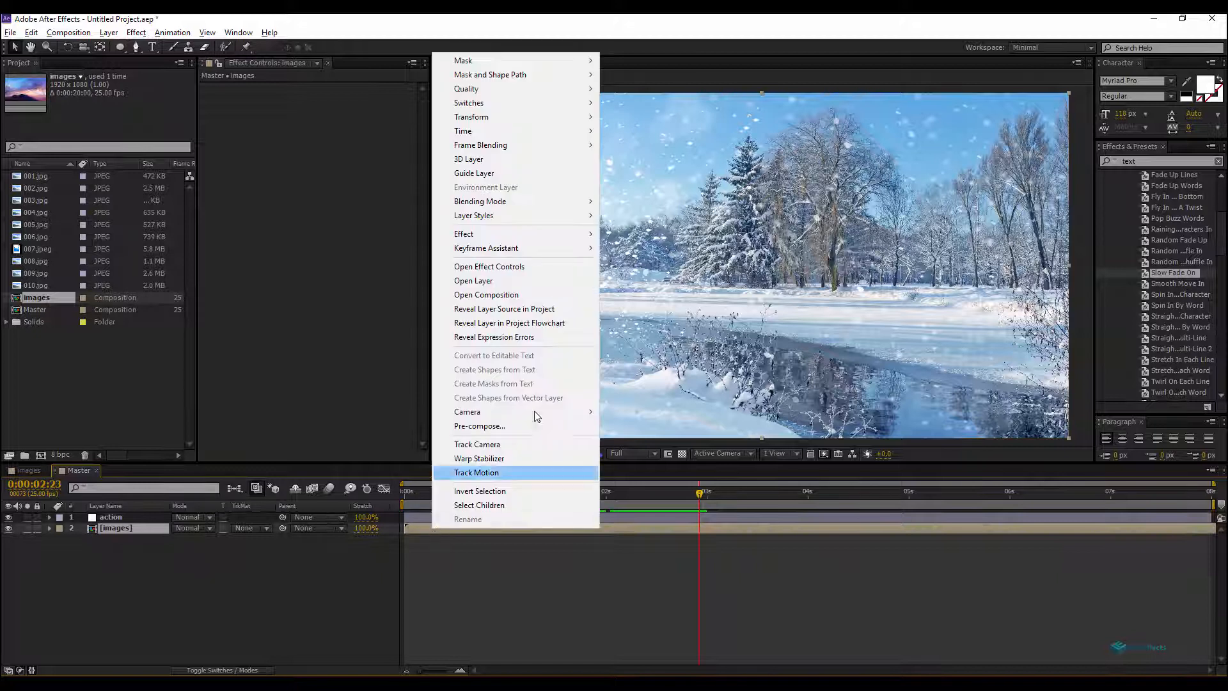
{"action": "mouse_move", "coordinate": [505, 144]}
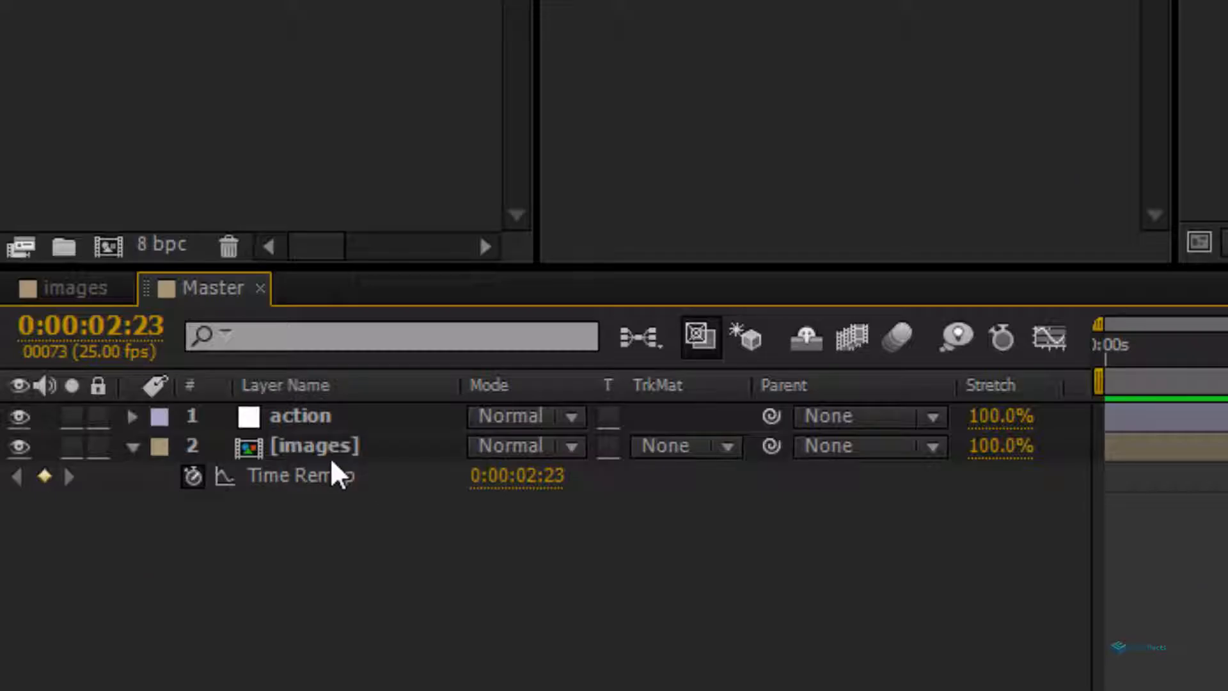
{"action": "key", "text": "alt"}
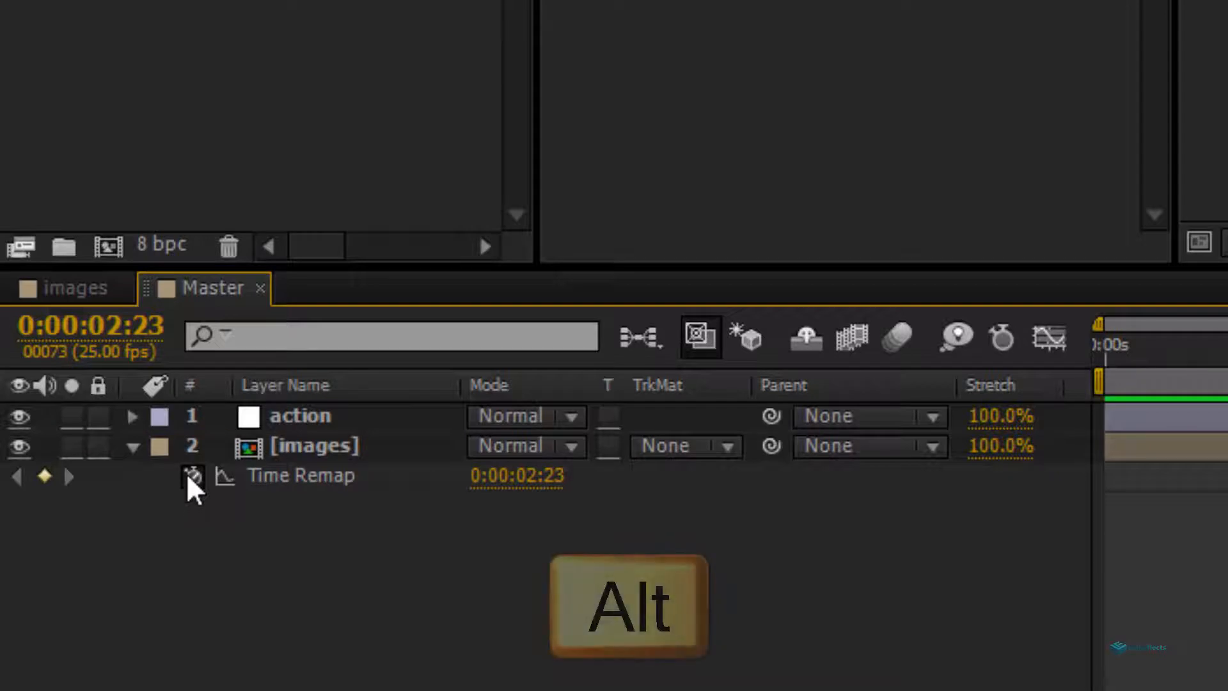
{"action": "left_click", "coordinate": [192, 477]}
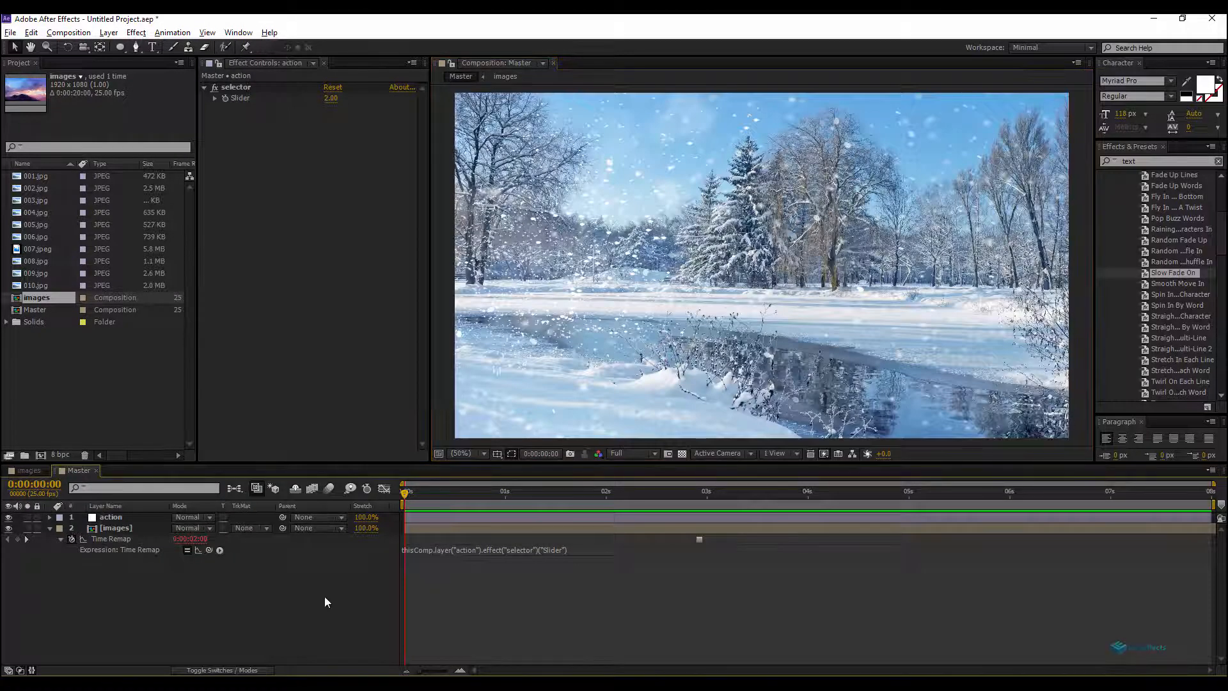
- Add a text layer 'Title' reading 'Image Title' and move it to the lower left
{"action": "right_click", "coordinate": [326, 601]}
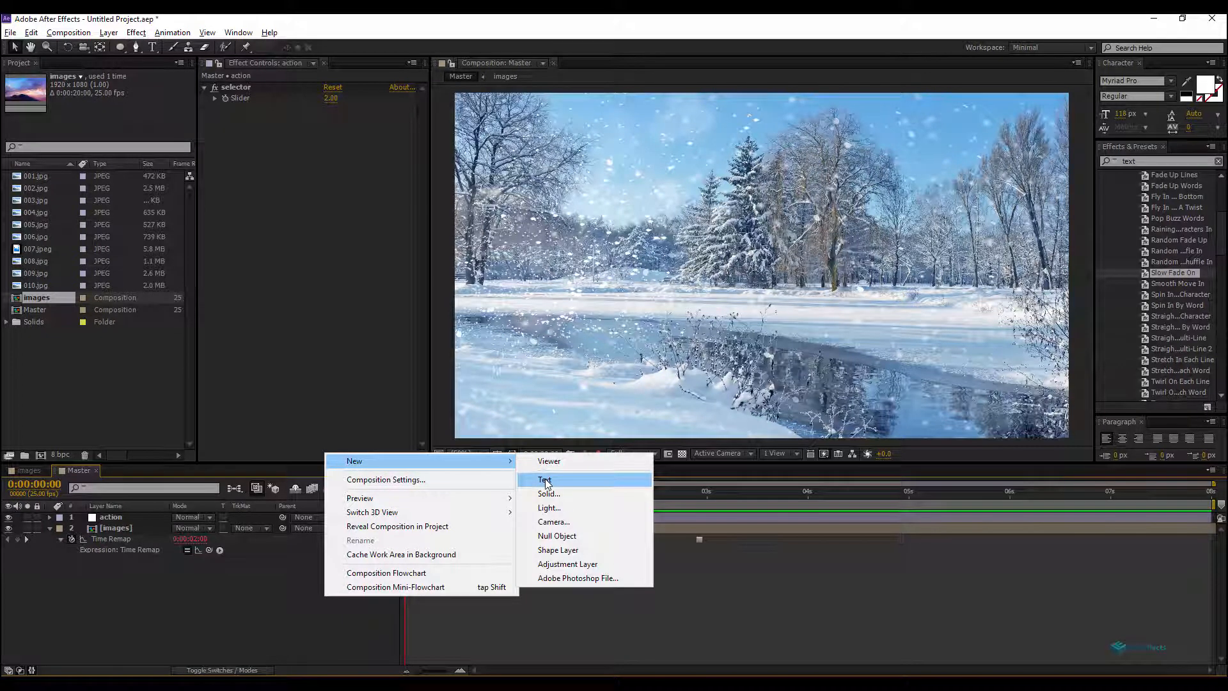
{"action": "left_click", "coordinate": [545, 480]}
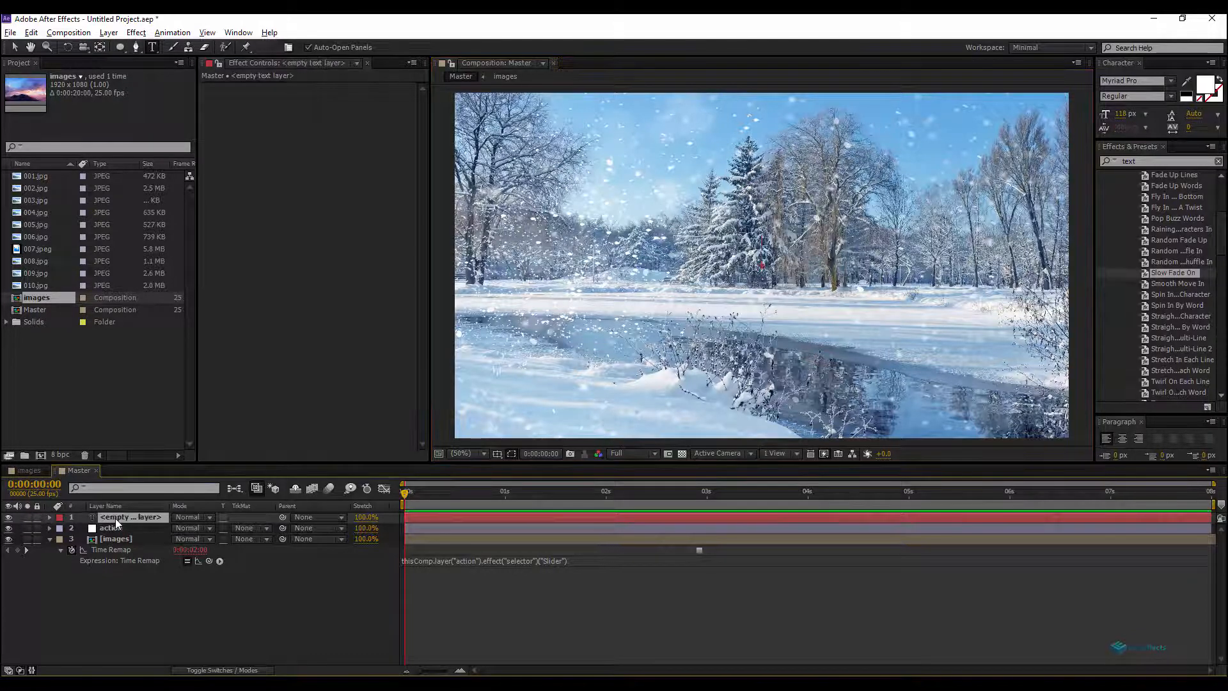
{"action": "double_click", "coordinate": [130, 516]}
{"action": "type", "text": "Image T"}
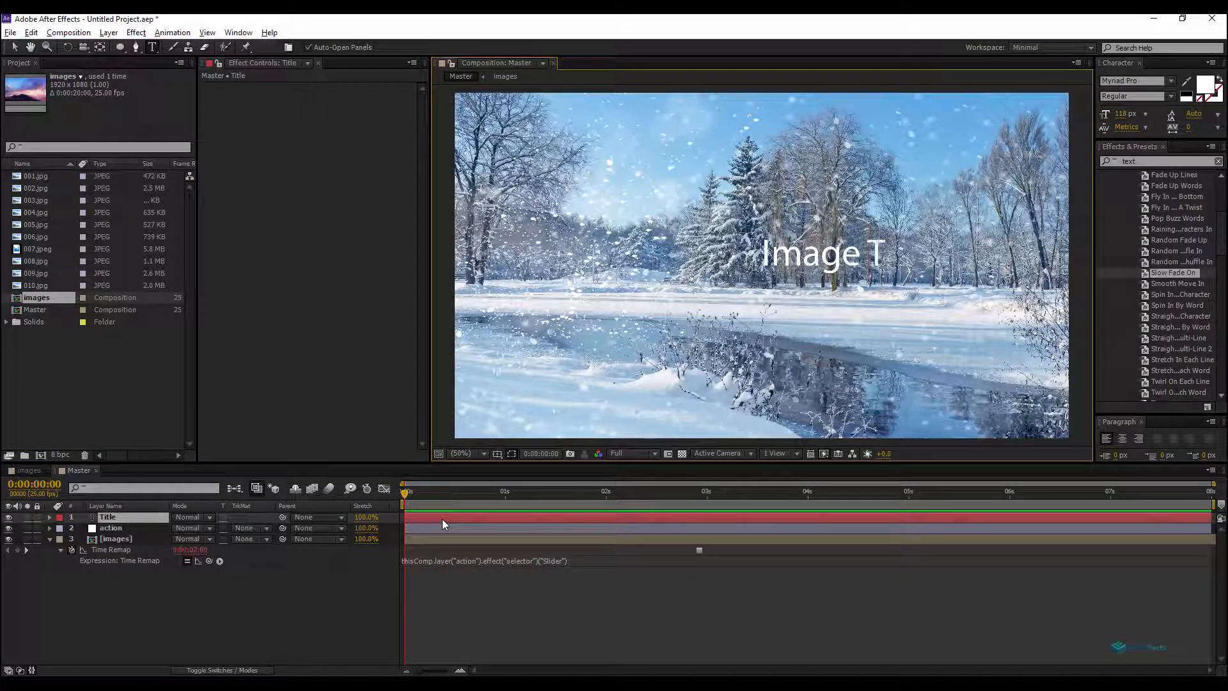
{"action": "type", "text": "itle"}
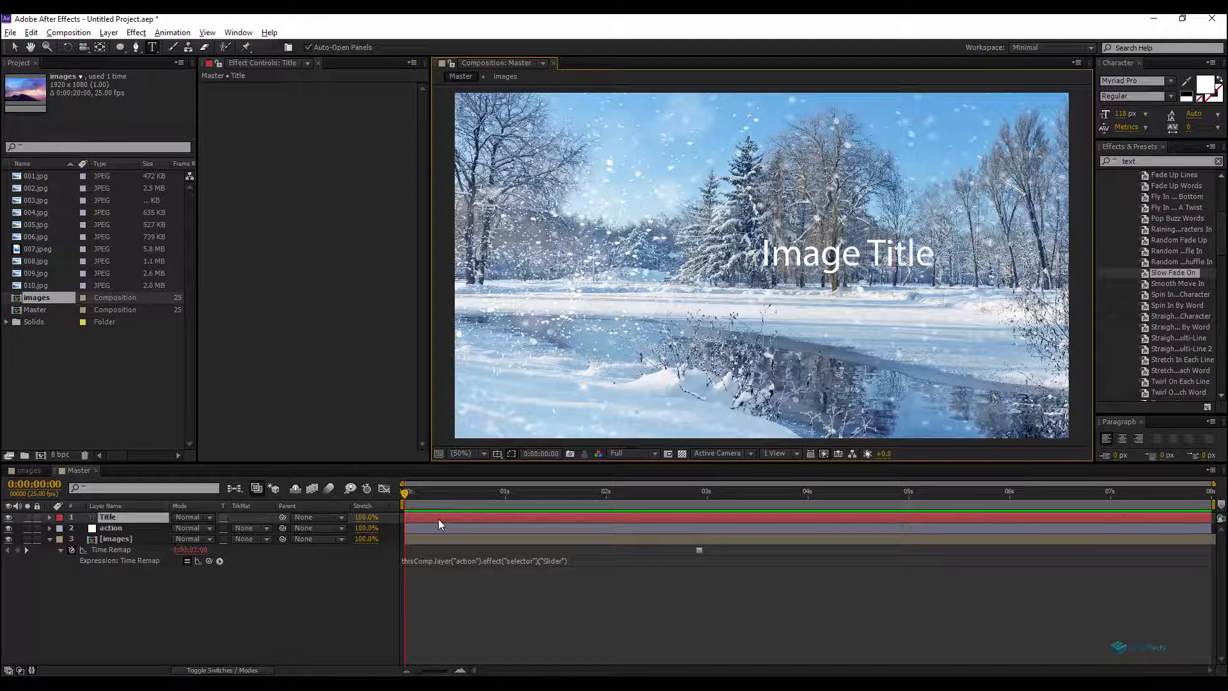
{"action": "left_click", "coordinate": [107, 517]}
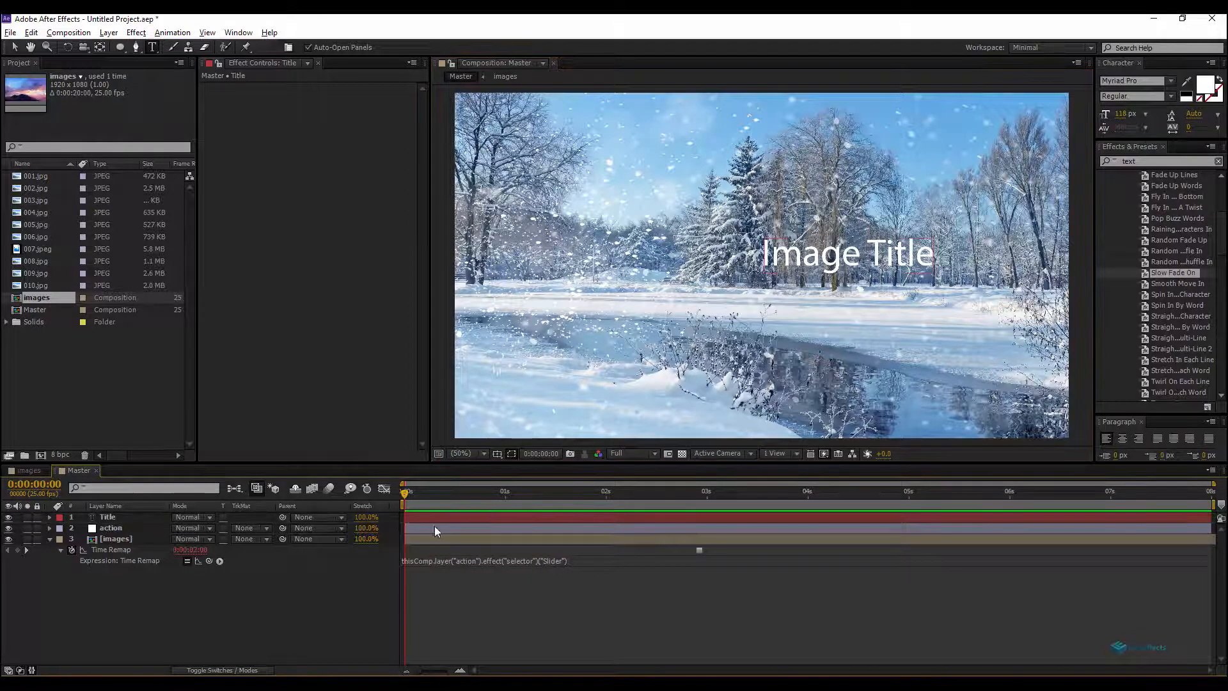
{"action": "left_click", "coordinate": [108, 515]}
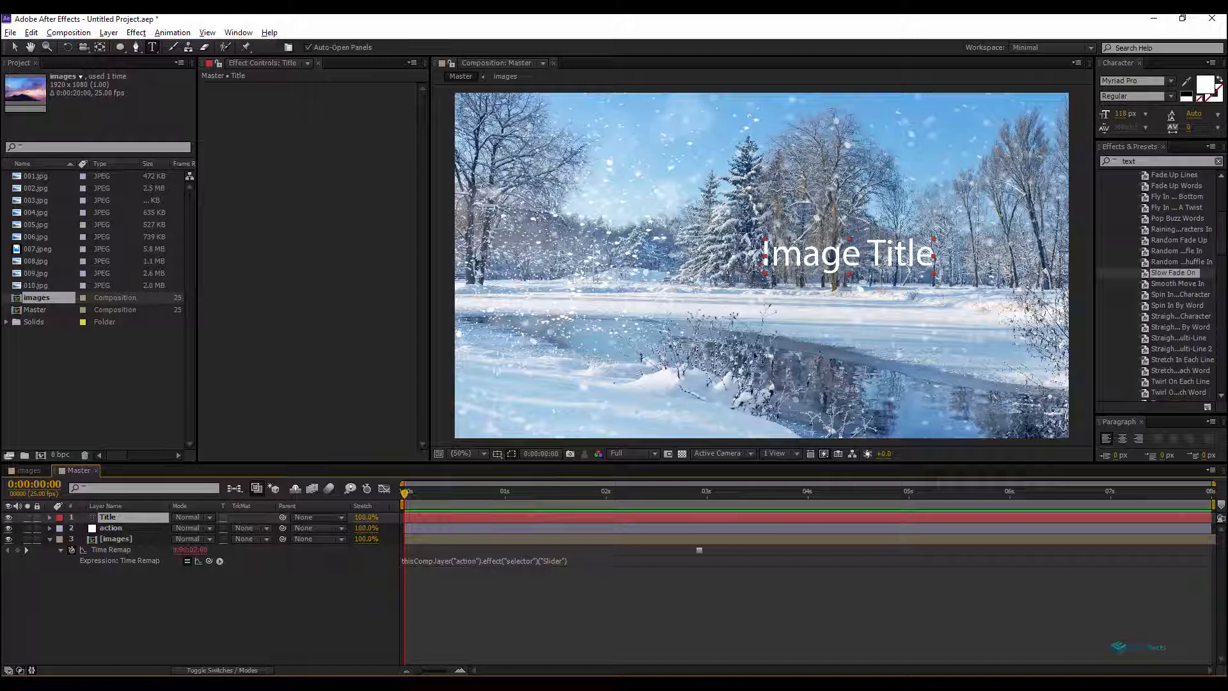
{"action": "left_click_drag", "start_coordinate": [848, 252], "coordinate": [632, 386]}
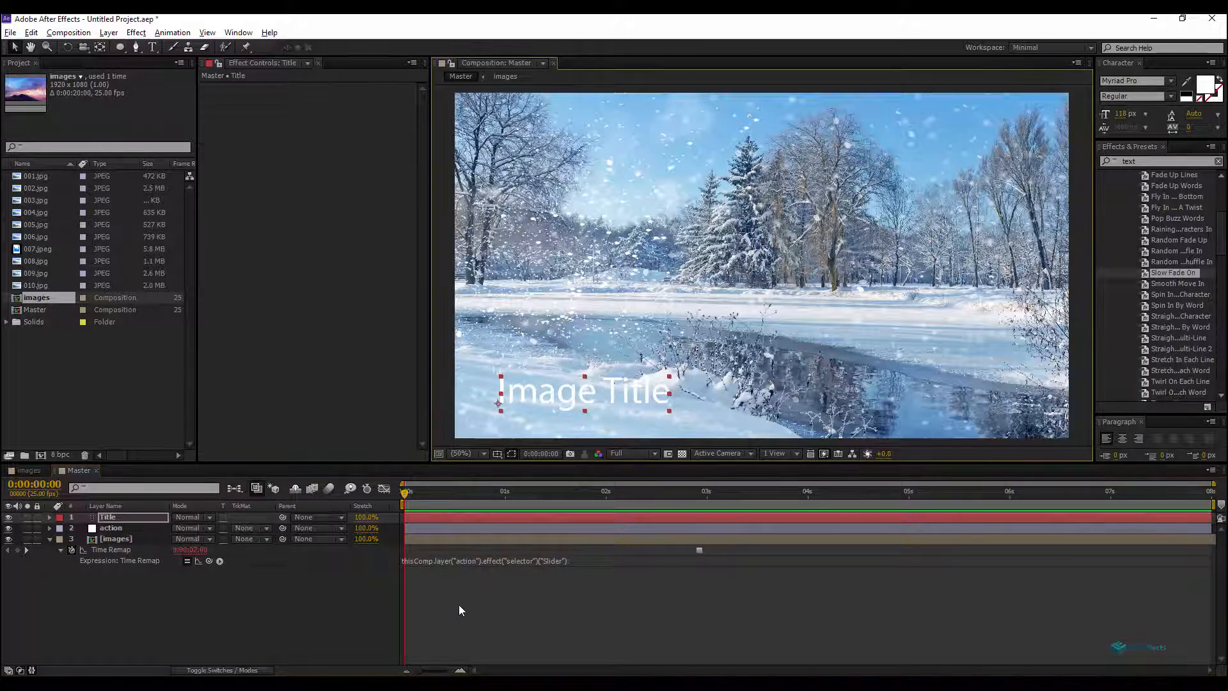
- Add a new deep royal blue solid layer as a band beneath the title text
{"action": "right_click", "coordinate": [460, 610]}
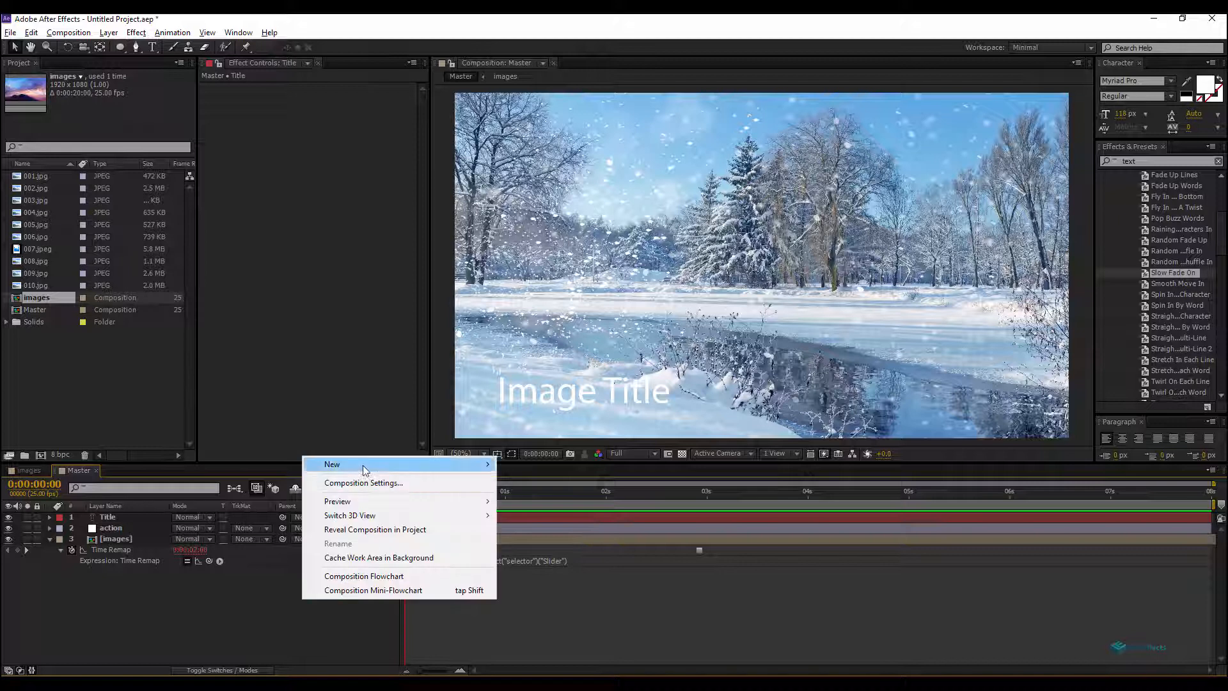
{"action": "mouse_move", "coordinate": [332, 463]}
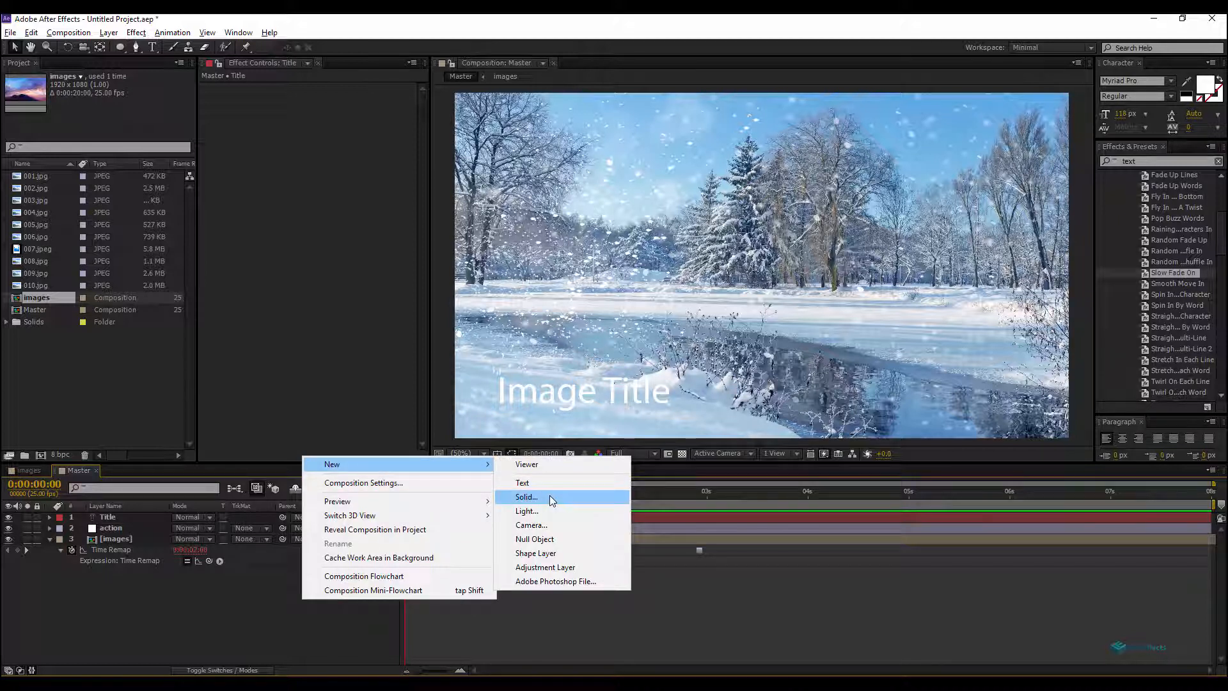
{"action": "mouse_move", "coordinate": [546, 501]}
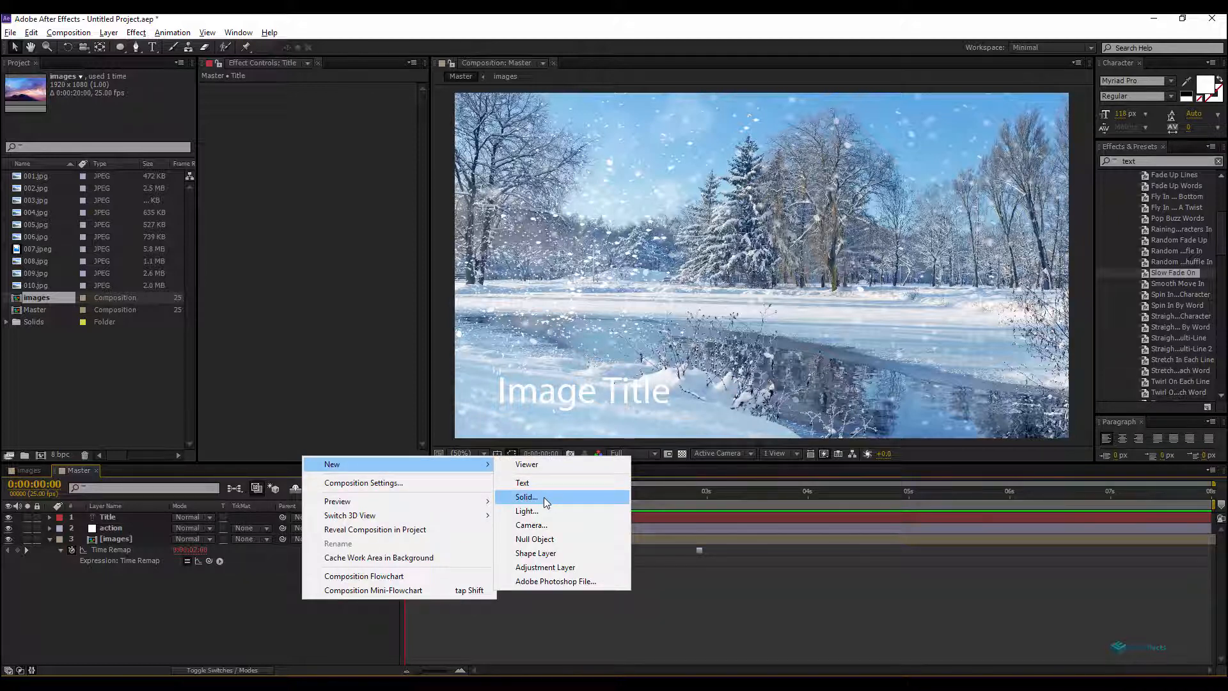
{"action": "left_click", "coordinate": [526, 497]}
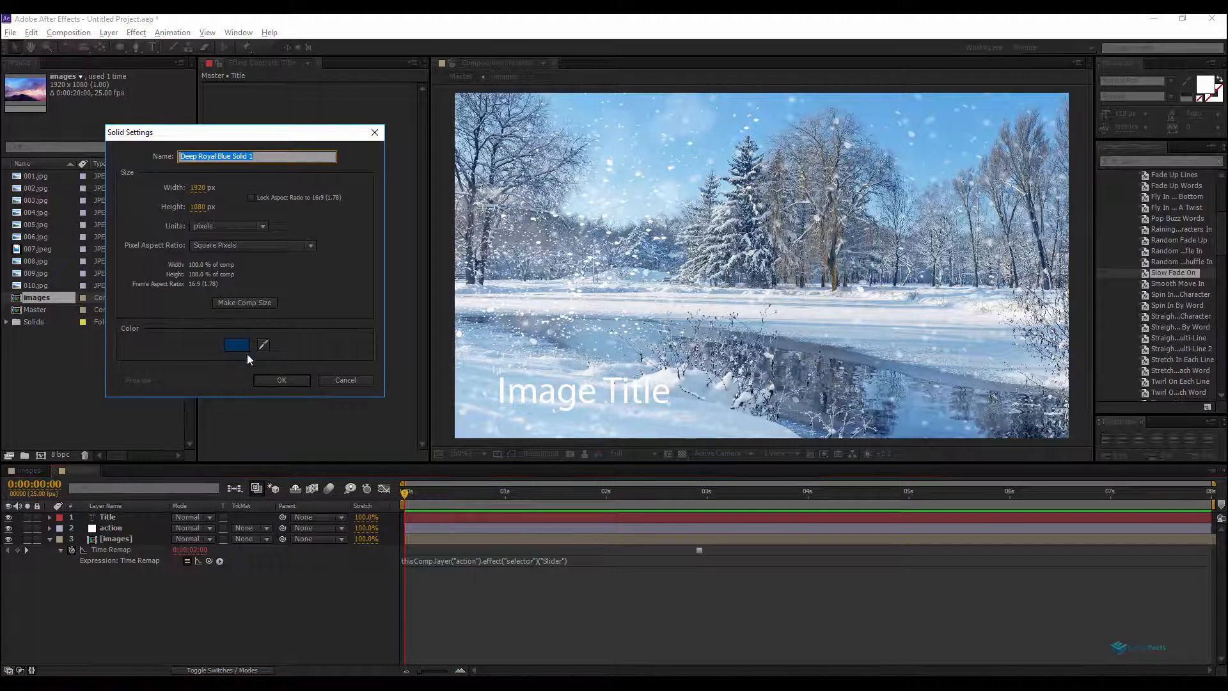
{"action": "left_click", "coordinate": [281, 380]}
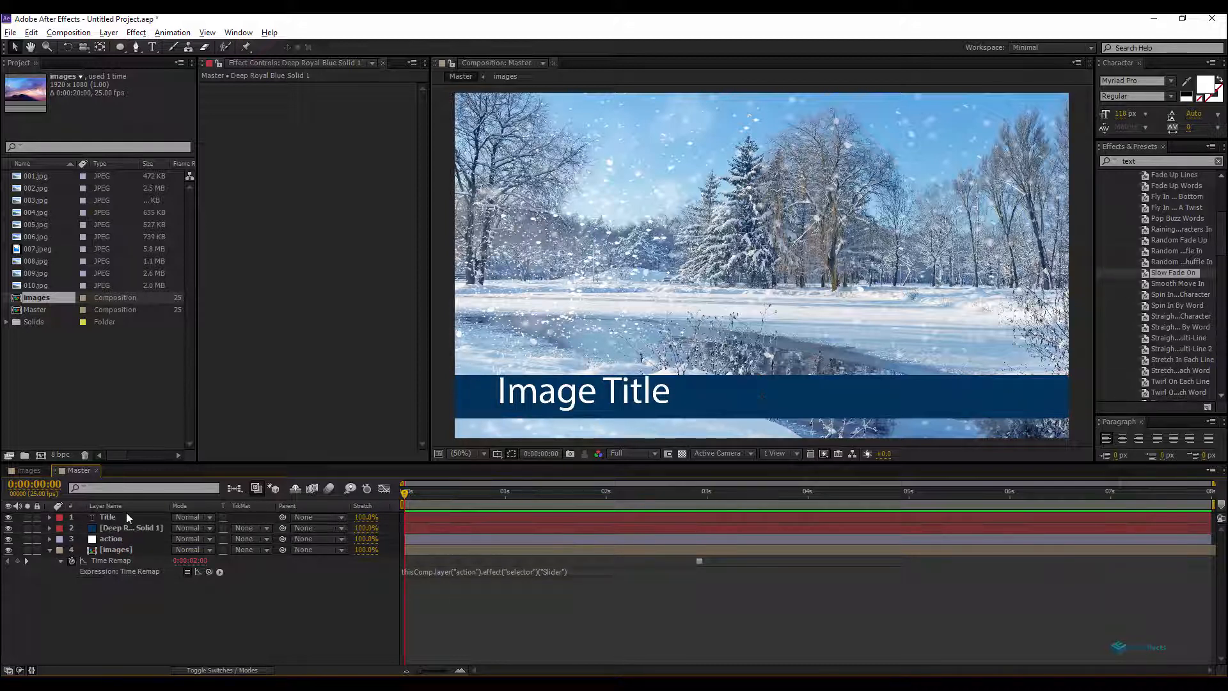
- Reduce the Title text layer's font size from 118 px to 86 px
{"action": "left_click", "coordinate": [108, 517]}
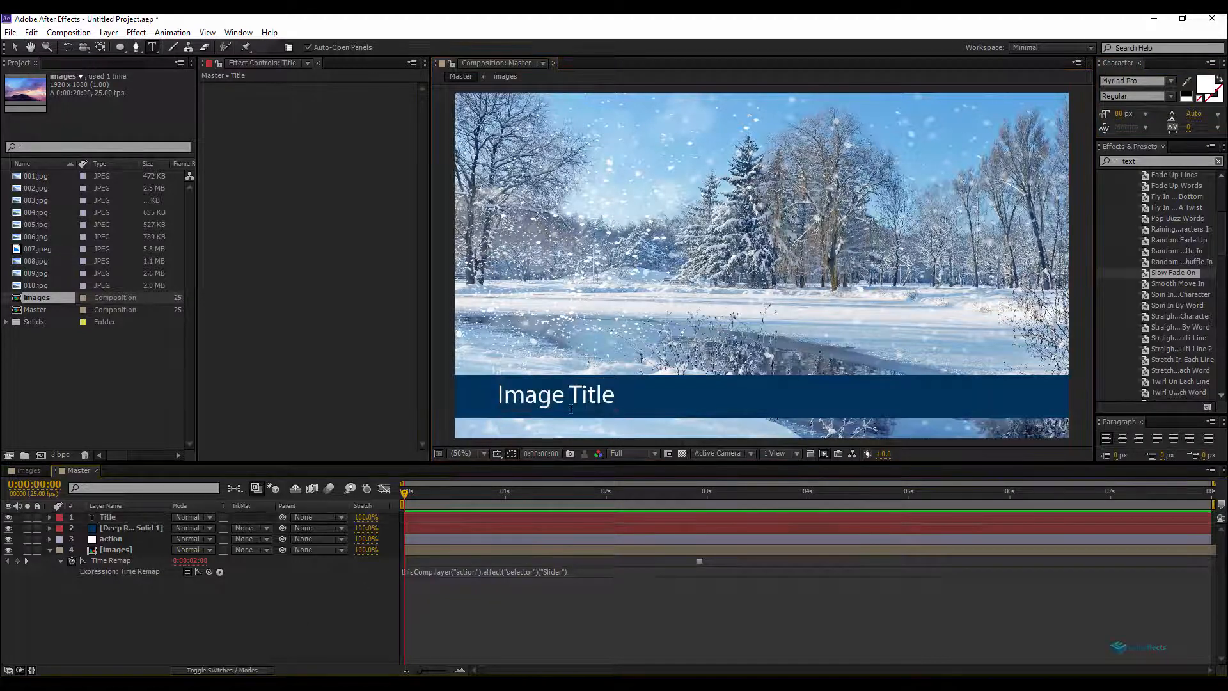
{"action": "left_click", "coordinate": [555, 396]}
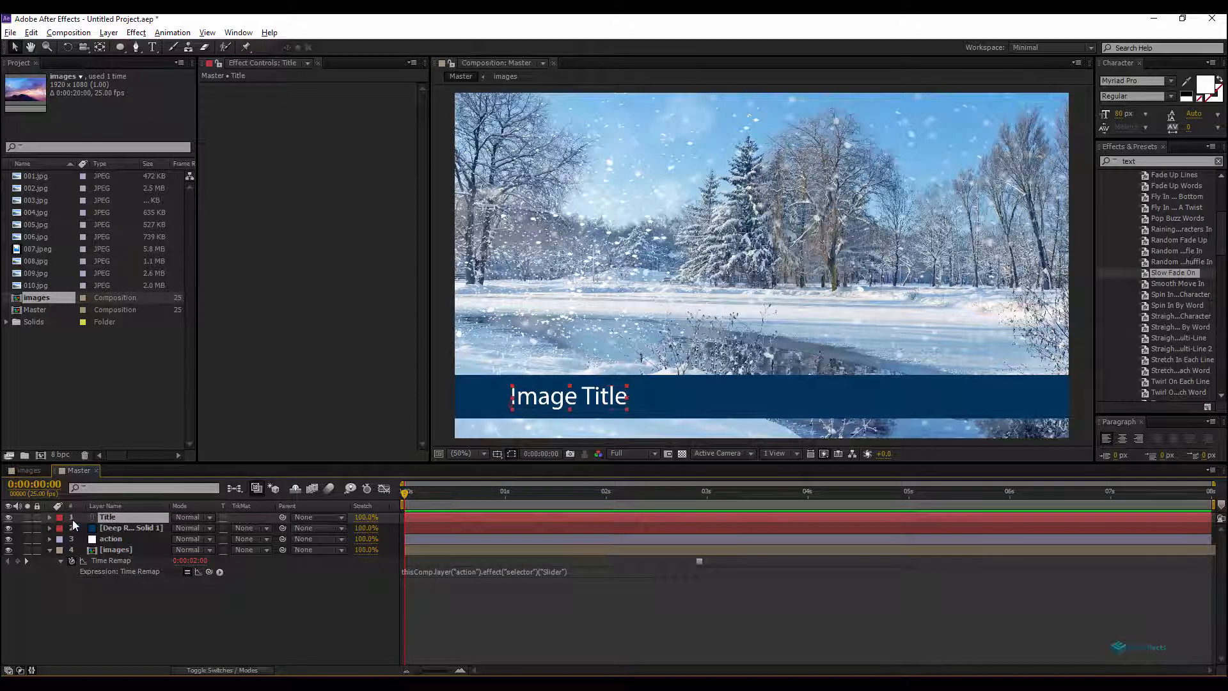
- Give the Title layer's Source Text the expression comp("images").layer(1).name
{"action": "left_click", "coordinate": [50, 517]}
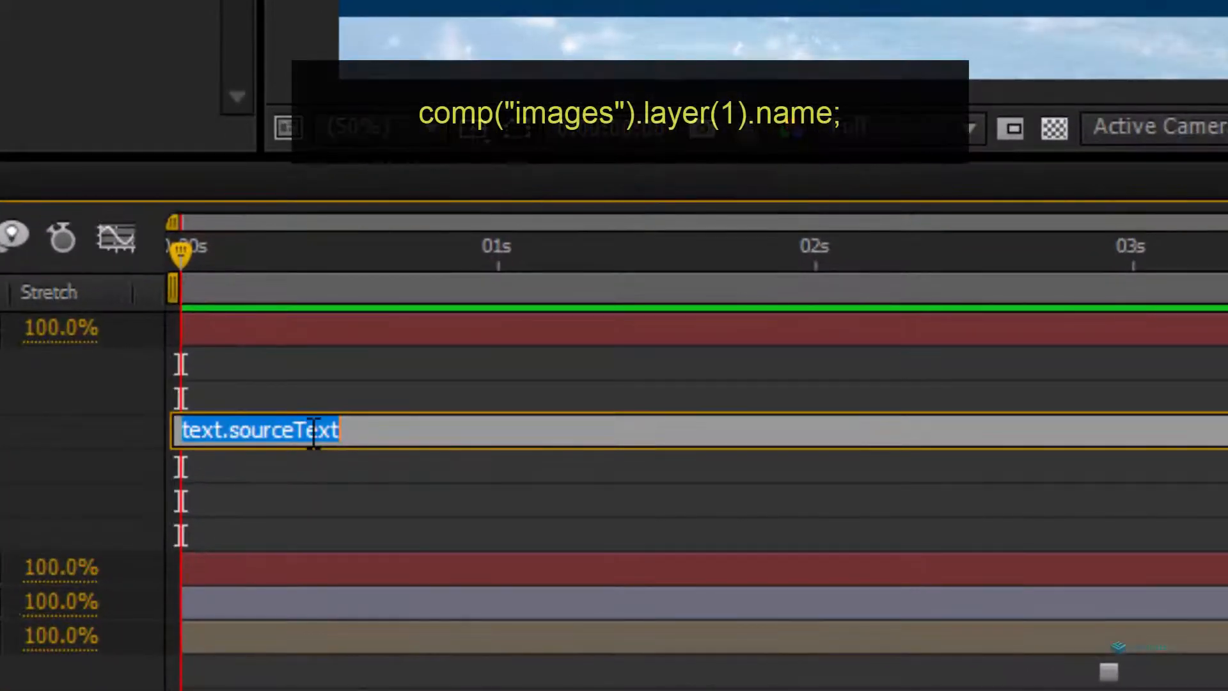
{"action": "type", "text": "comp"}
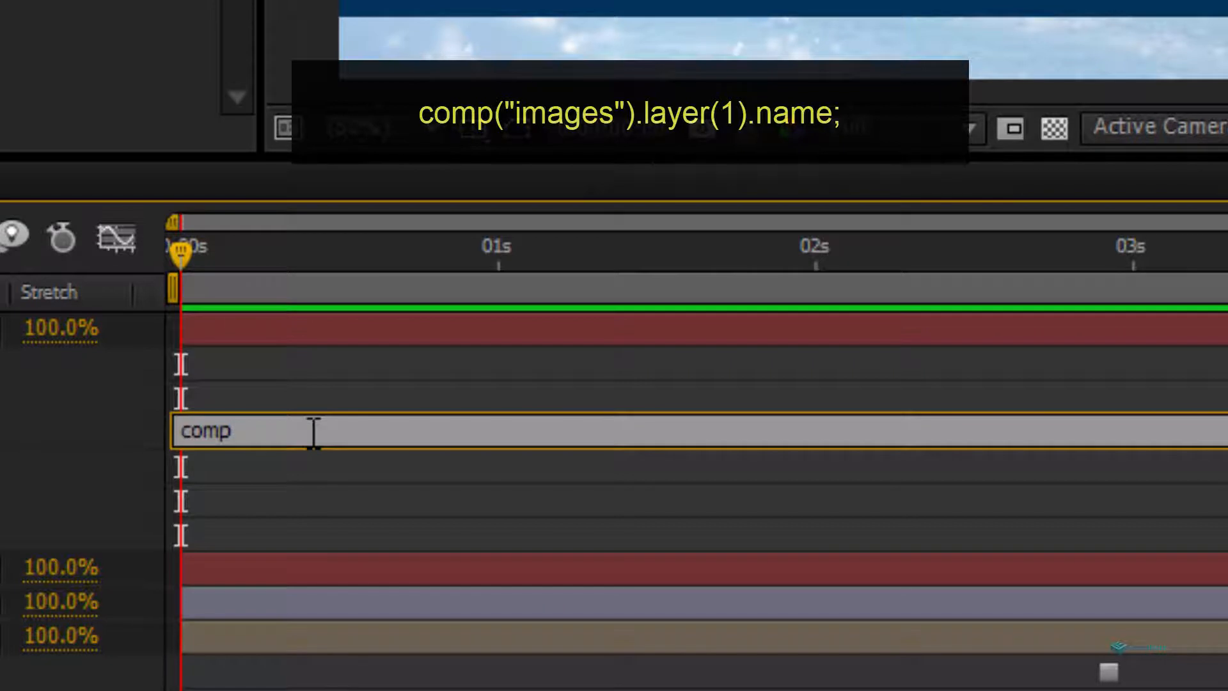
{"action": "type", "text": "()"}
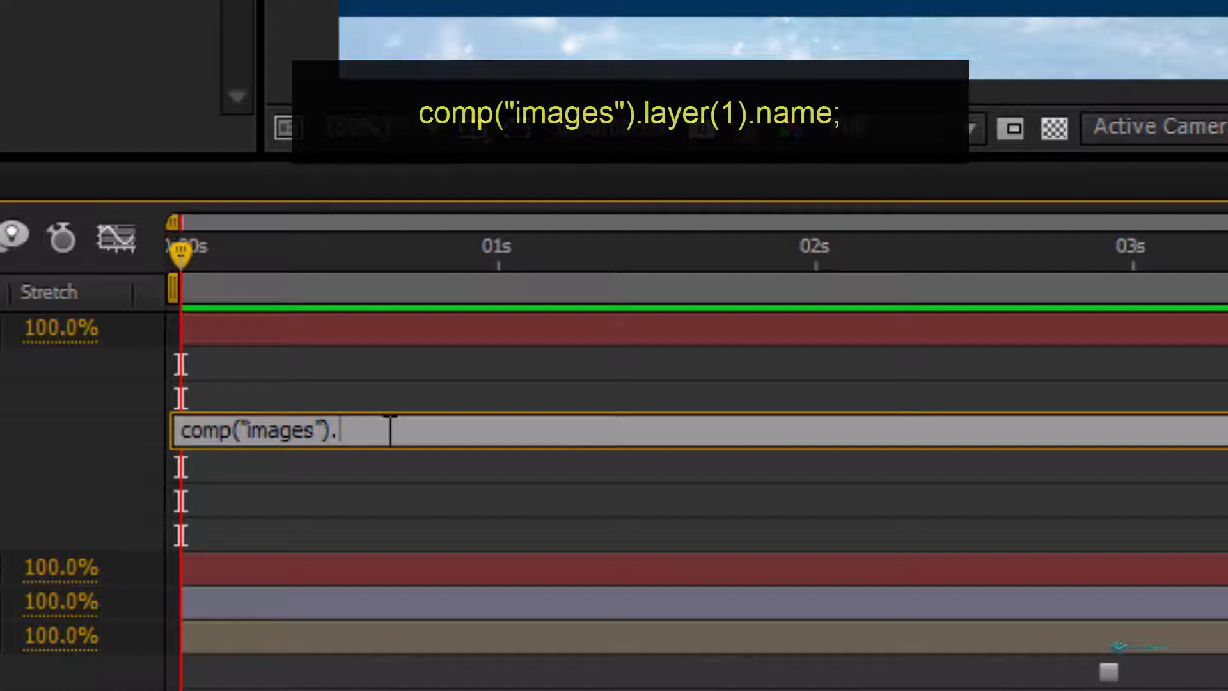
{"action": "type", "text": "layer("}
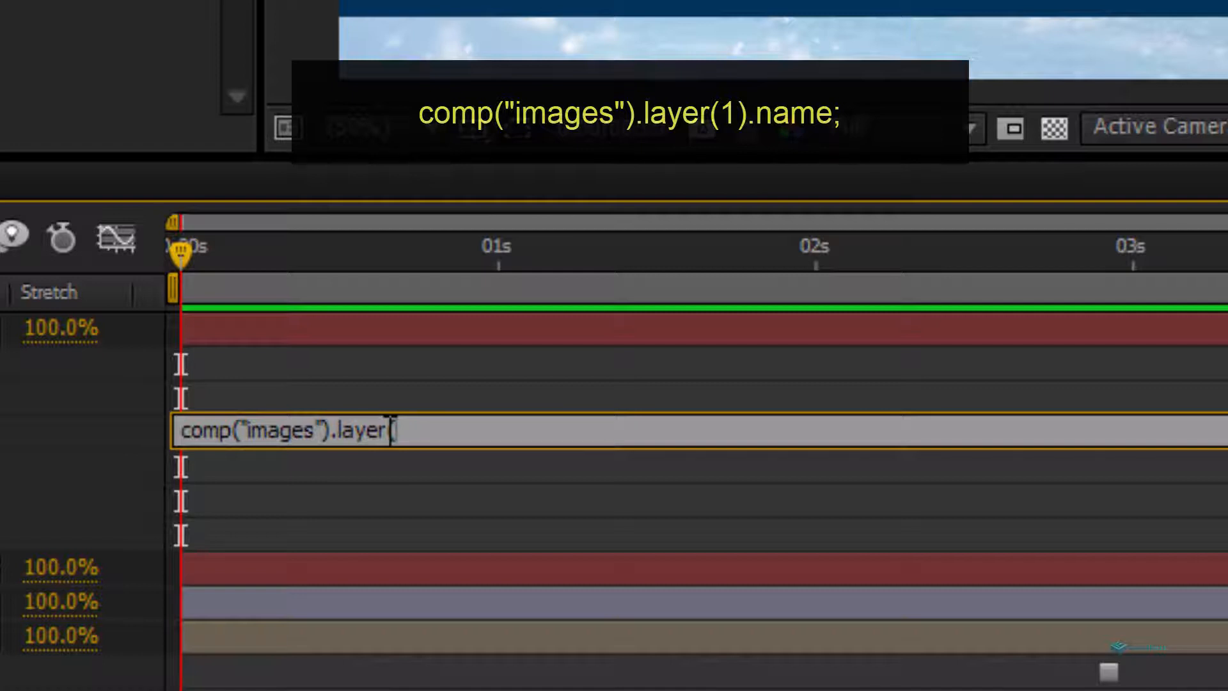
{"action": "type", "text": "1"}
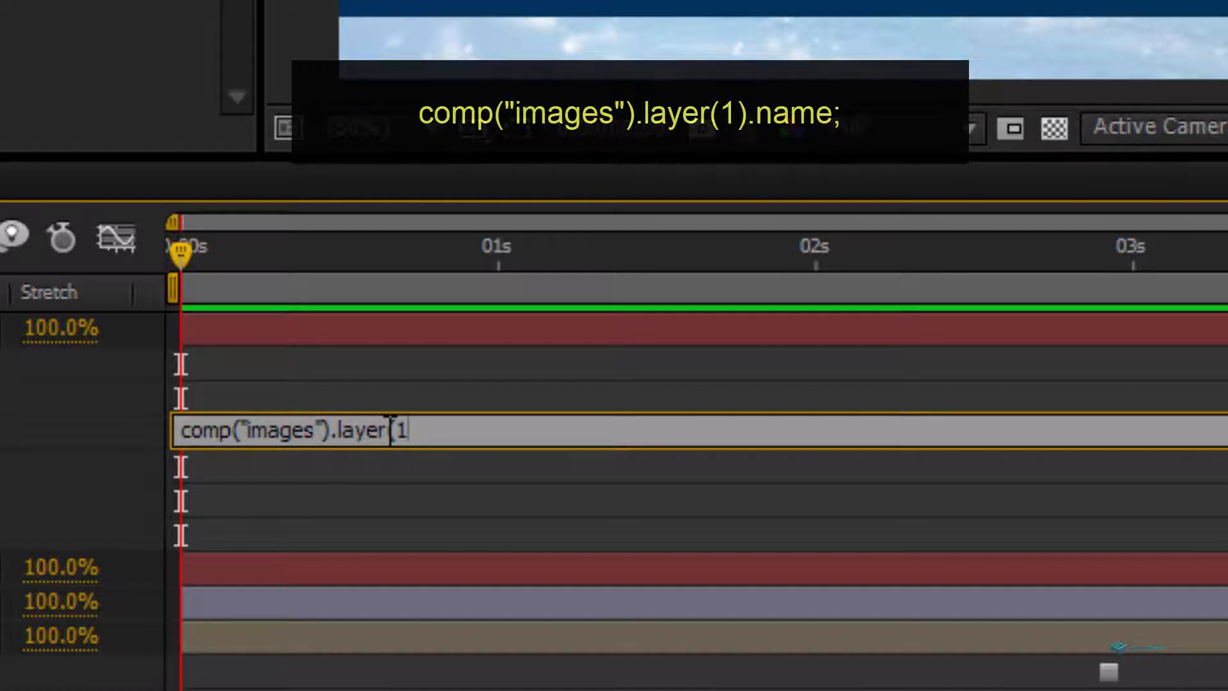
{"action": "type", "text": ")."}
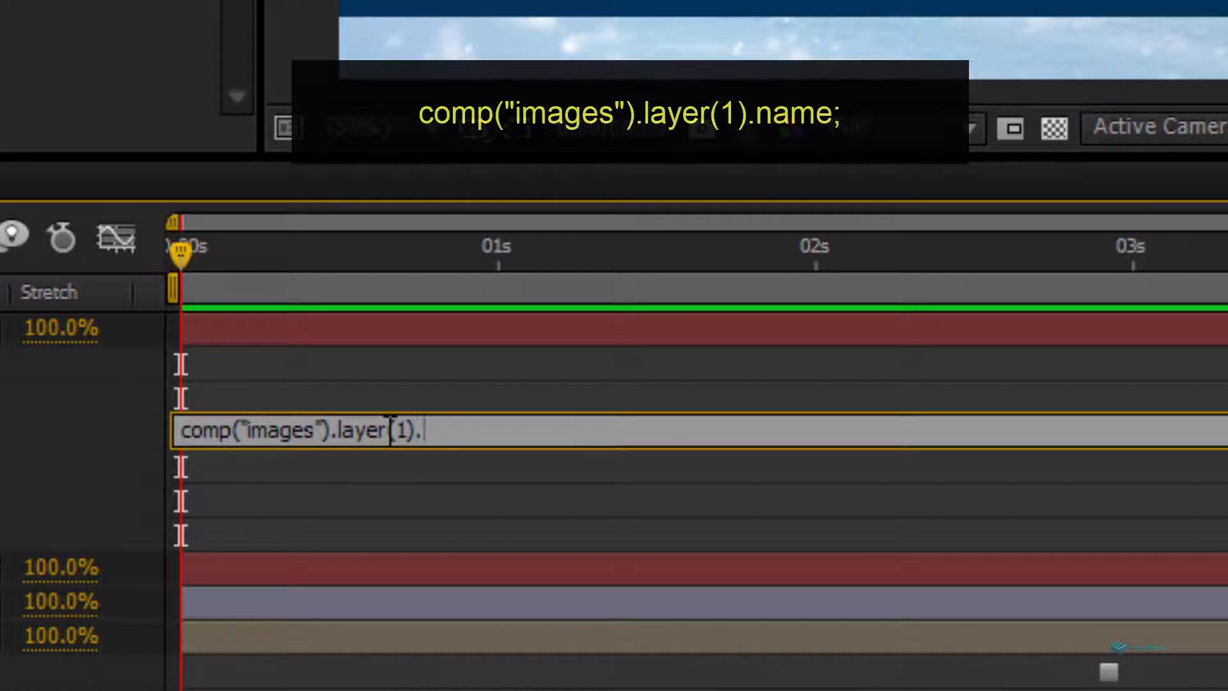
{"action": "type", "text": "name"}
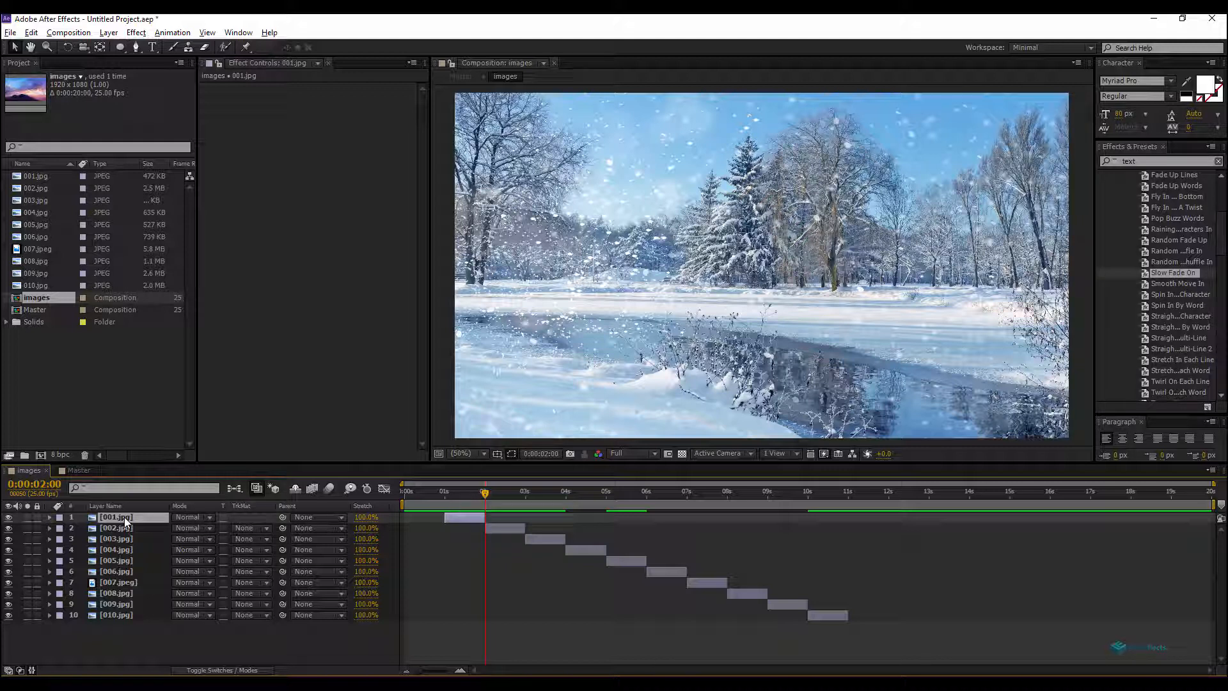
- Rename the first two image layers to Painting and Snowy Day
{"action": "double_click", "coordinate": [115, 517]}
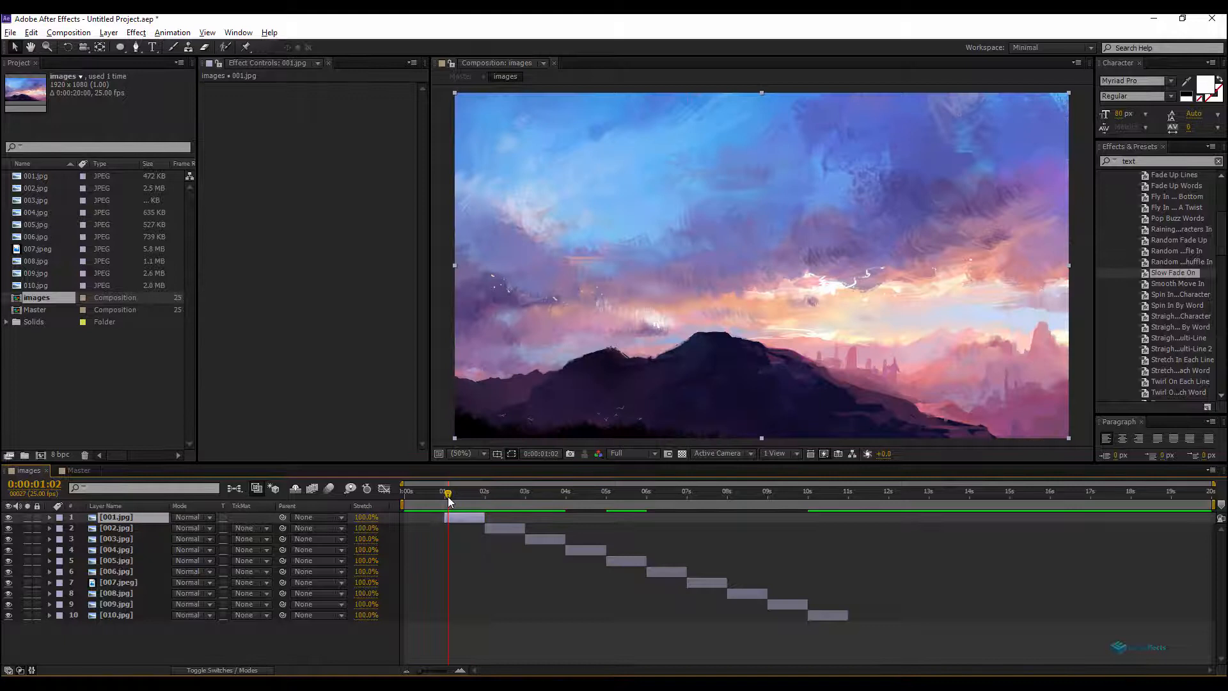
{"action": "double_click", "coordinate": [116, 517]}
{"action": "type", "text": "Painting"}
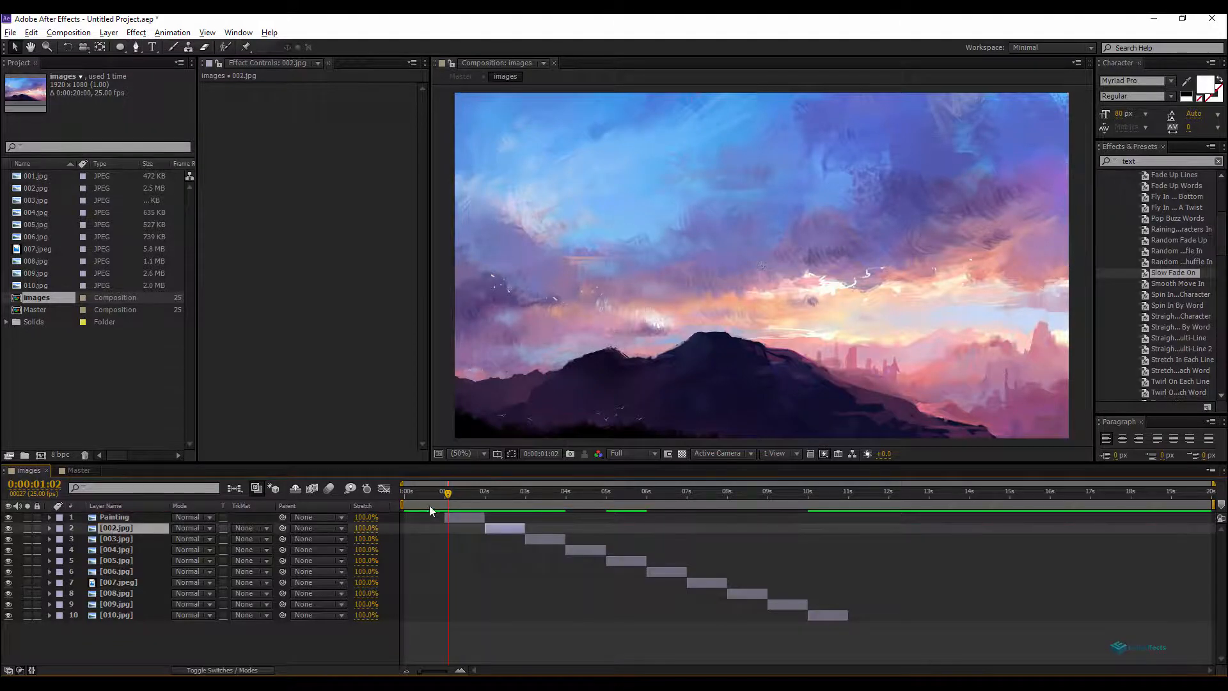
{"action": "left_click", "coordinate": [497, 491]}
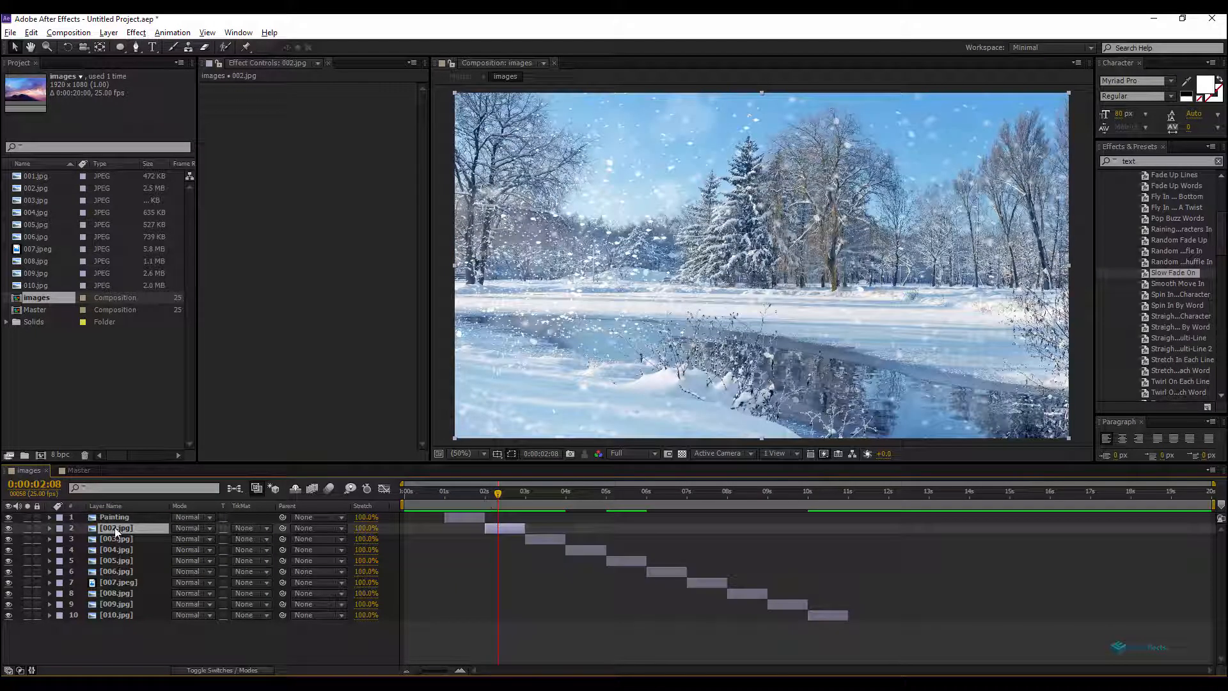
{"action": "double_click", "coordinate": [115, 527]}
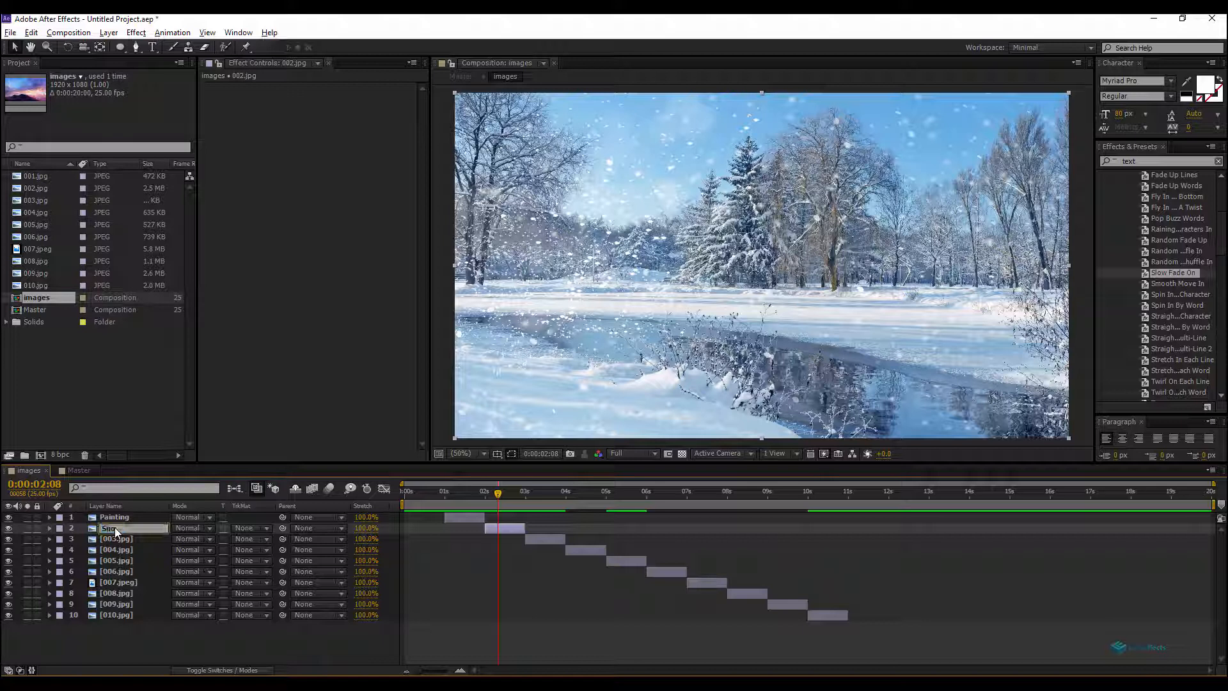
{"action": "type", "text": "Snowy Day"}
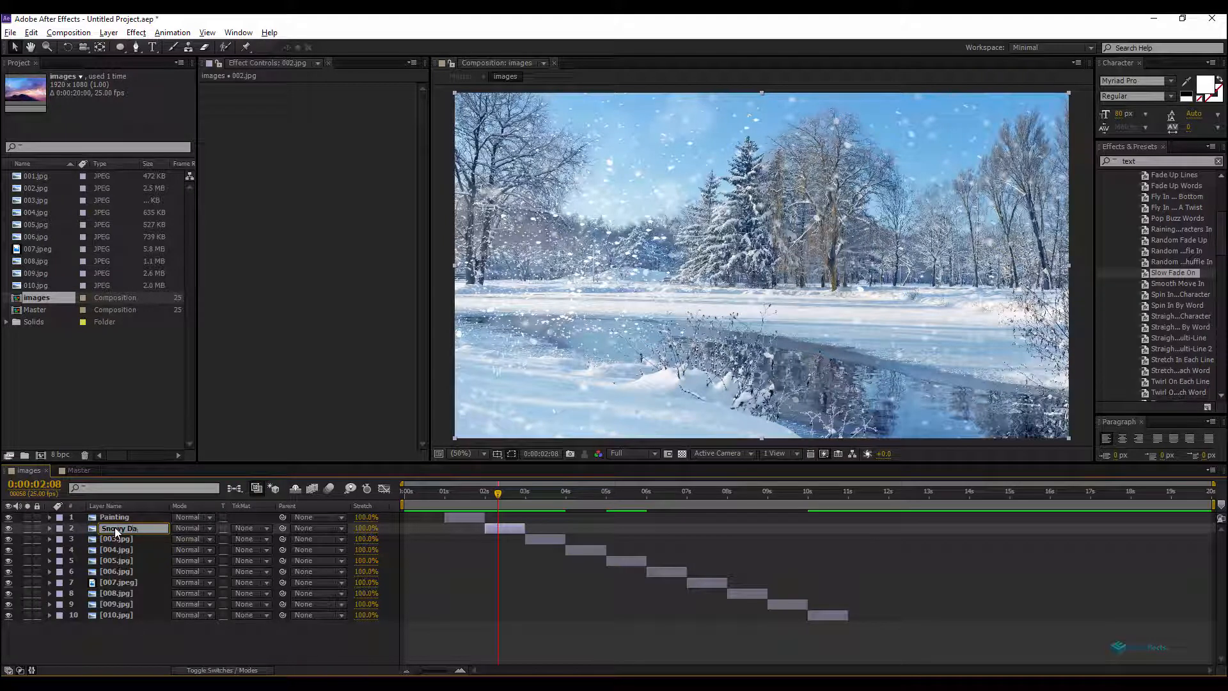
- Rename the third and fourth image layers to City View and Green Field
{"action": "left_click", "coordinate": [539, 505]}
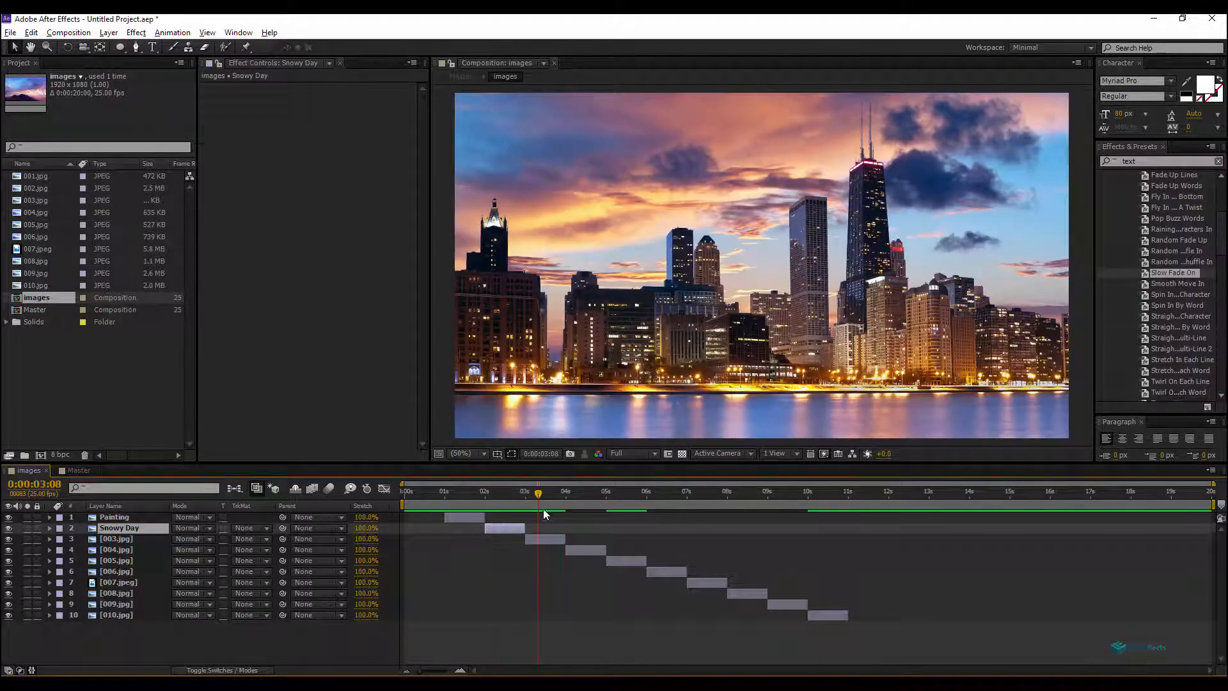
{"action": "left_click", "coordinate": [117, 538]}
{"action": "type", "text": "City View"}
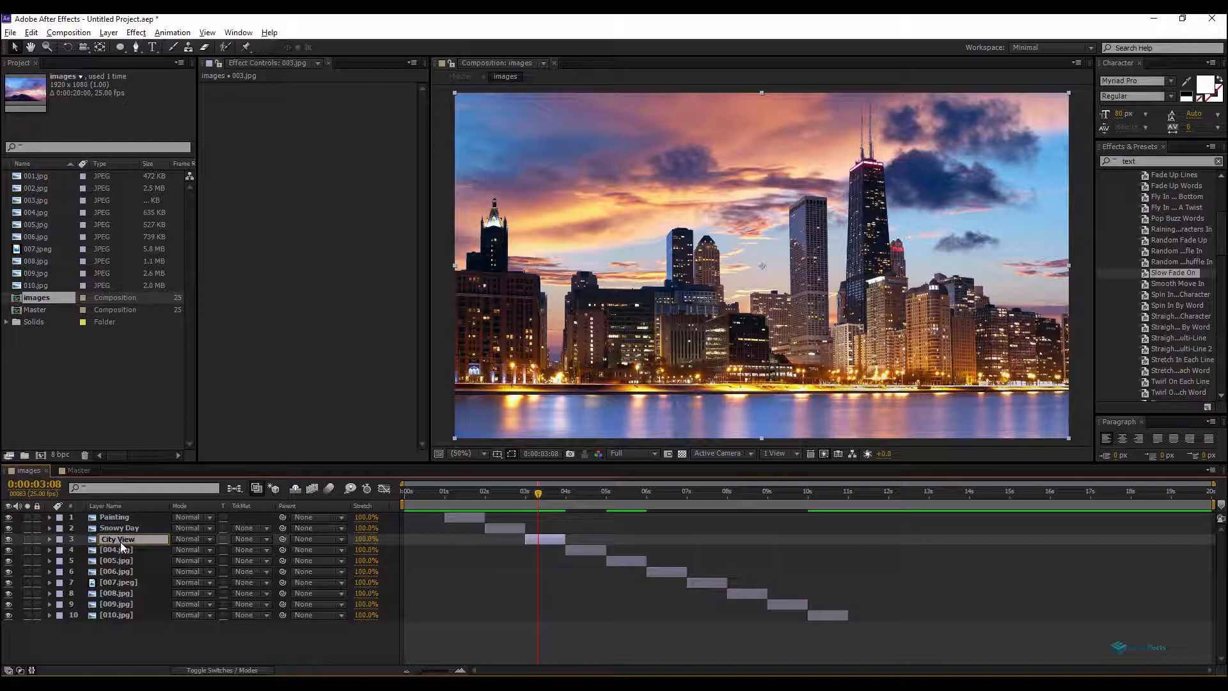
{"action": "left_click", "coordinate": [588, 491]}
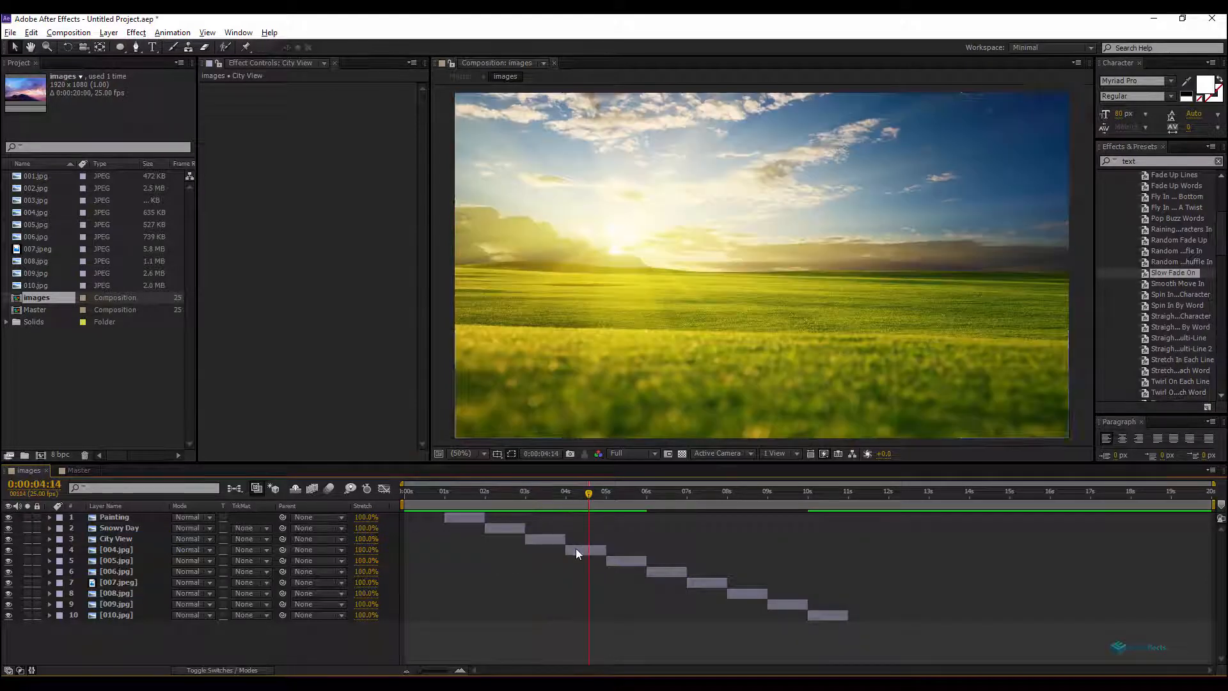
{"action": "double_click", "coordinate": [116, 549]}
{"action": "type", "text": "Green Field"}
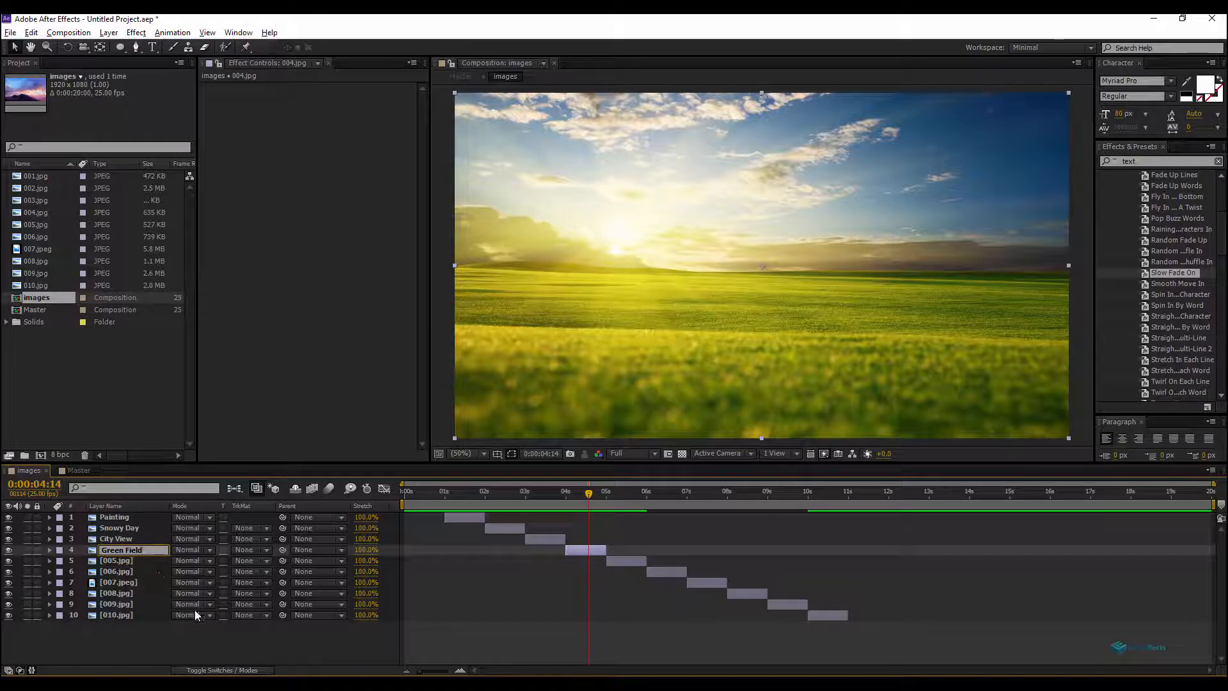
{"action": "left_click", "coordinate": [78, 469]}
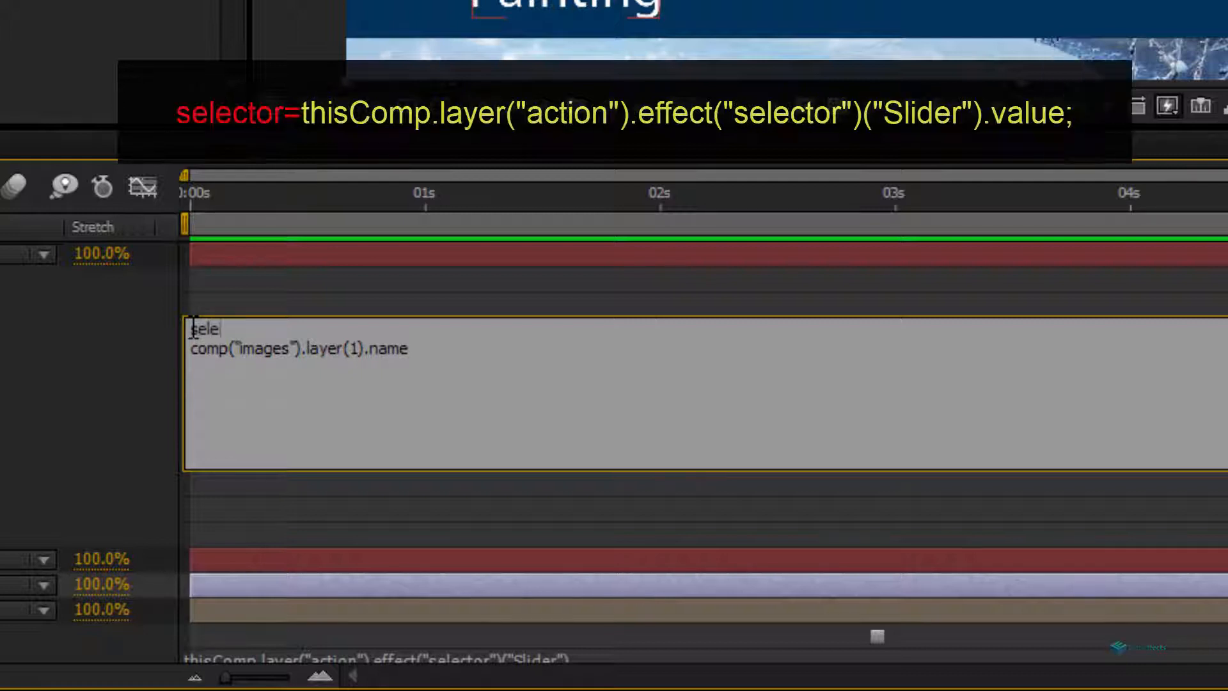
- Add selector = thisComp.layer("action").effect("selector")("Slider").value and index the images layer by selector
{"action": "type", "text": "selector="}
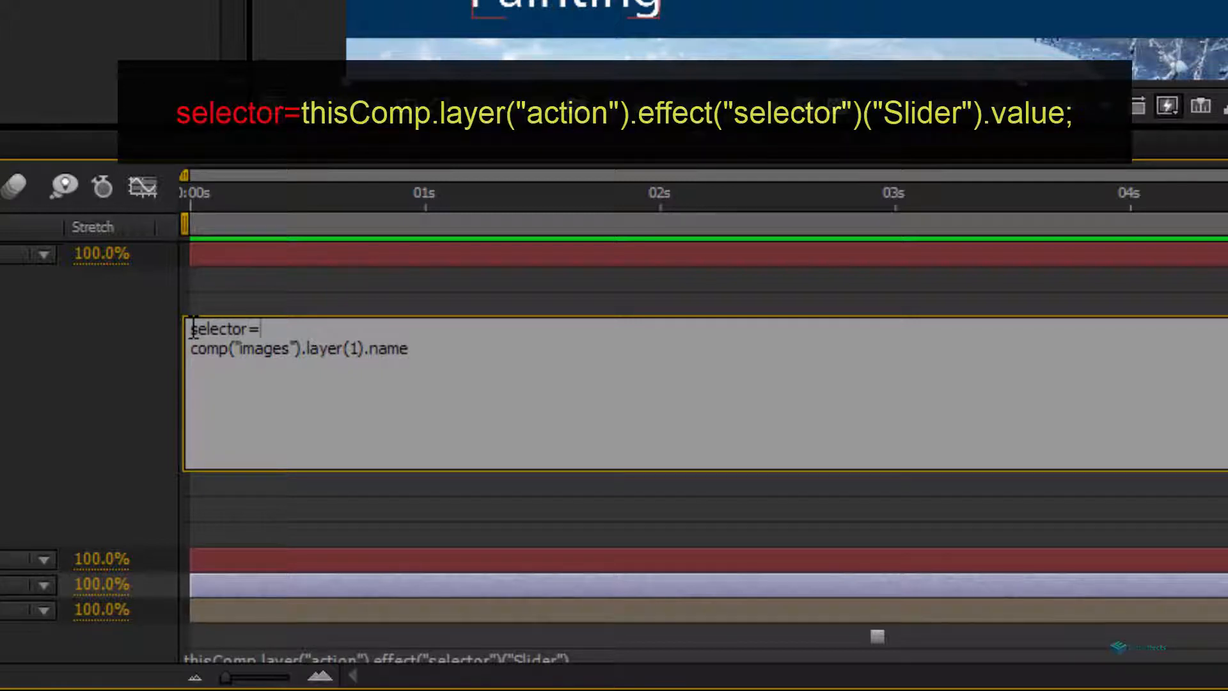
{"action": "type", "text": "thisComp.layer(\"action\").effect(\"selector\")(\"Slider\")."}
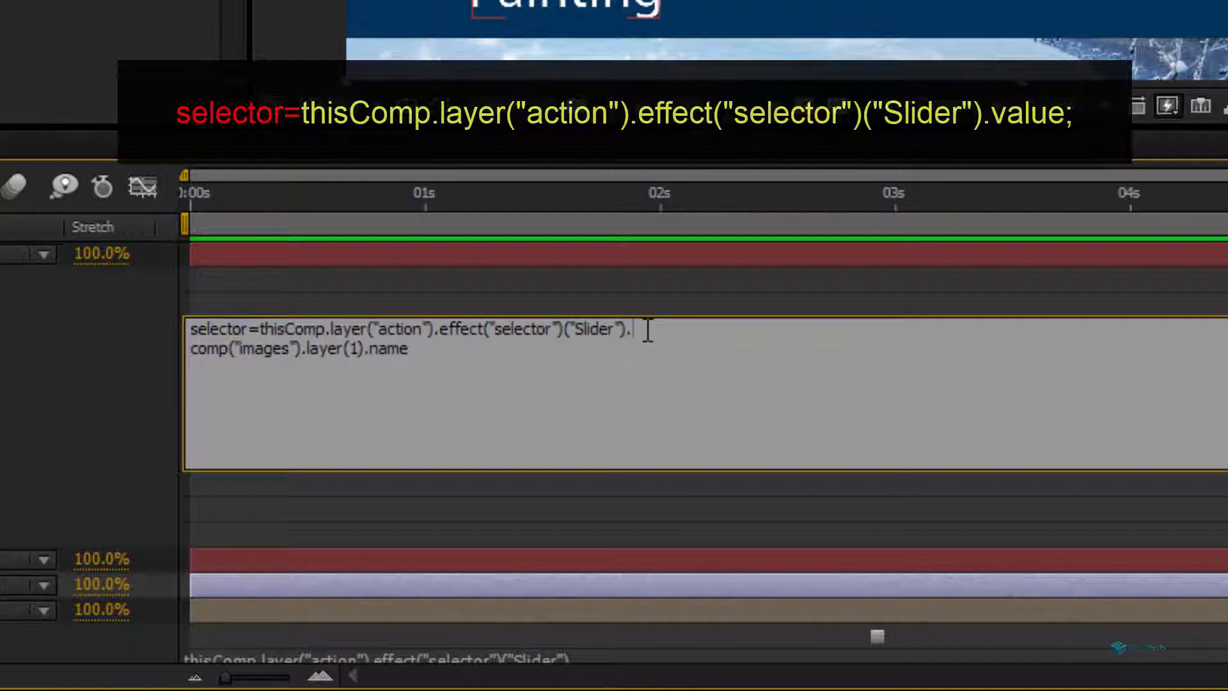
{"action": "type", "text": "value;"}
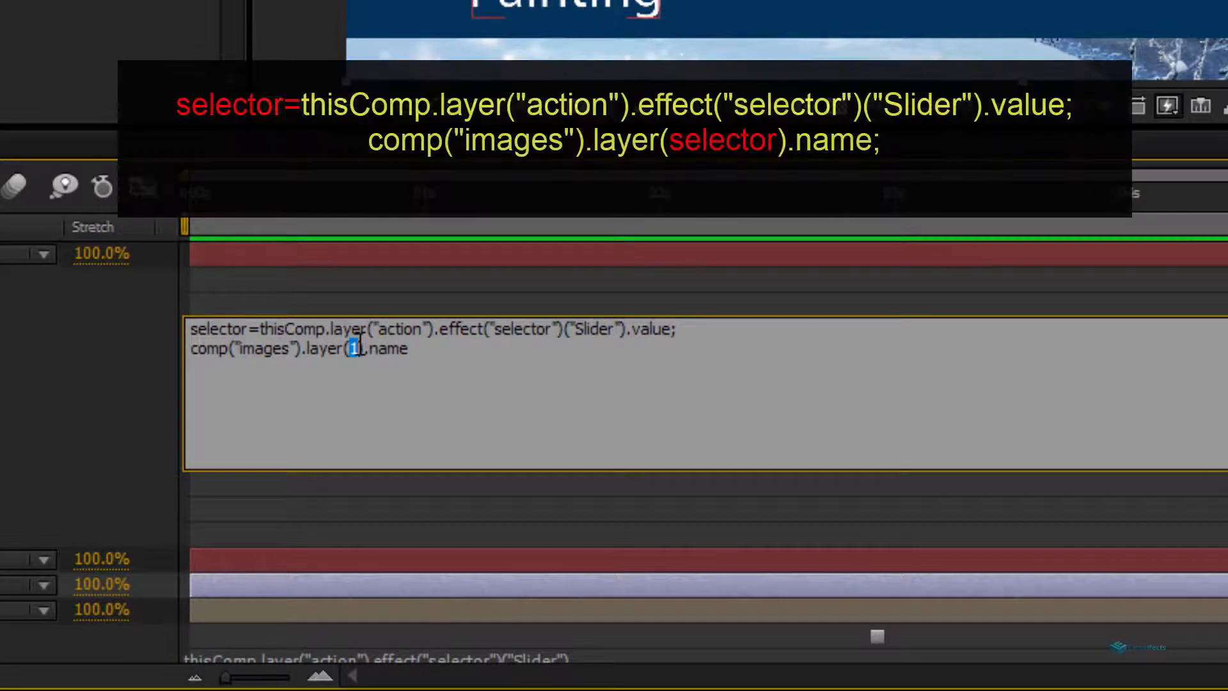
{"action": "type", "text": "selec"}
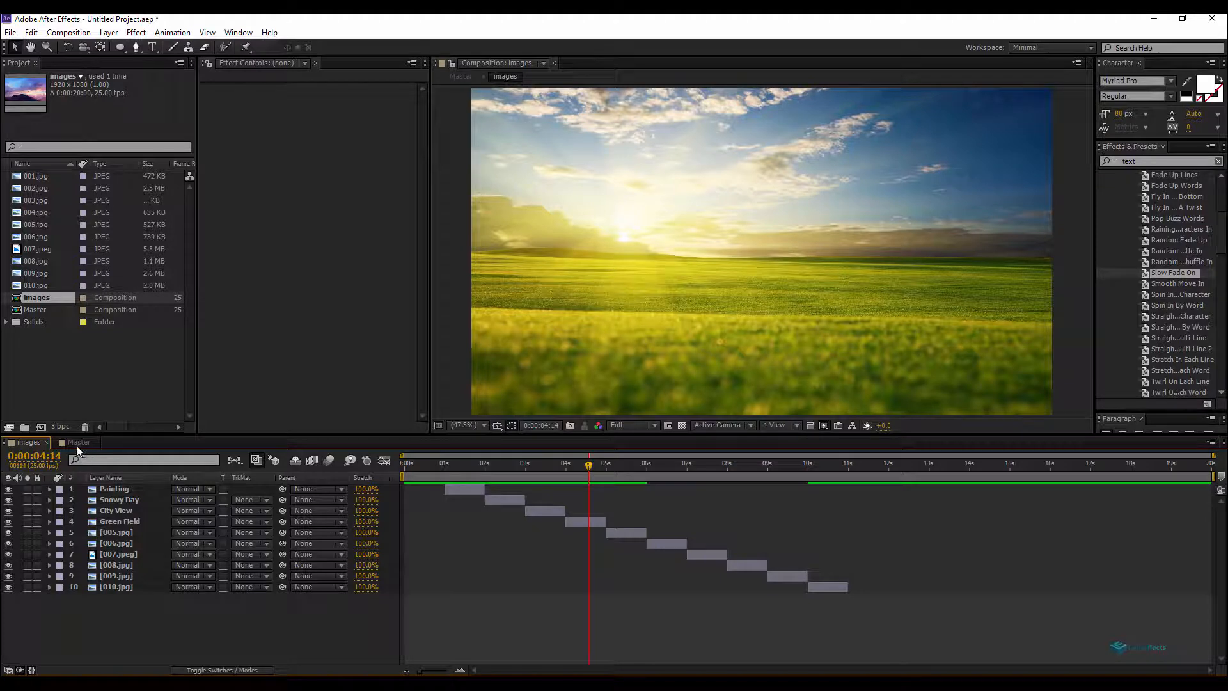
- Return to the Master comp and dismiss the 'layer index 12 out of range' expression warning
{"action": "left_click", "coordinate": [78, 442]}
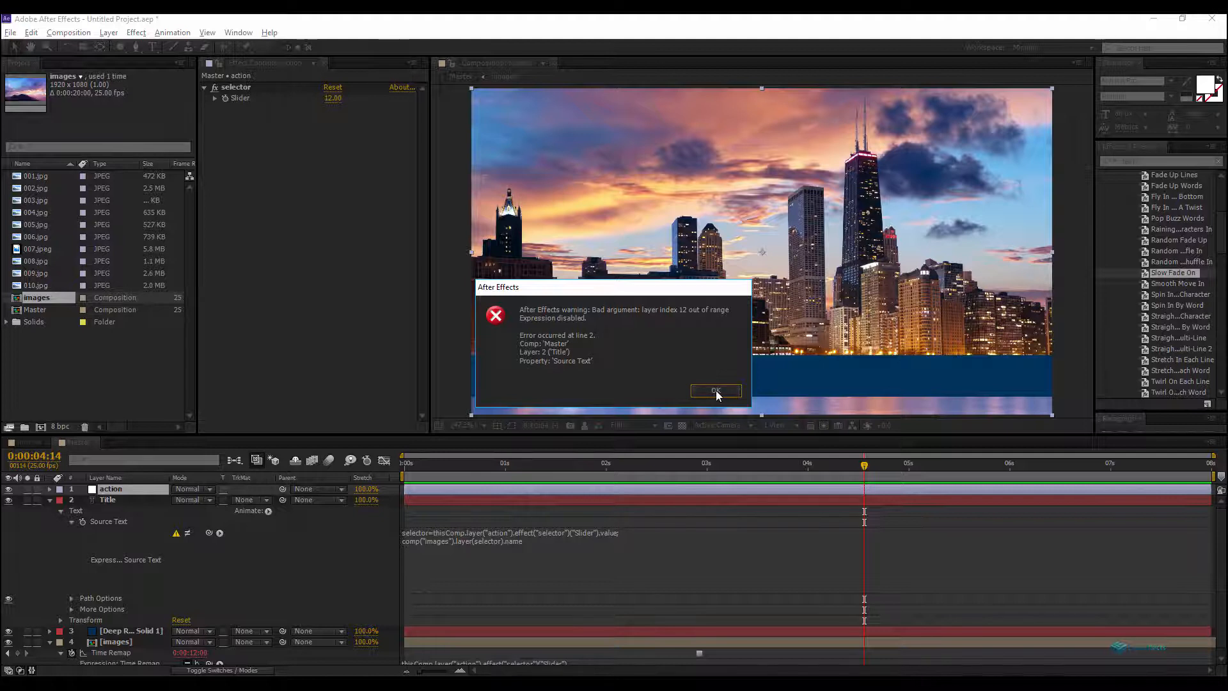
{"action": "left_click", "coordinate": [714, 391]}
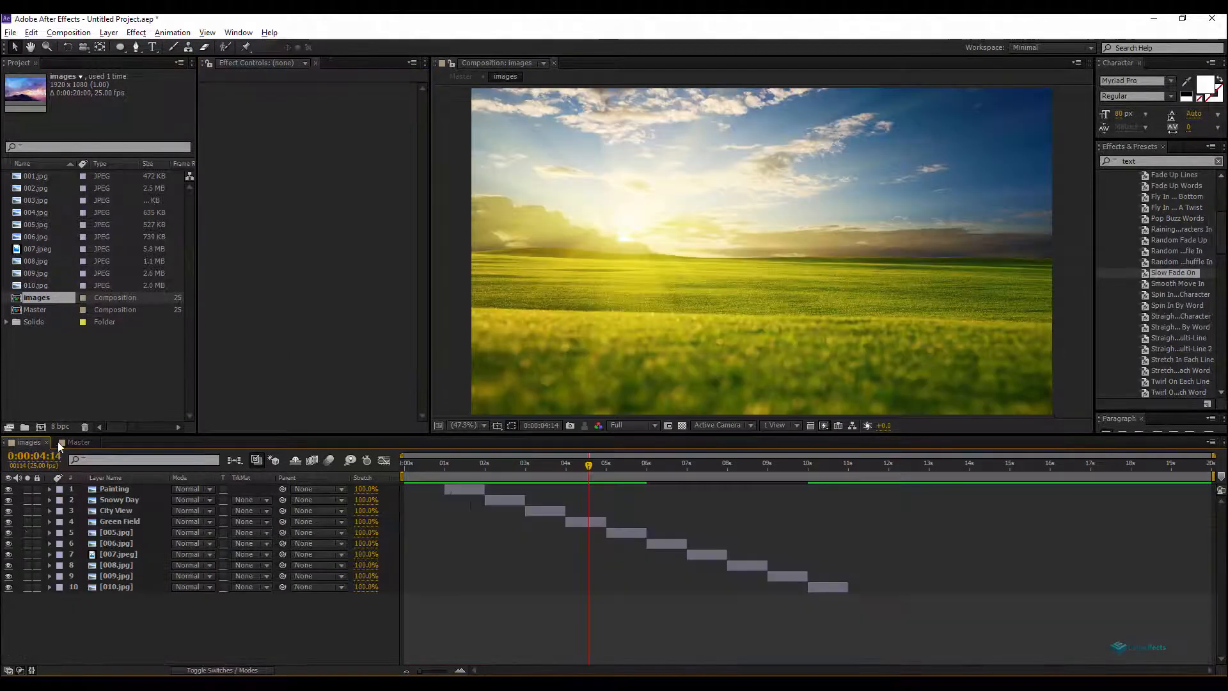
{"action": "mouse_move", "coordinate": [889, 478]}
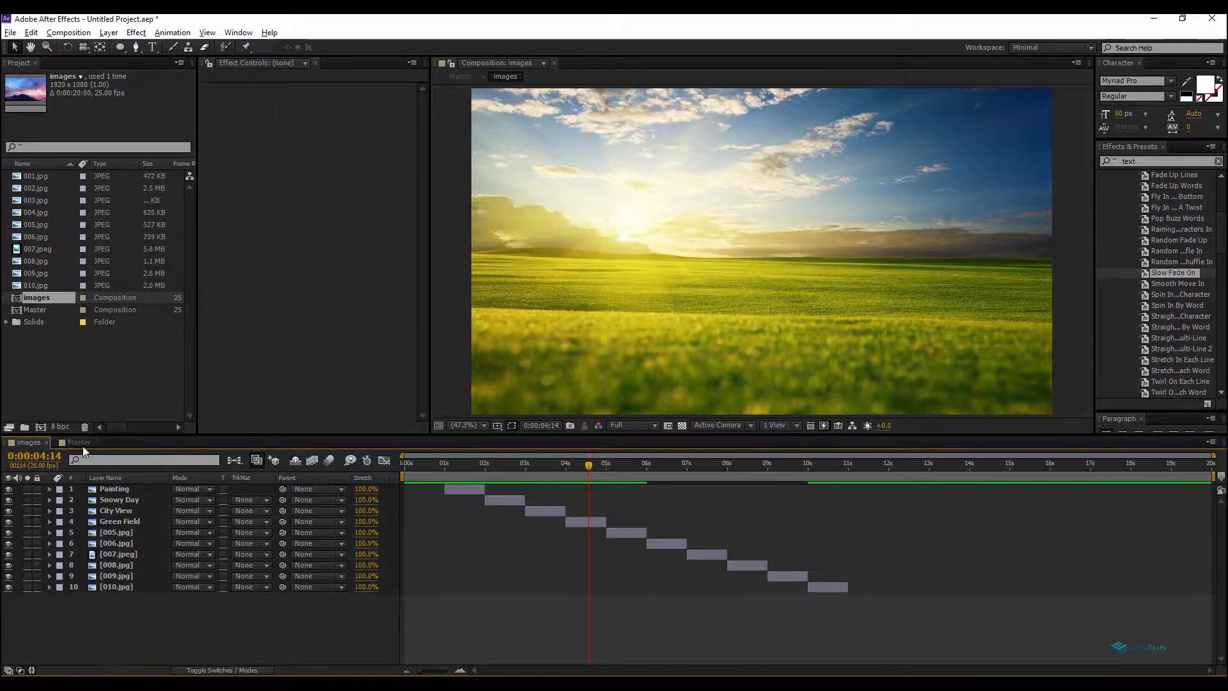
{"action": "left_click", "coordinate": [78, 441]}
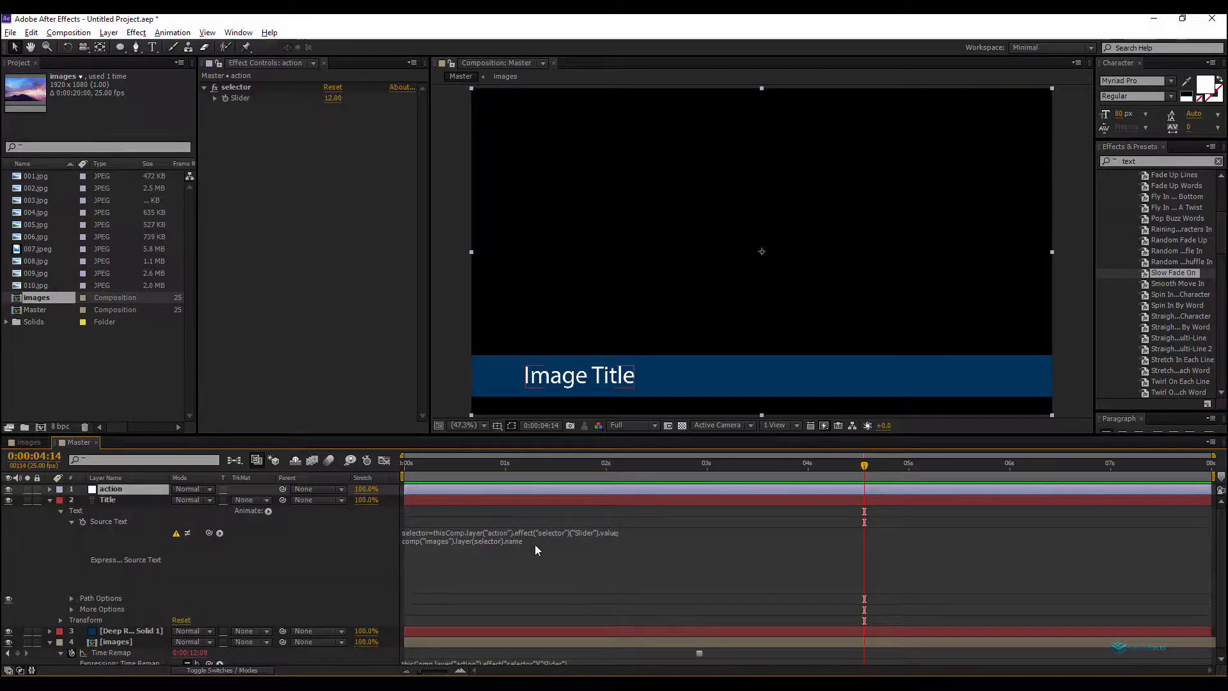